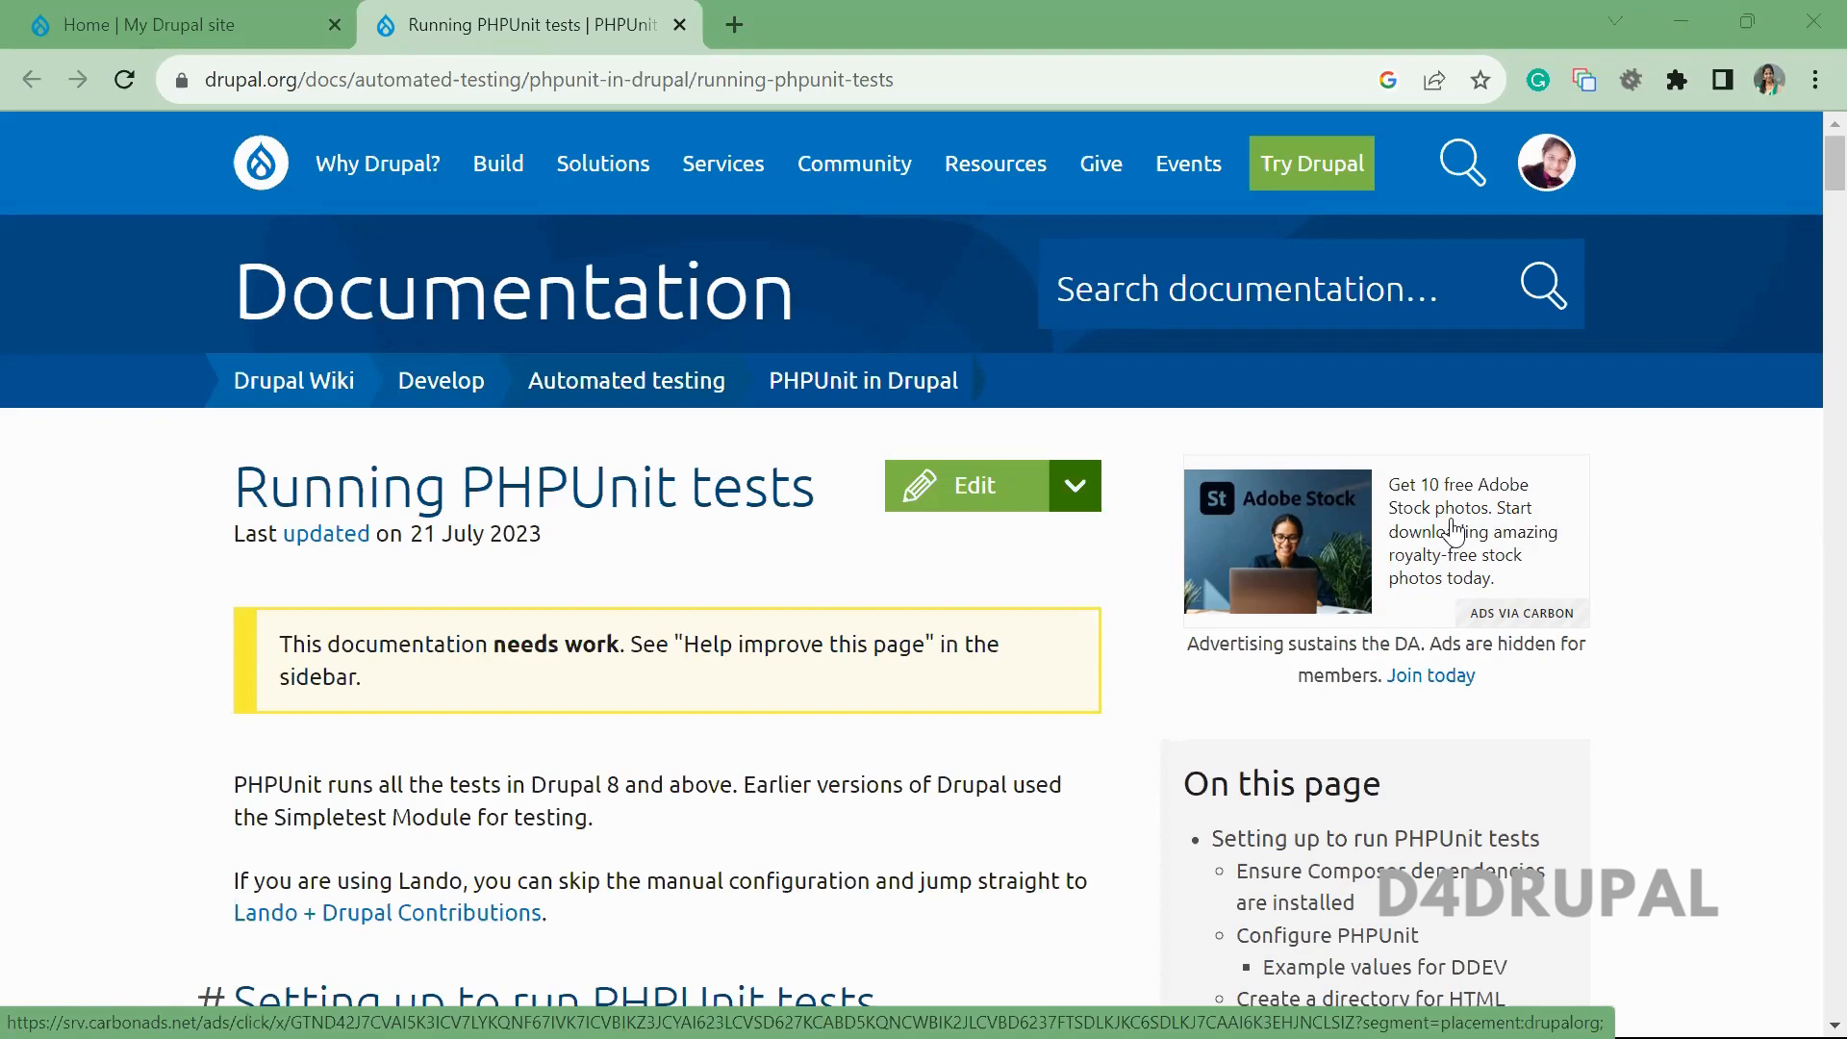
- List vendor/bin to confirm phpunit is there, then return to the drupal10migration project root
key(alt+tab)
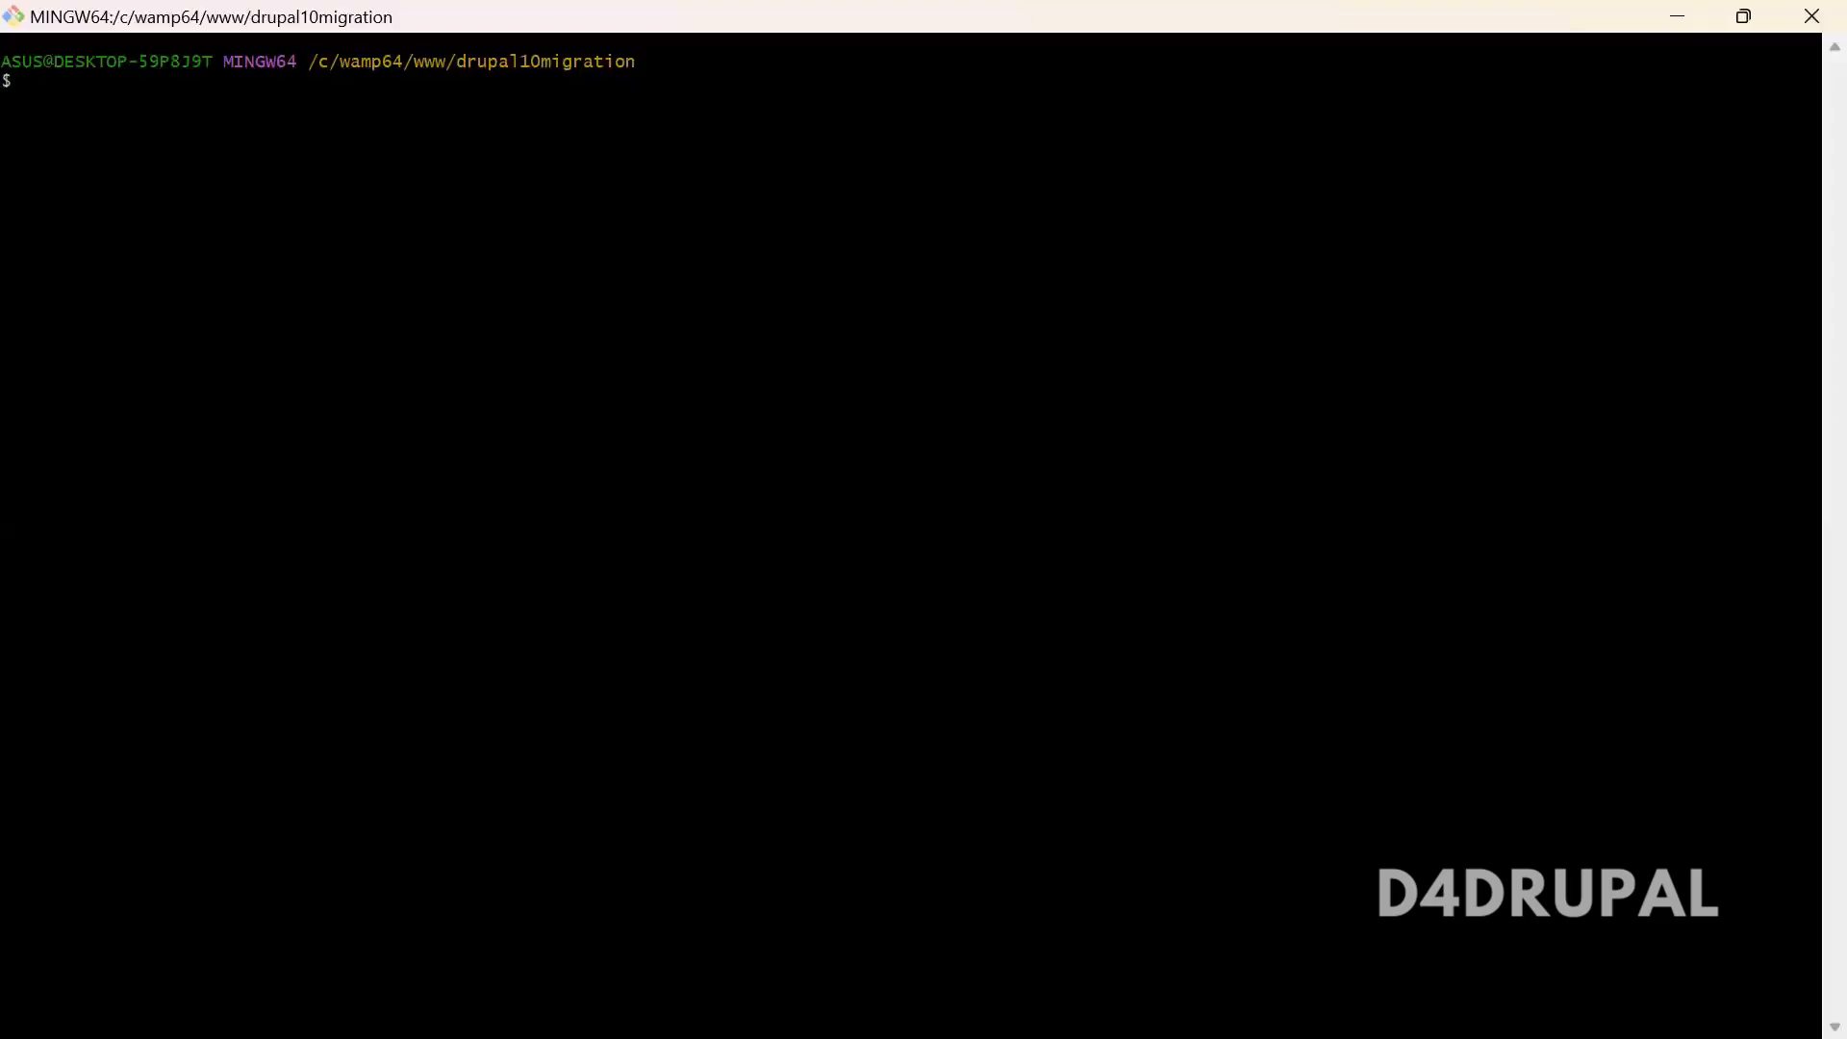
text(cd)
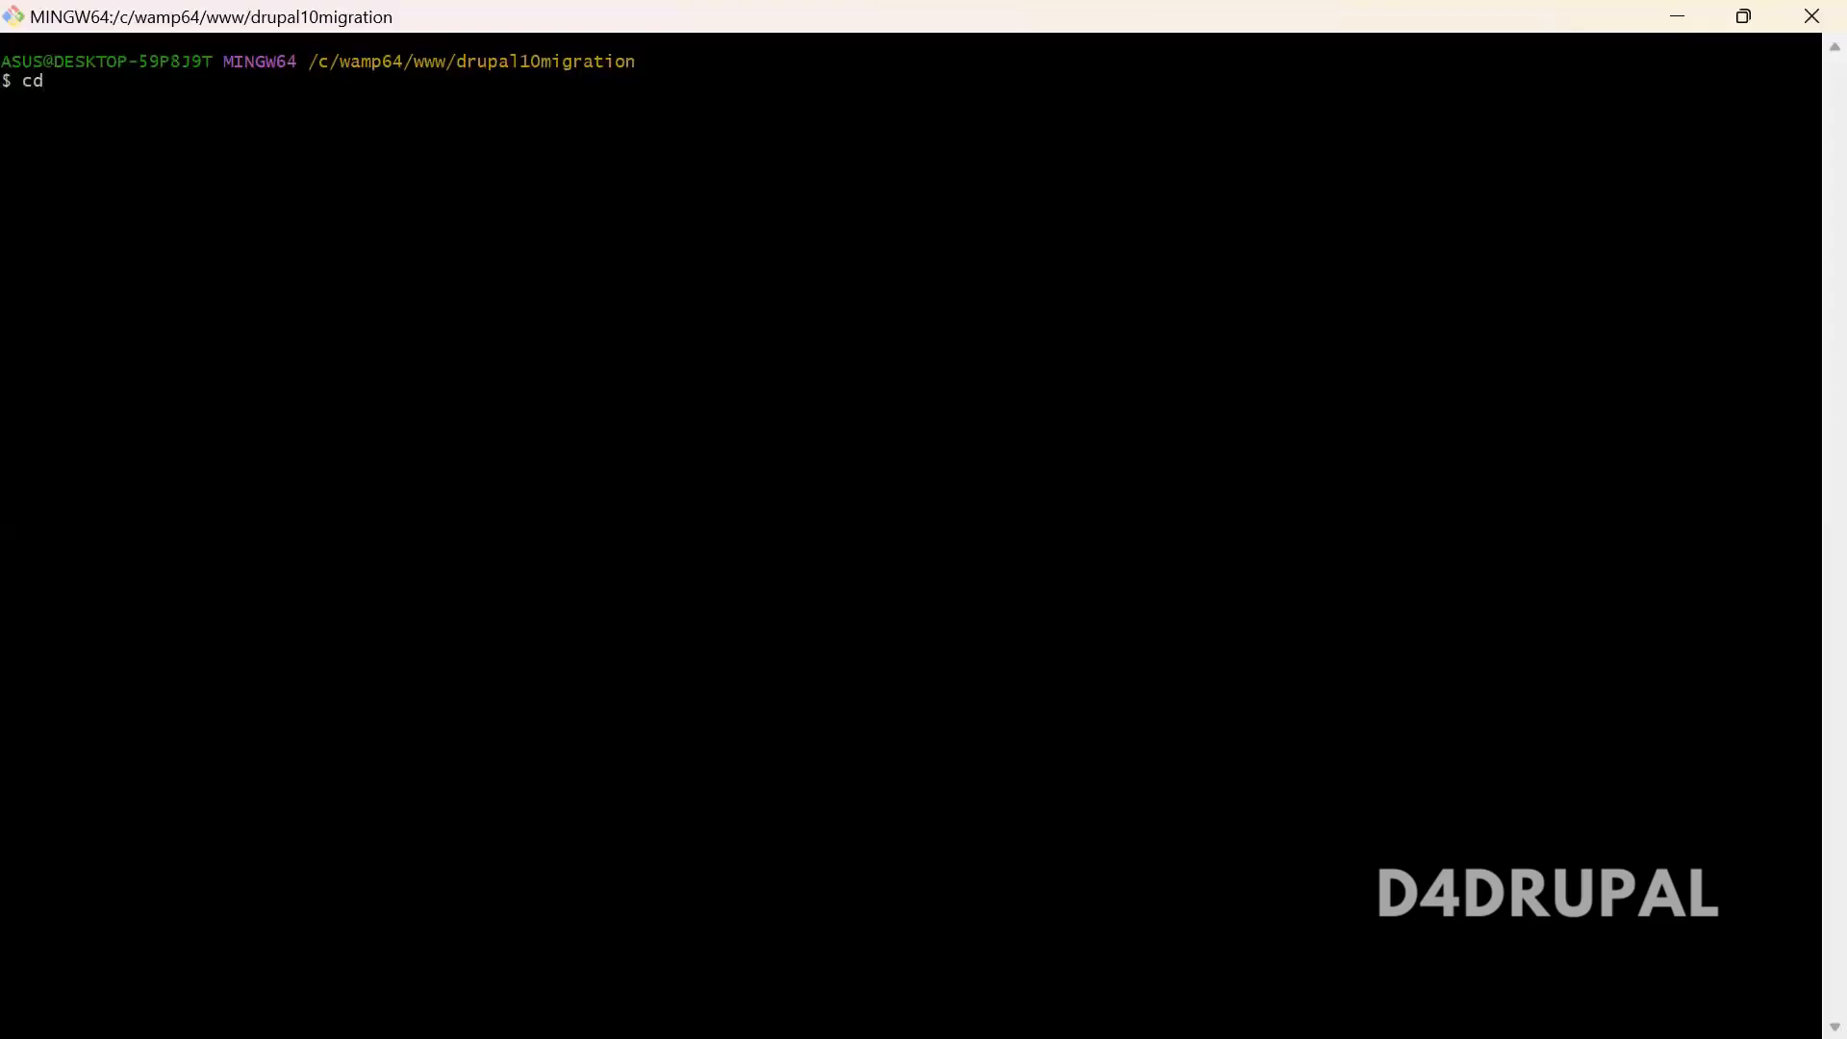
text(vendor/)
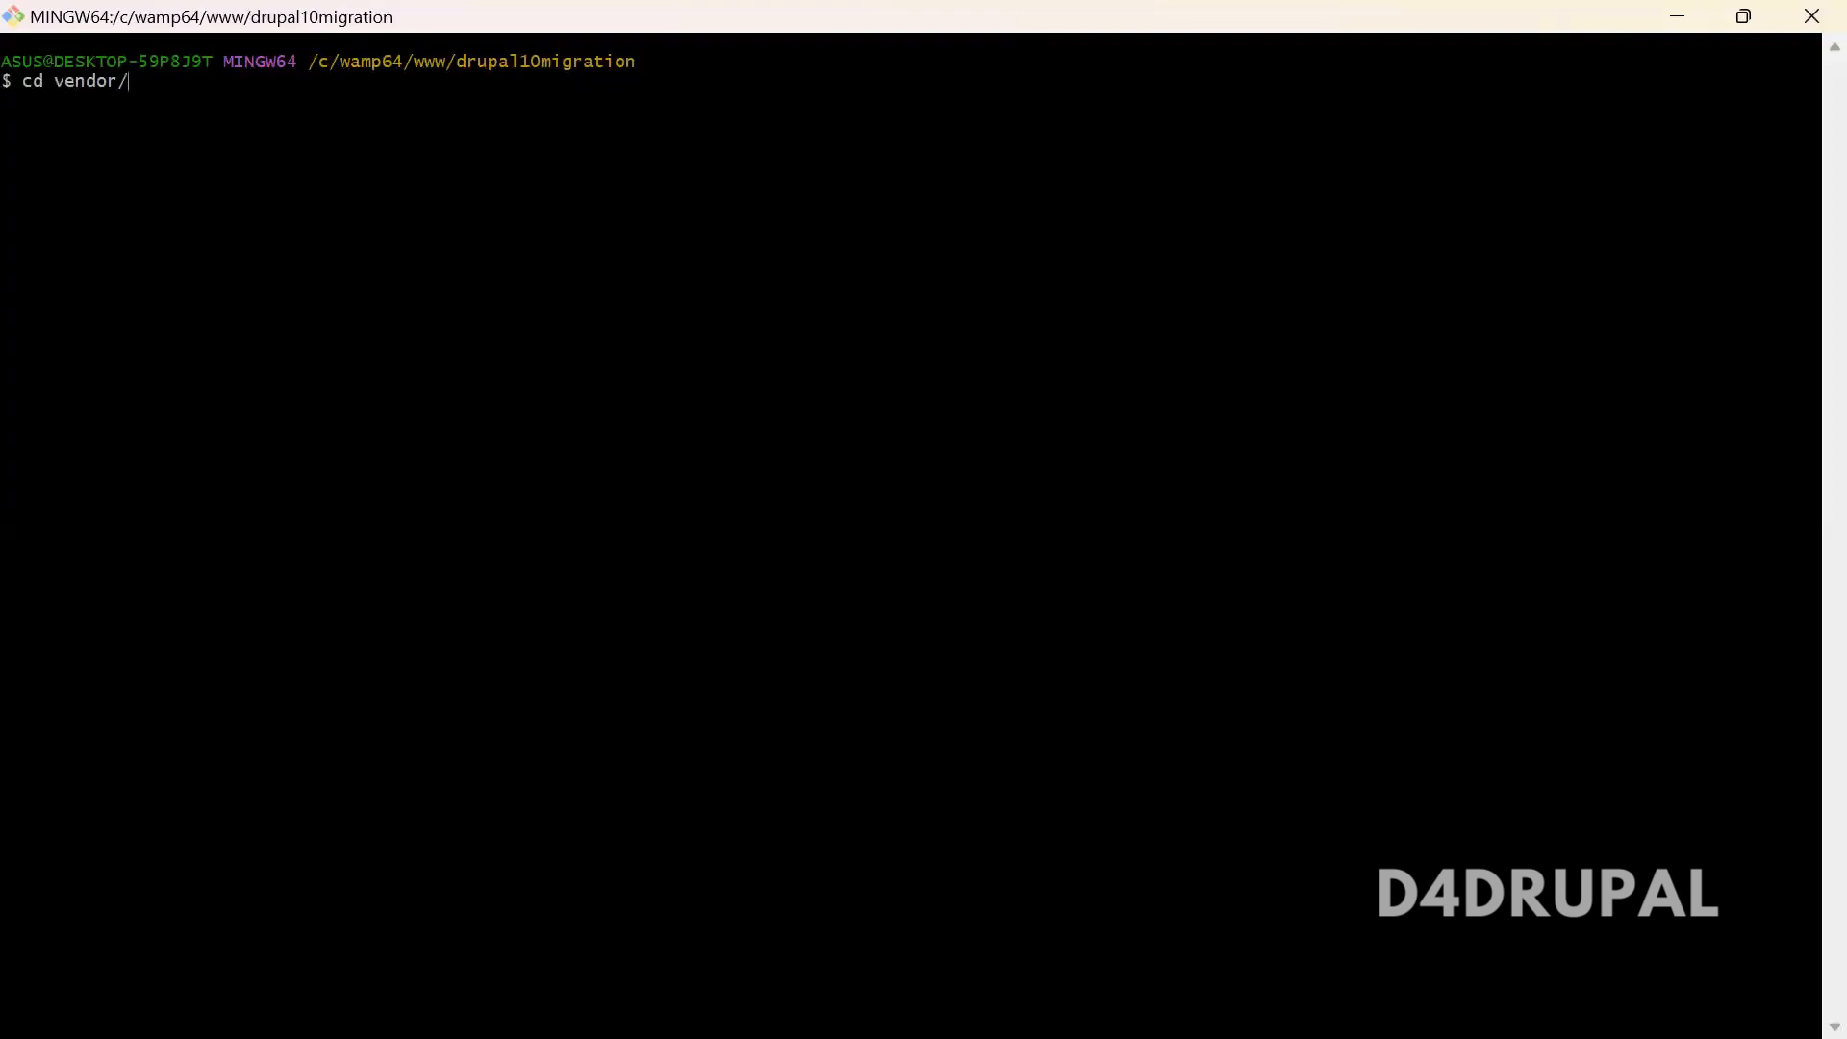
text(bin/)
text(ls)
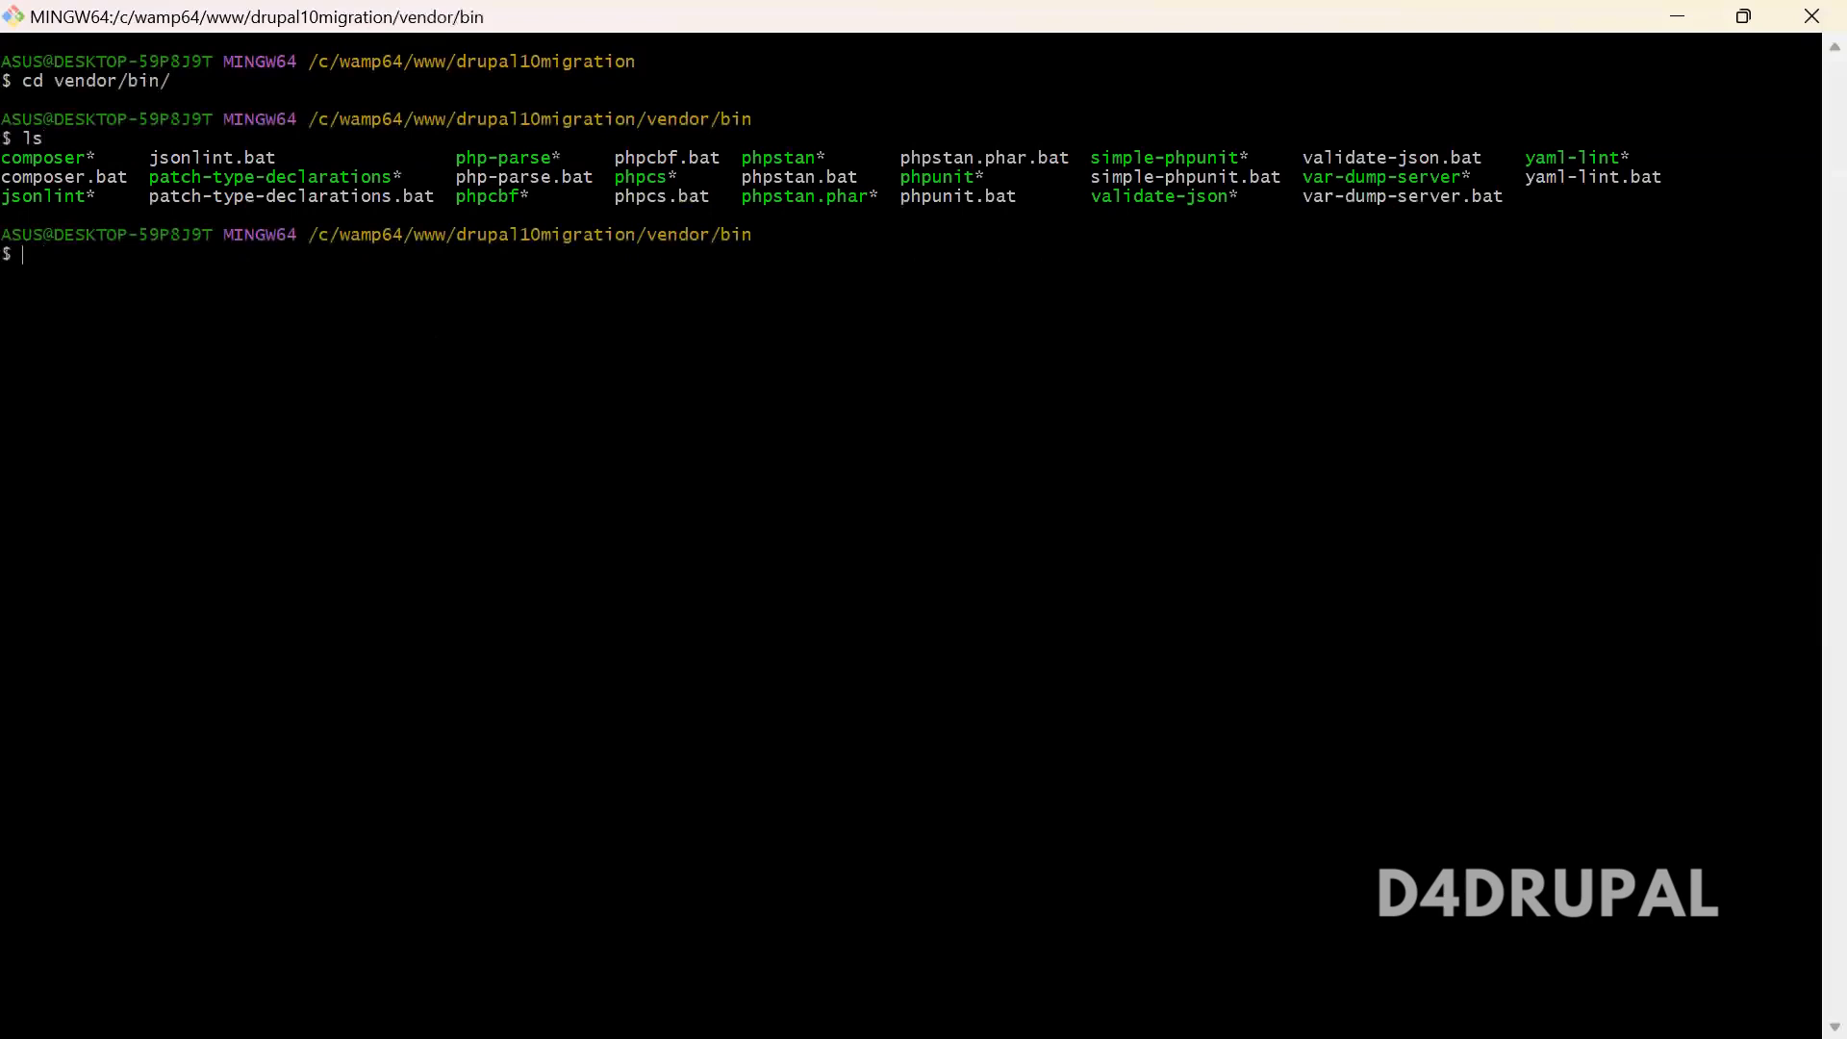
double_click(936, 177)
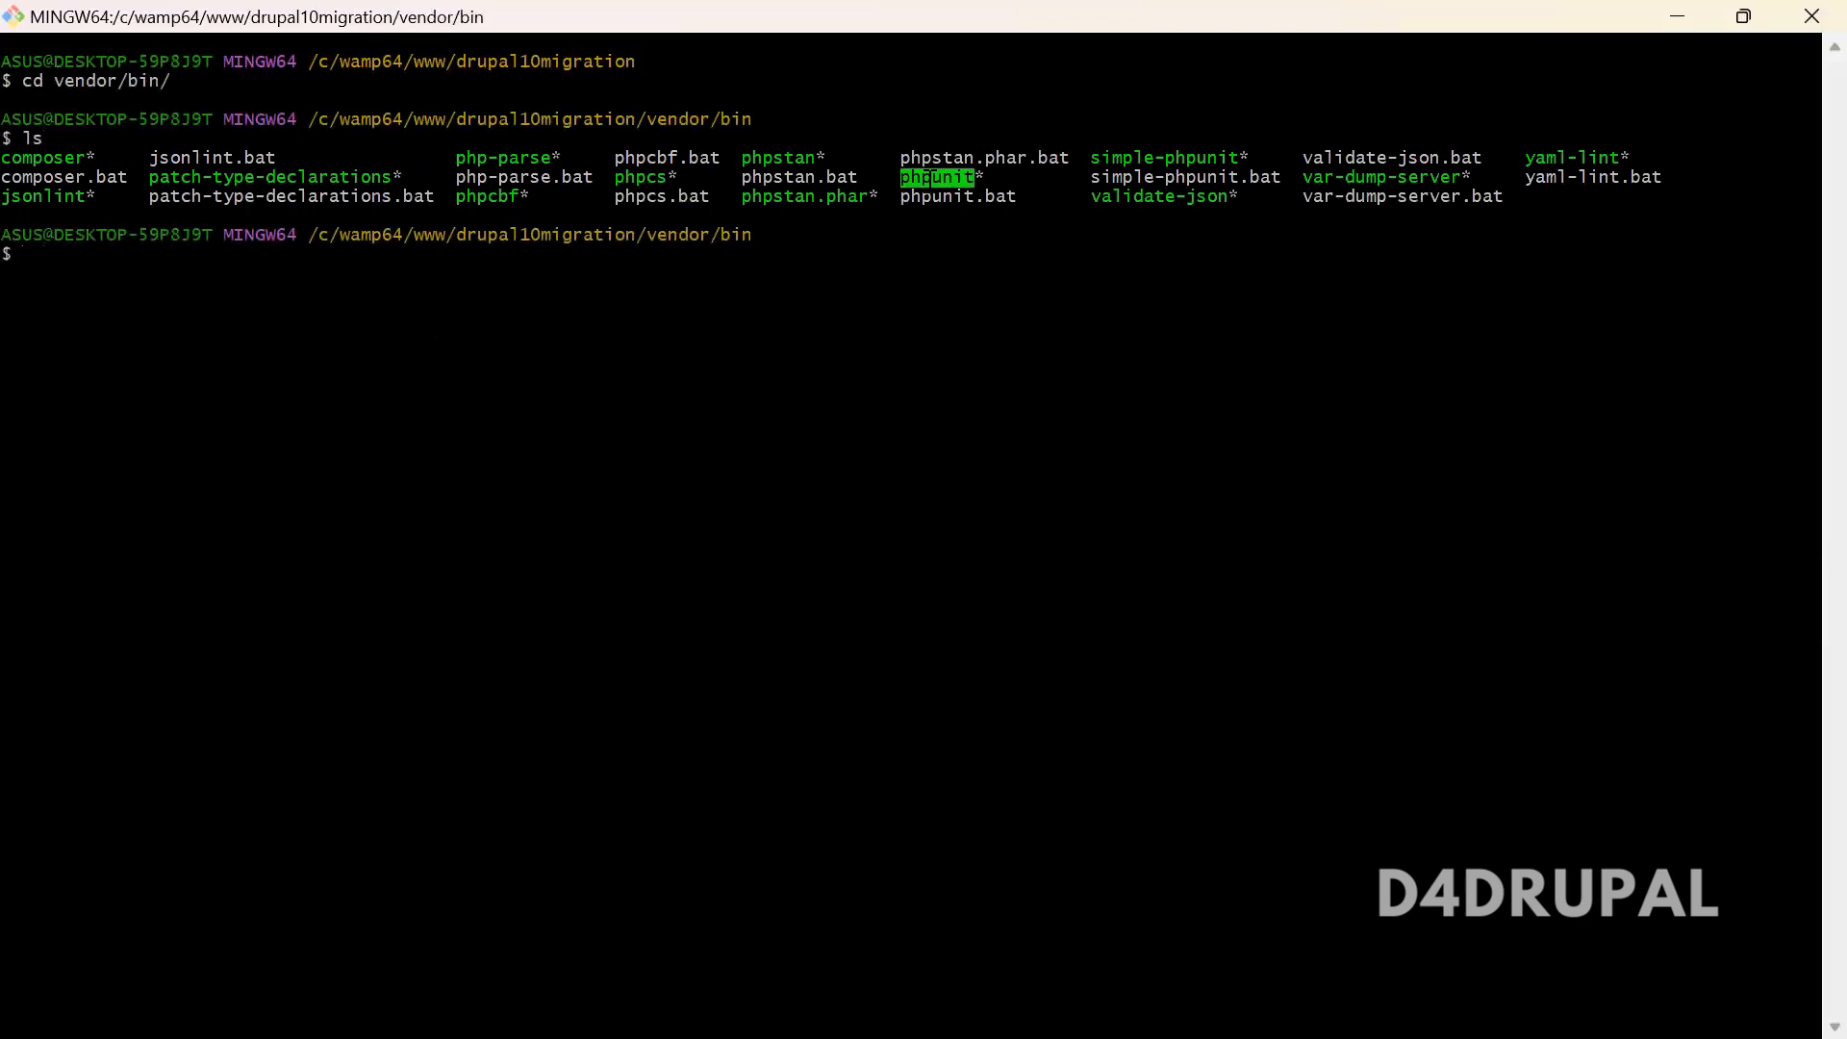
text(cd ..)
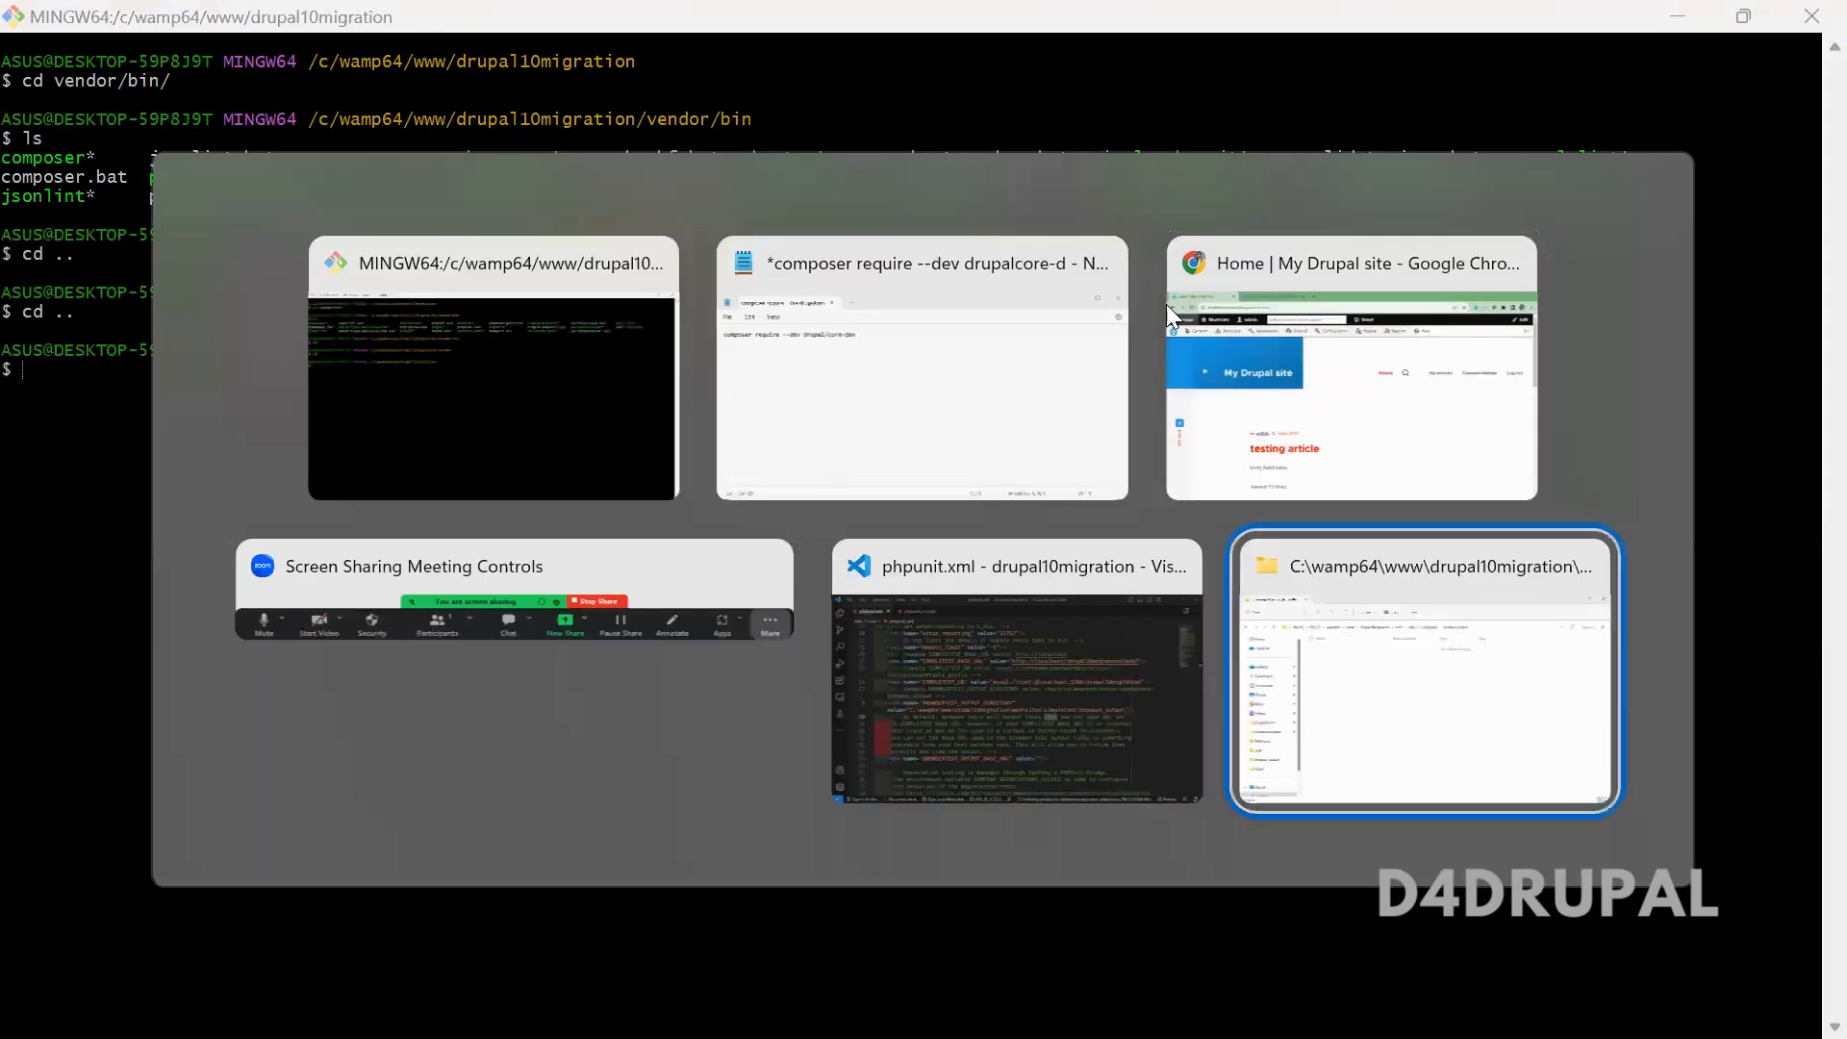
- Open web/core in File Explorer and find phpunit.xml next to phpunit.xml.dist
click(1422, 672)
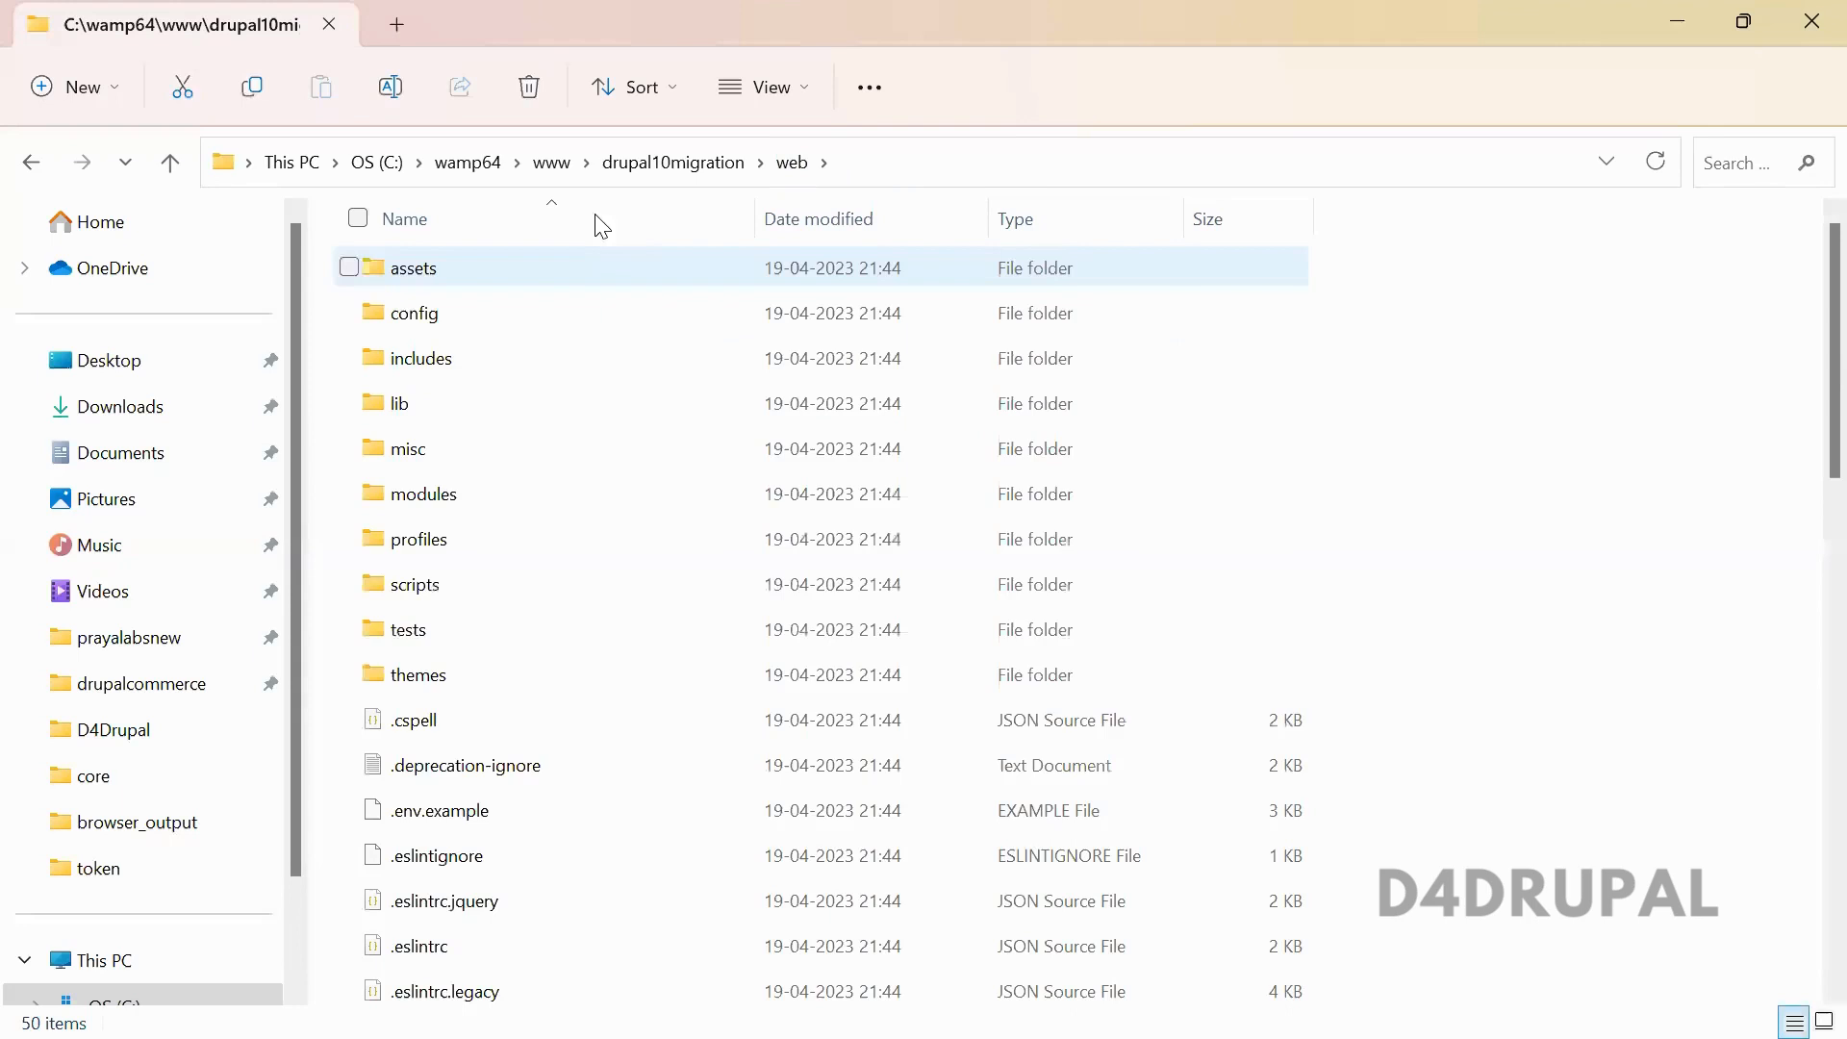
double_click(92, 775)
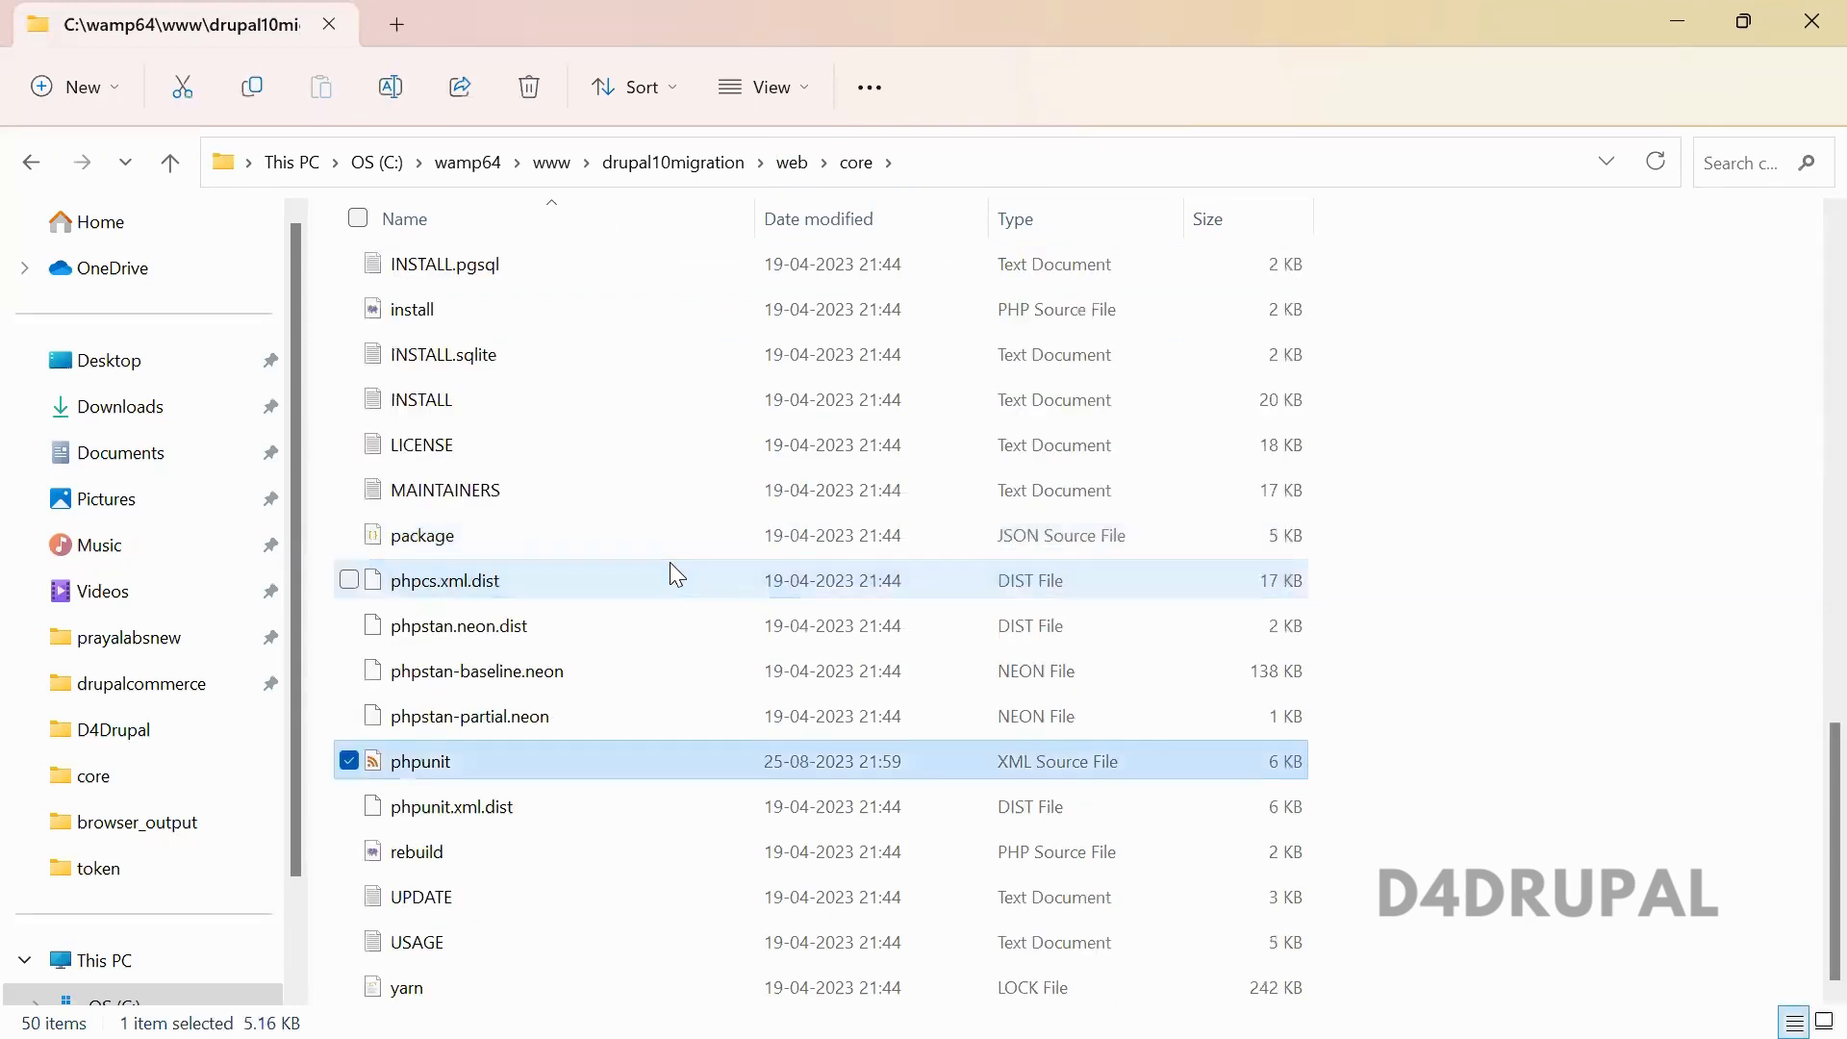
click(445, 579)
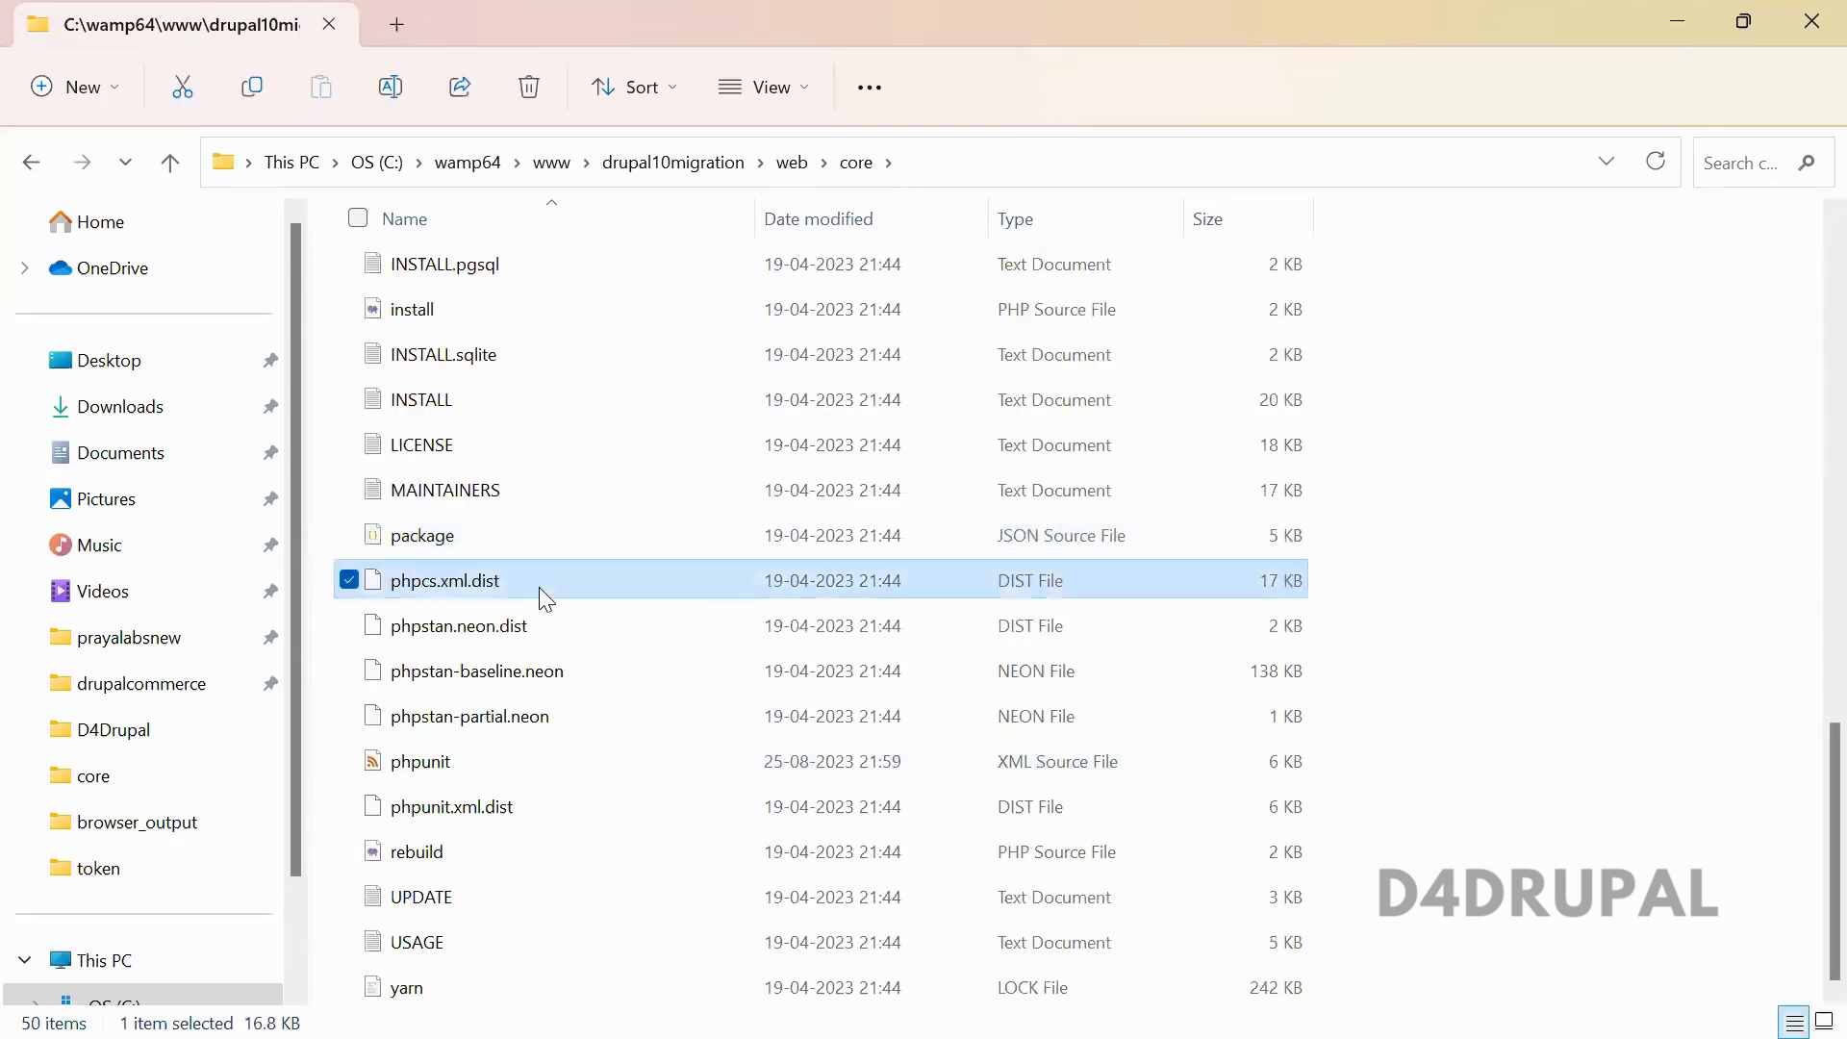
click(448, 808)
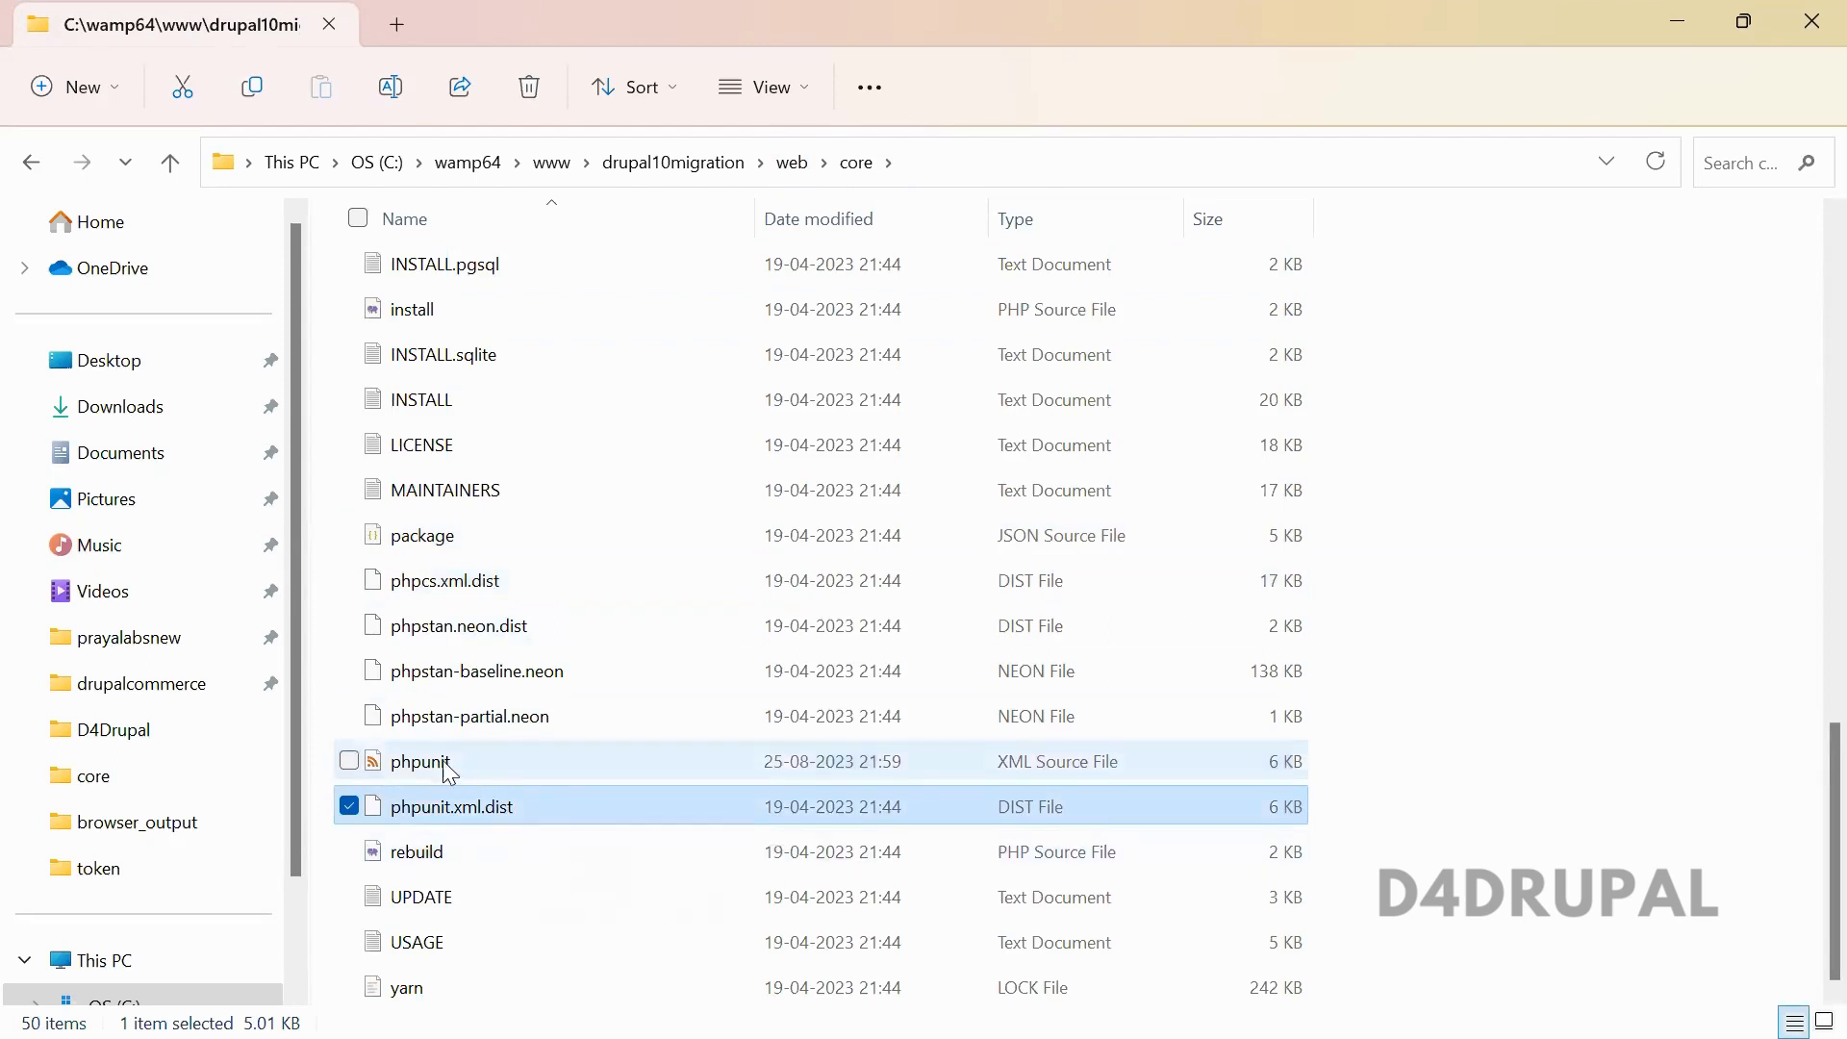
click(348, 760)
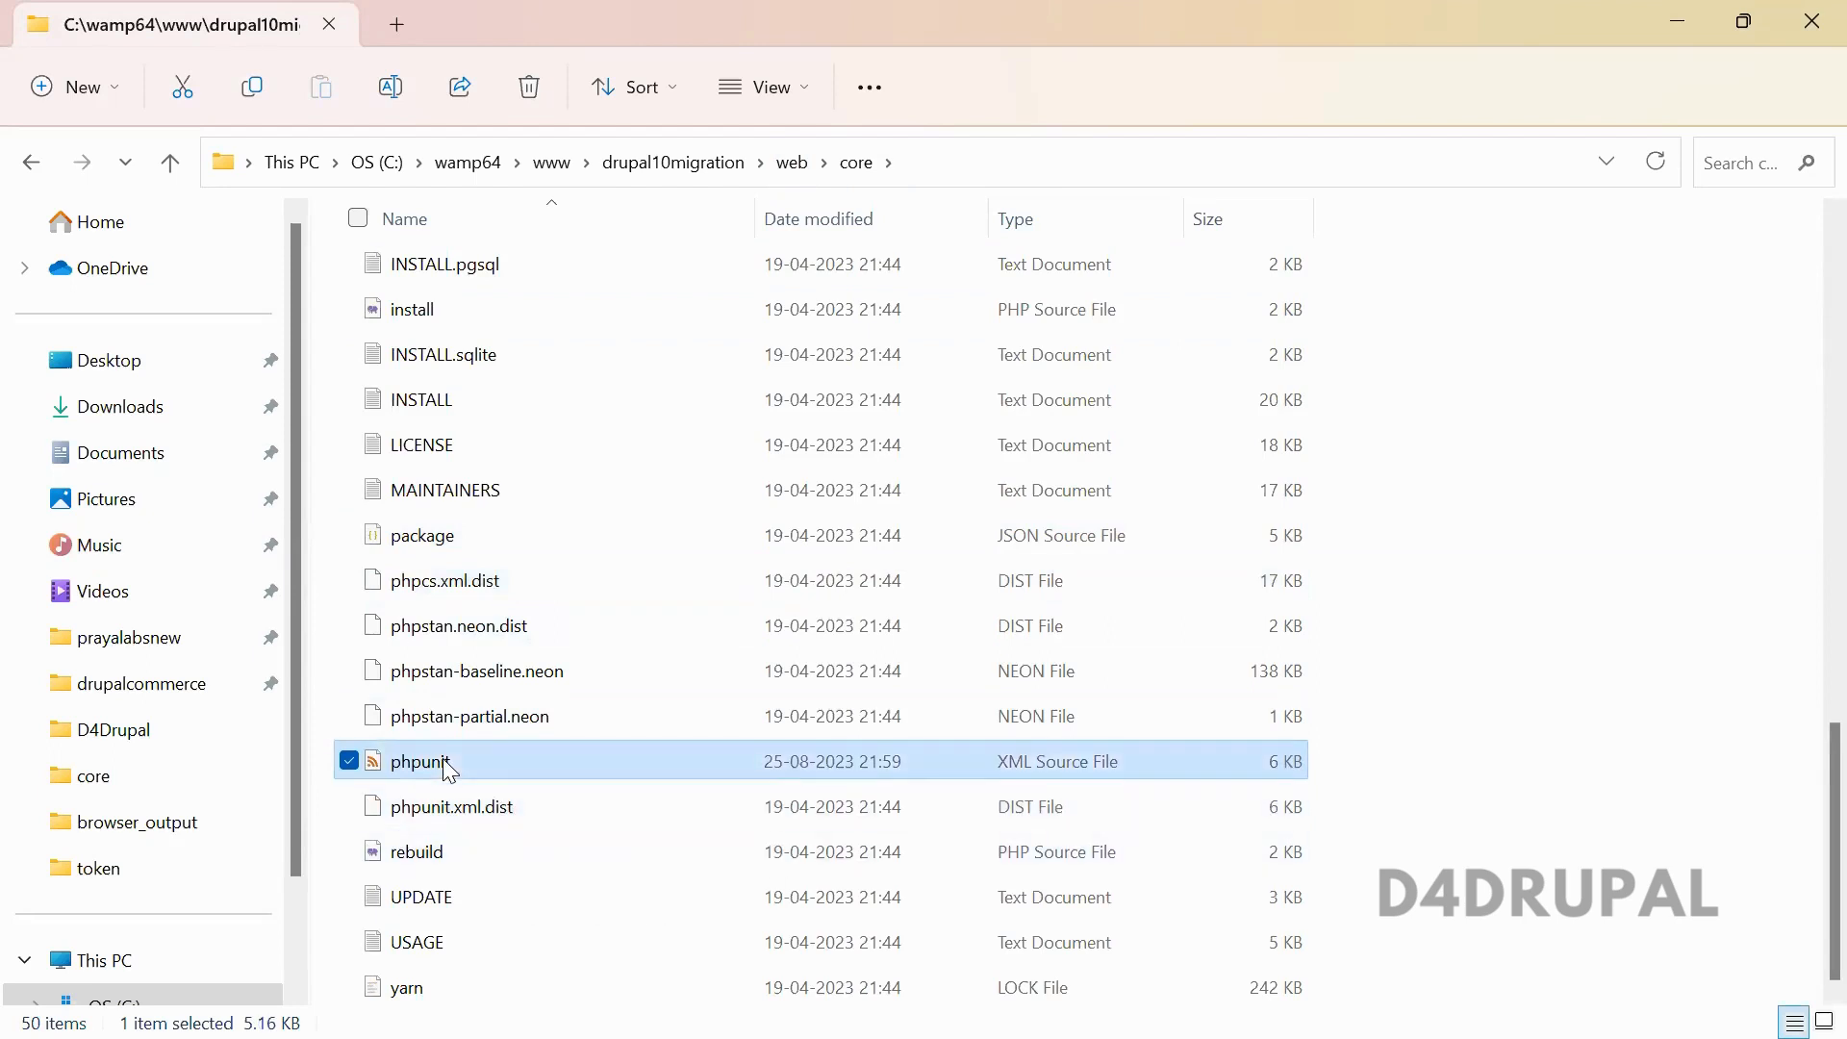
mouse_move(525, 820)
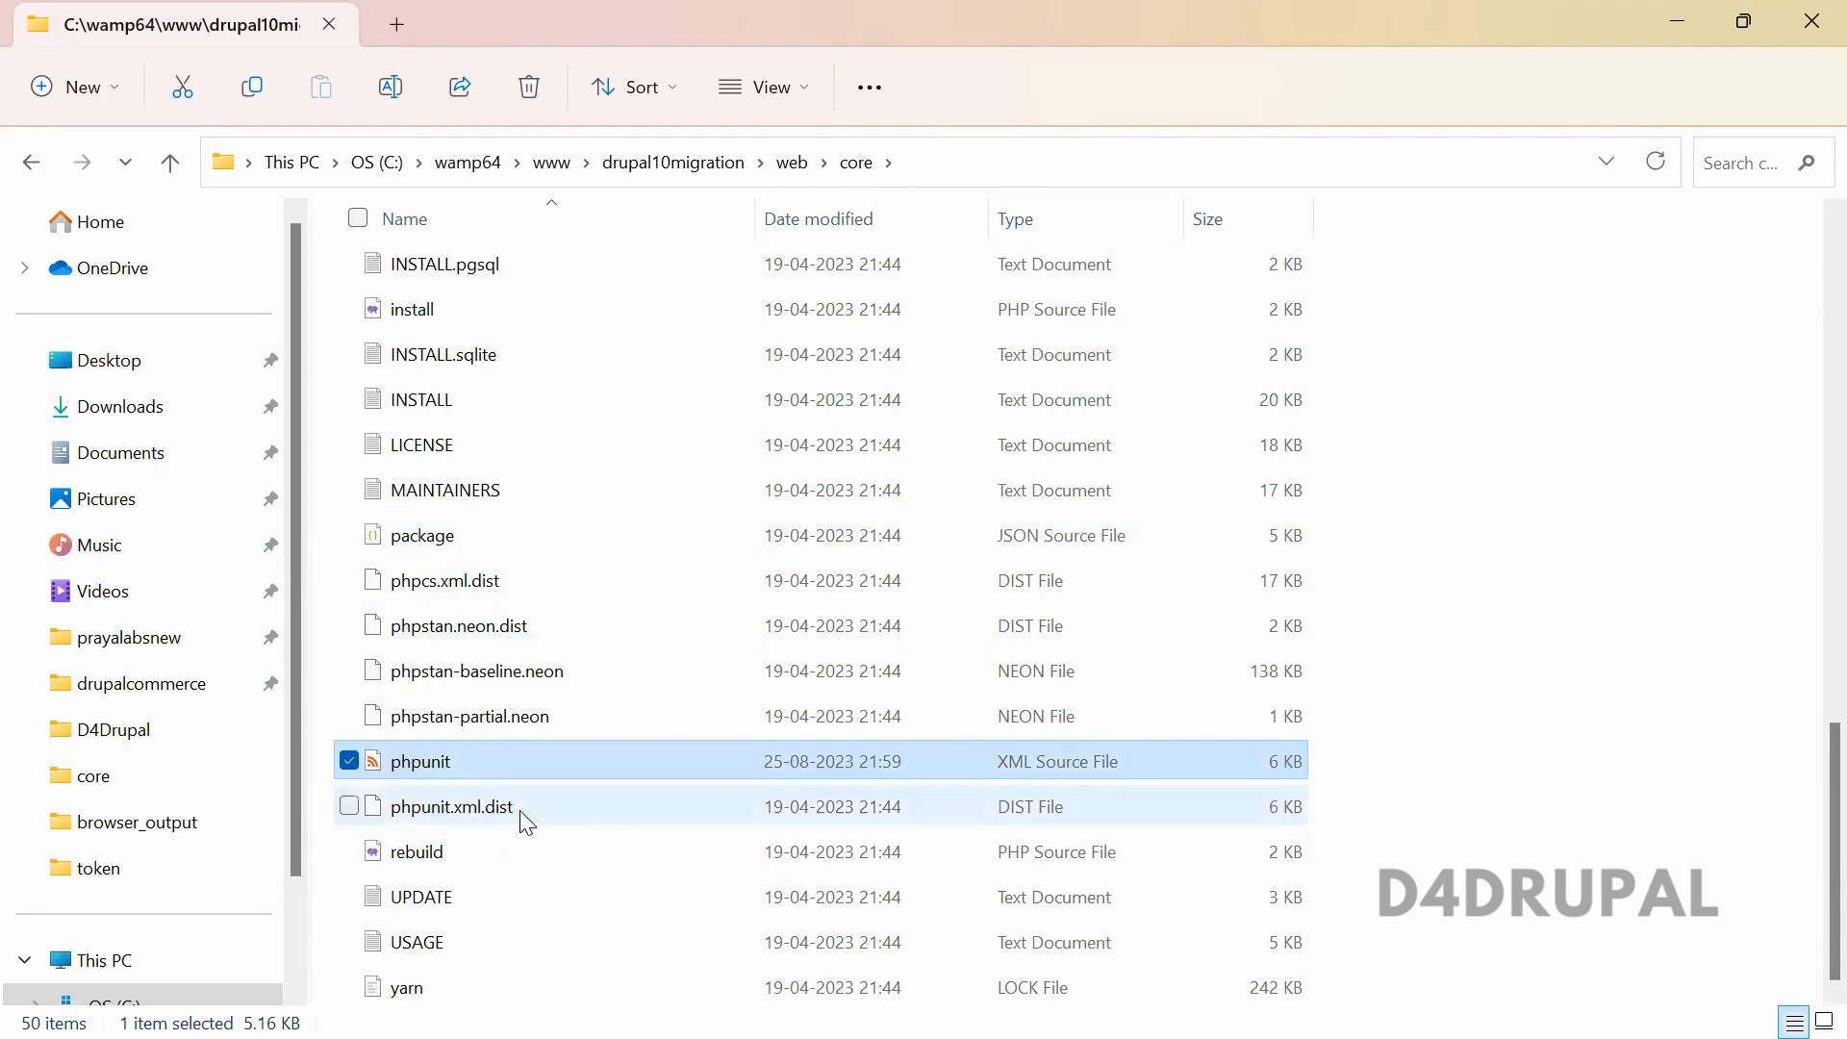
mouse_move(451, 807)
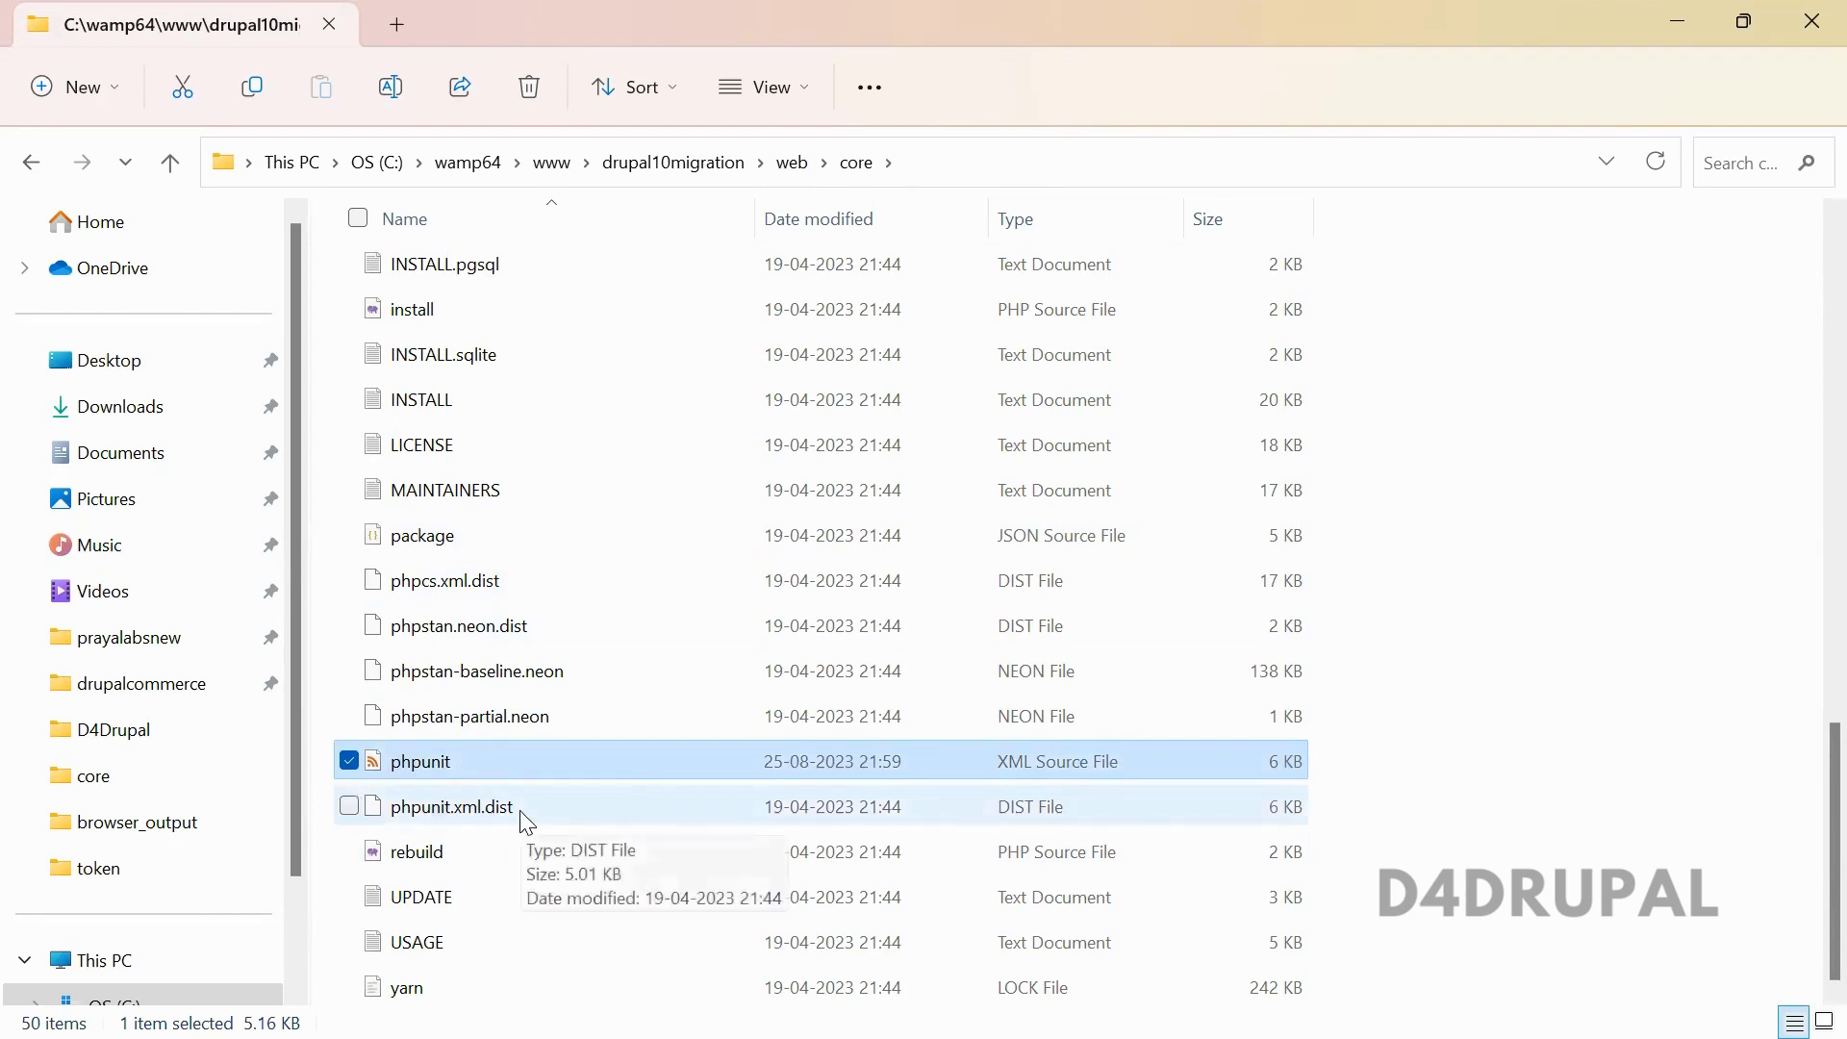
key(alt+tab)
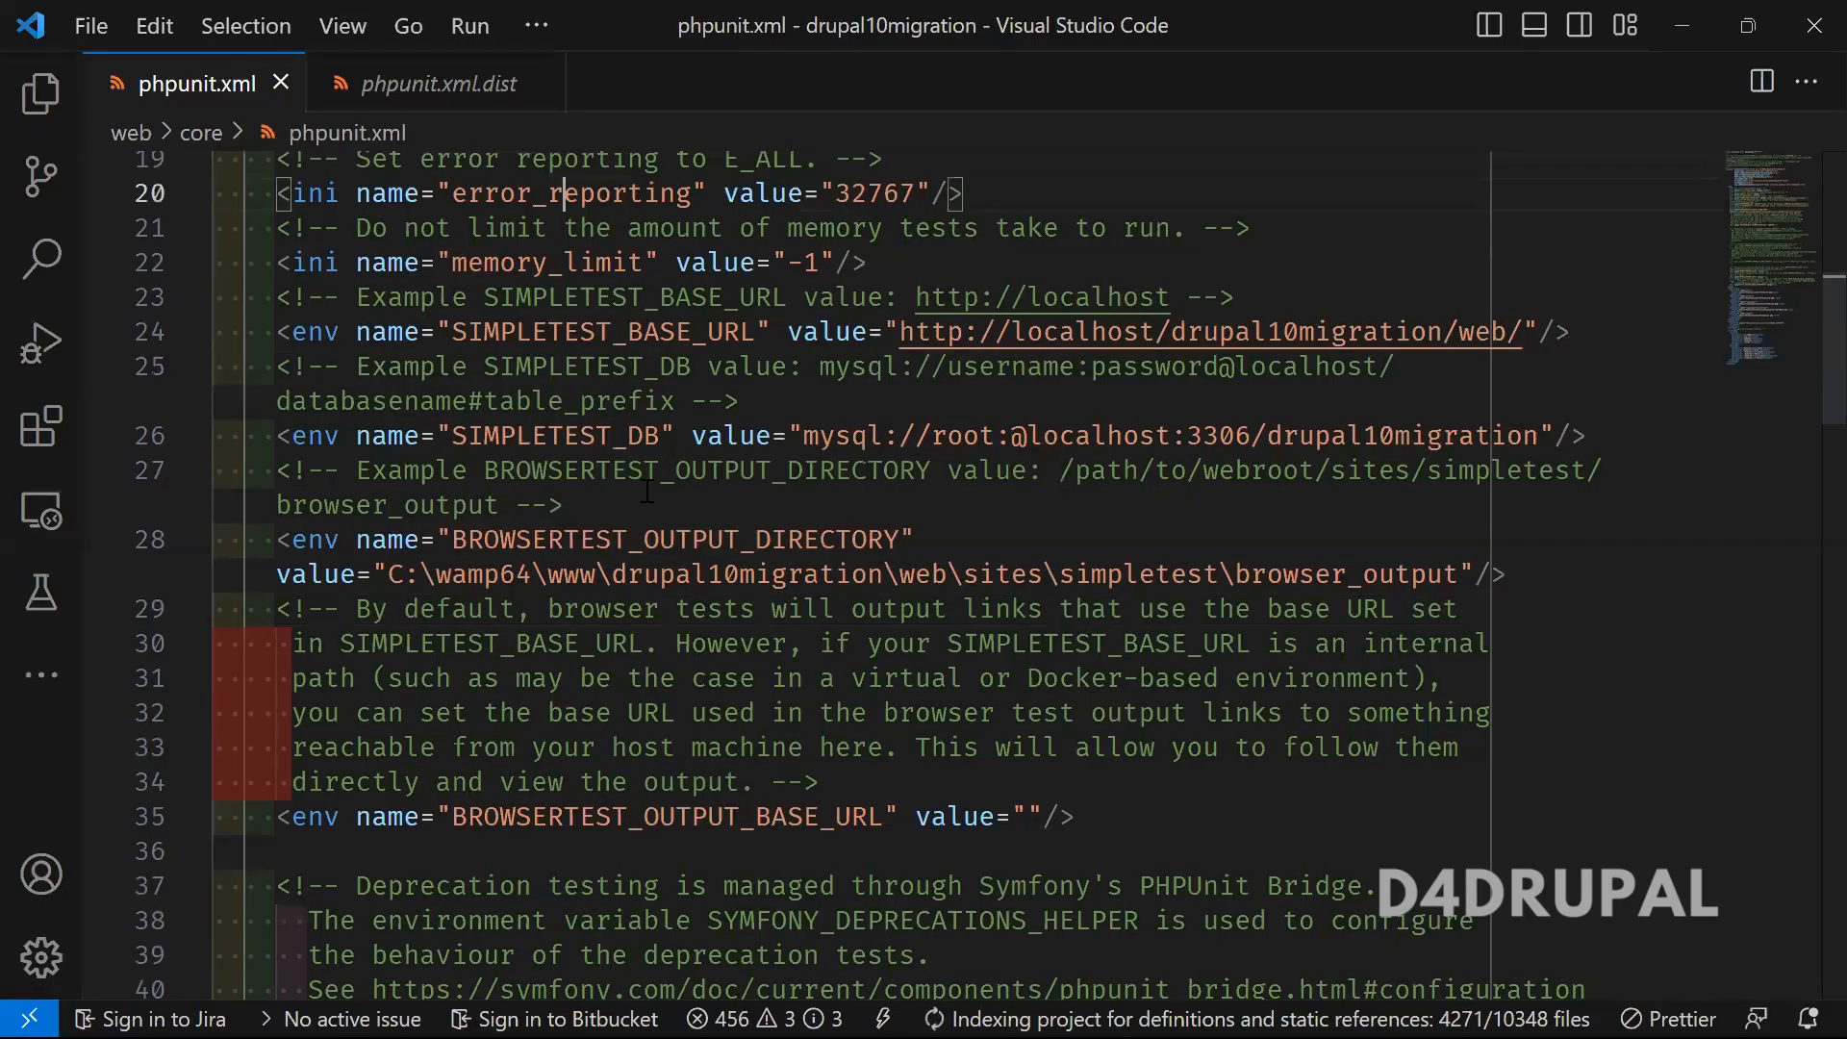
click(434, 84)
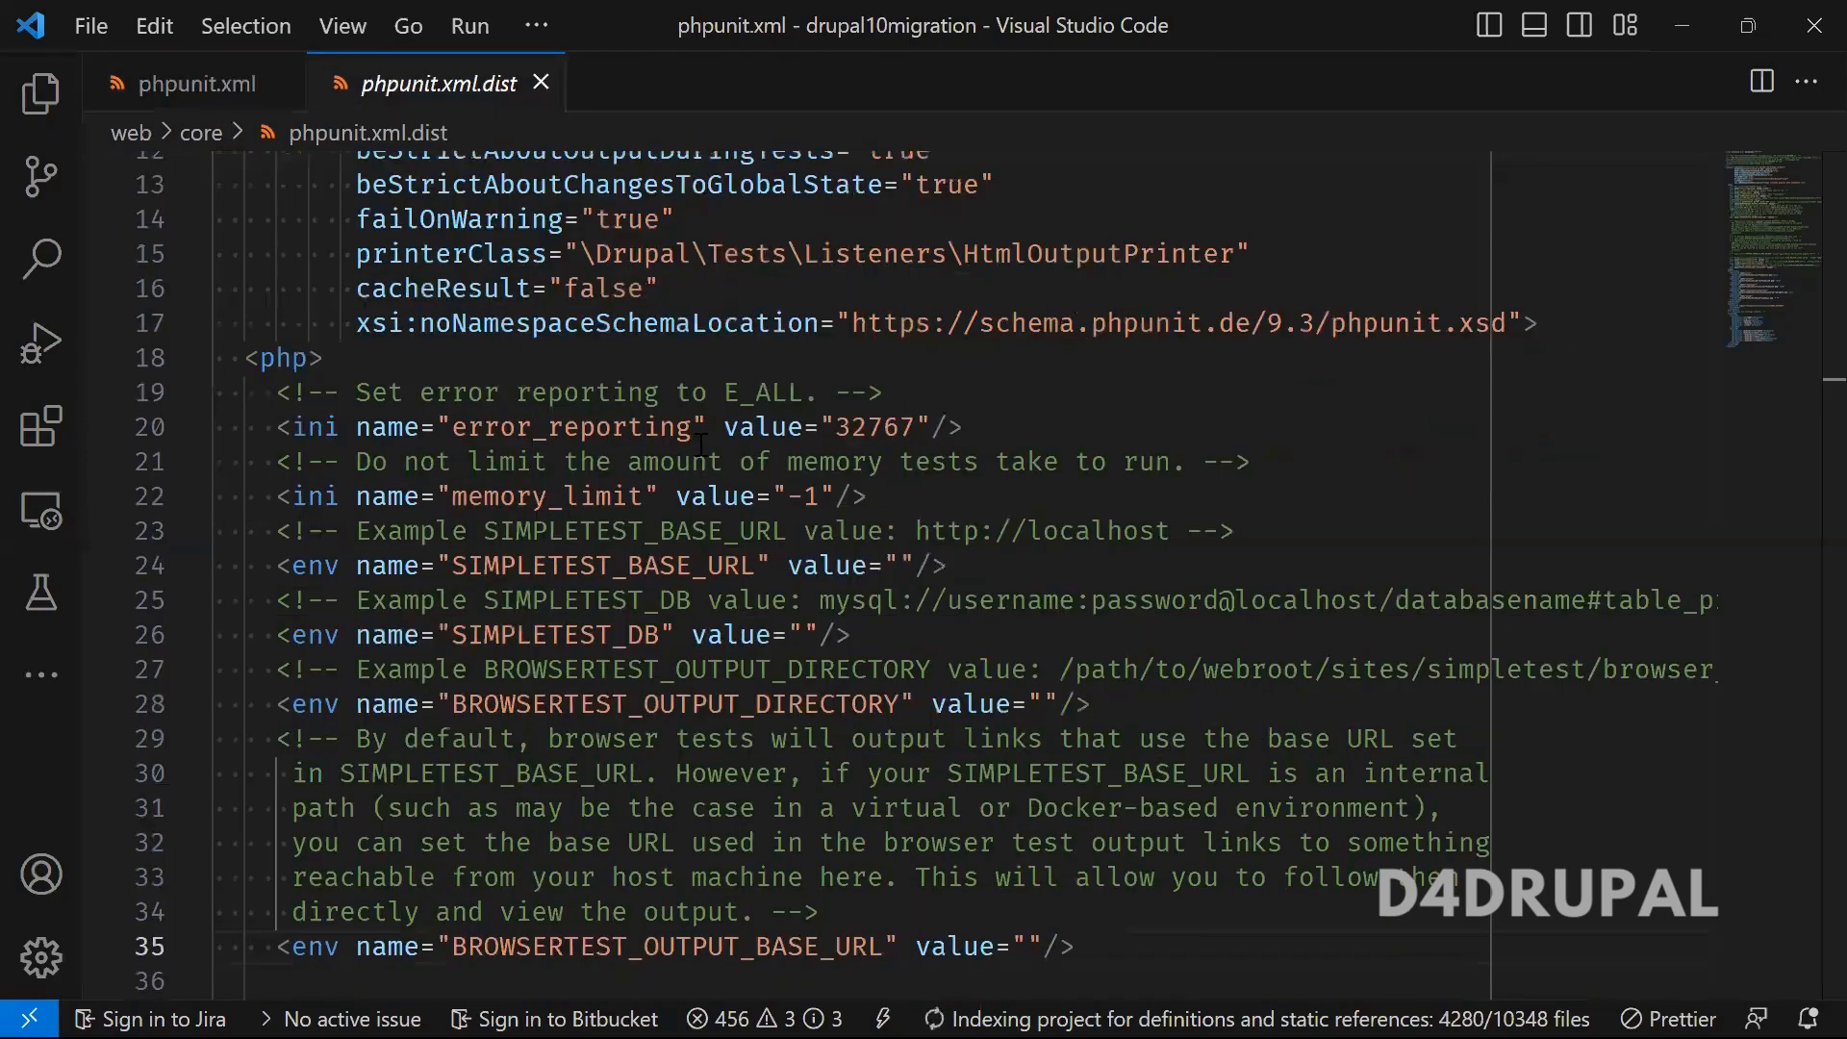
double_click(673, 462)
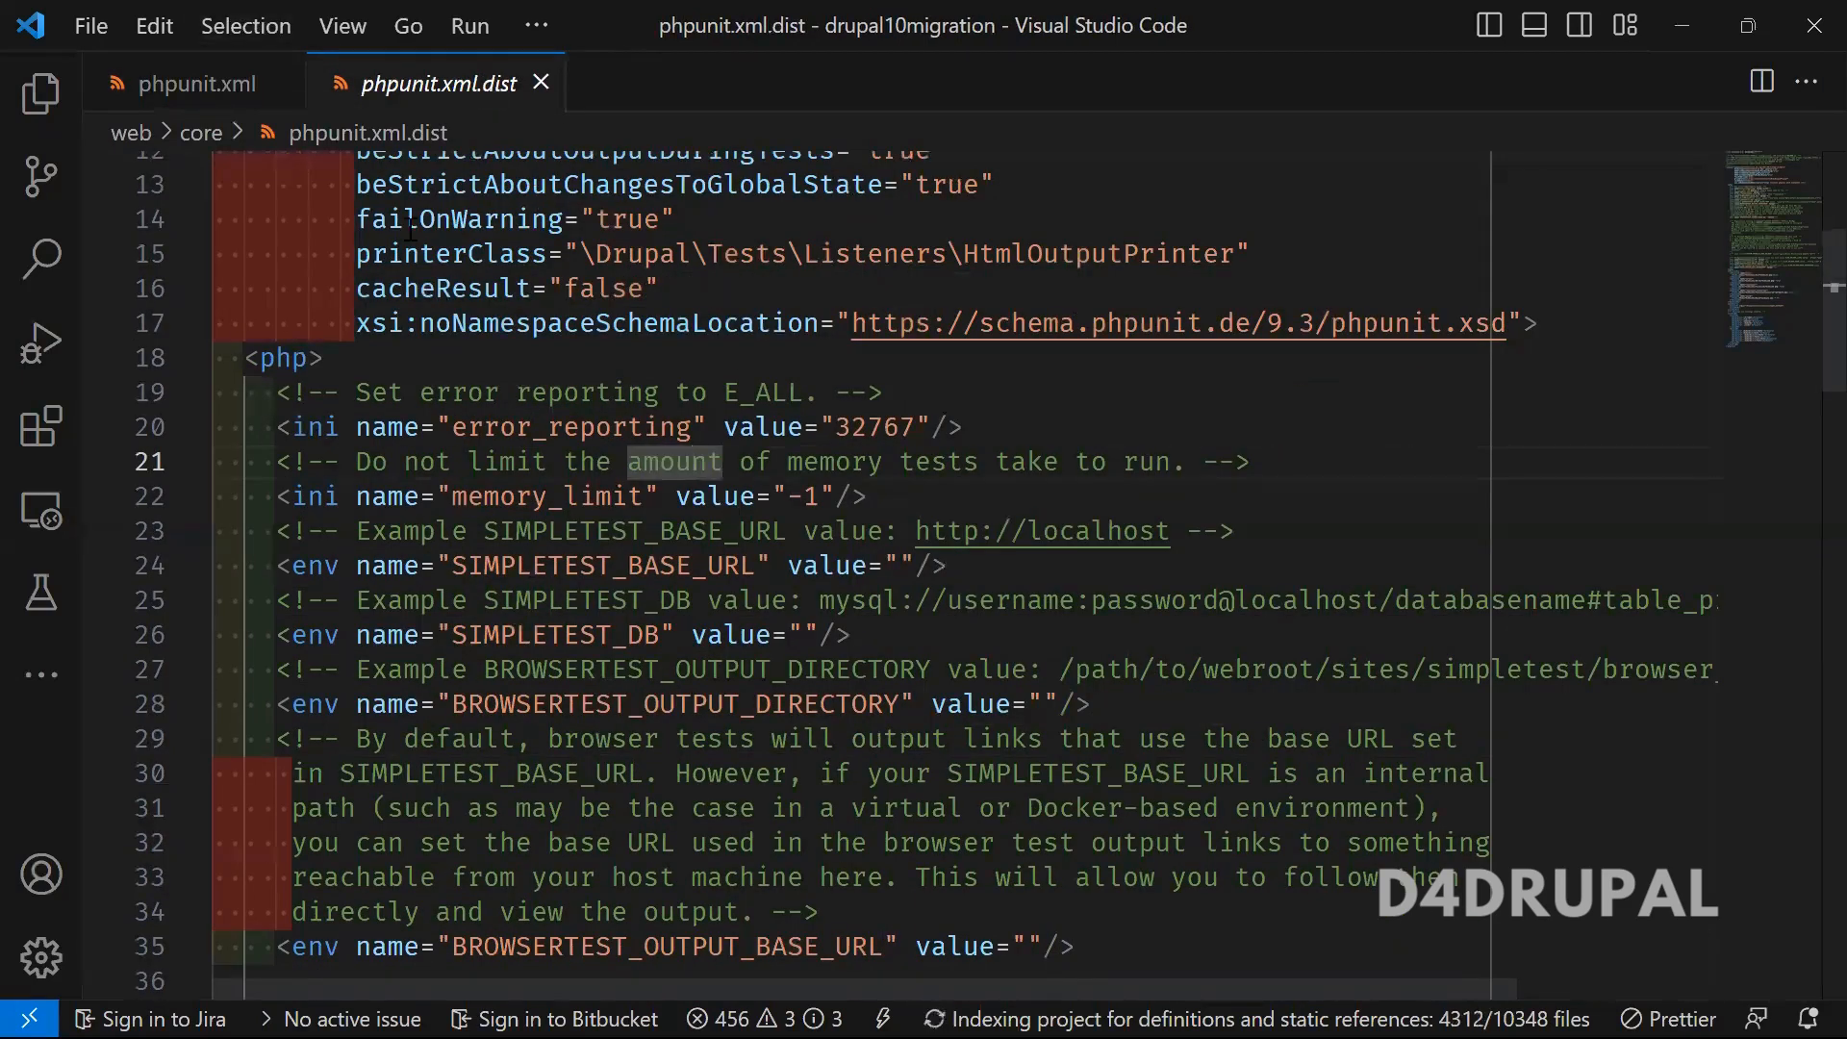
double_click(605, 565)
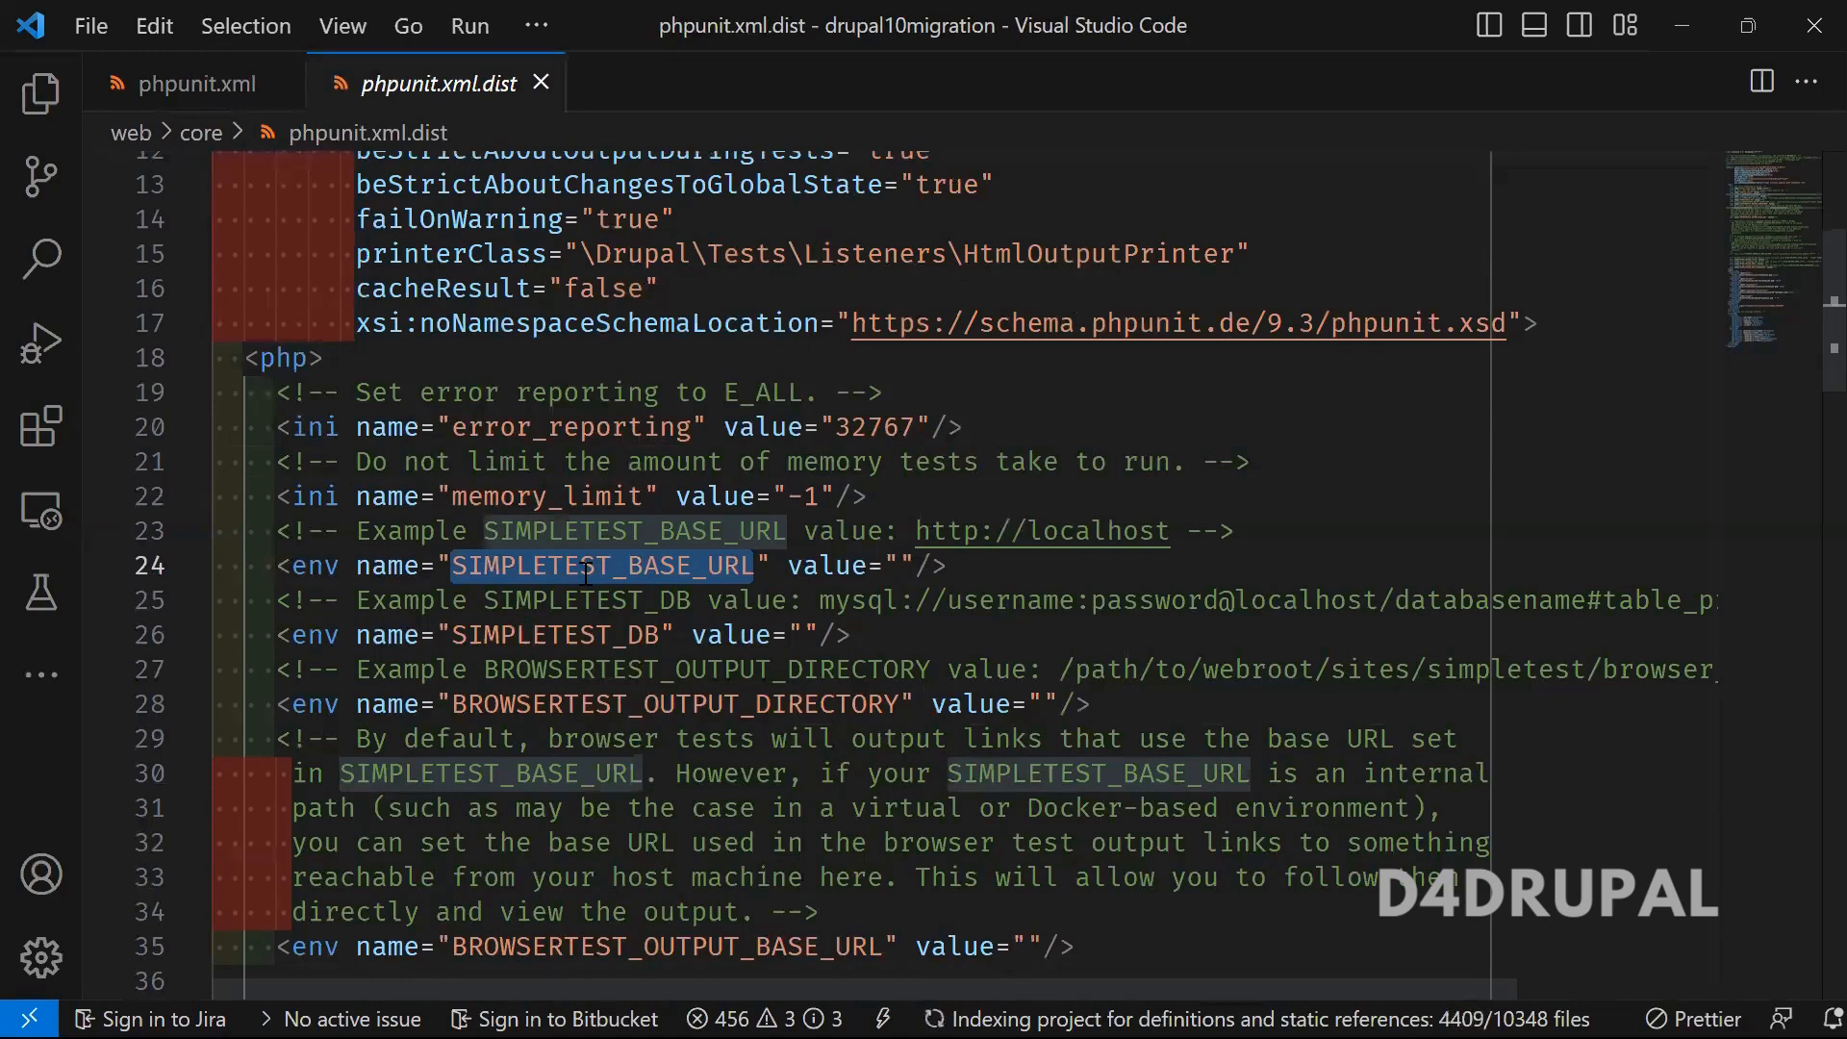
click(577, 703)
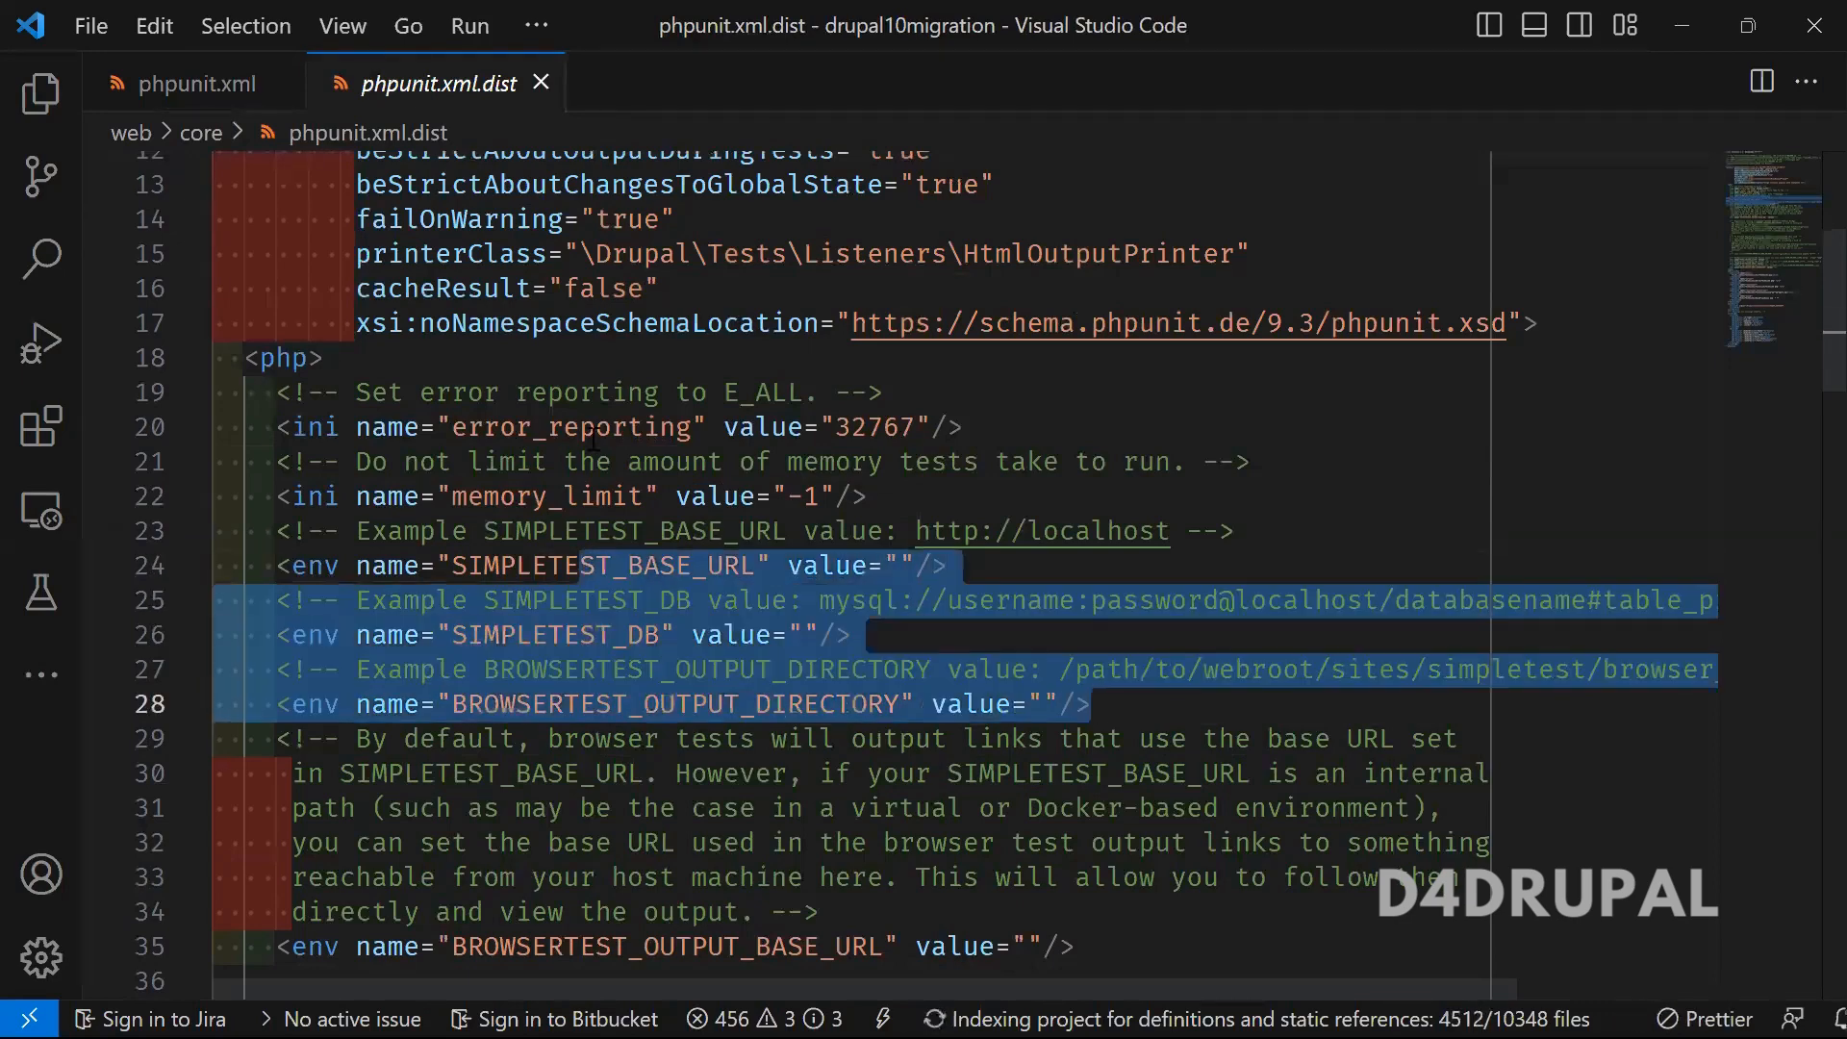
click(194, 84)
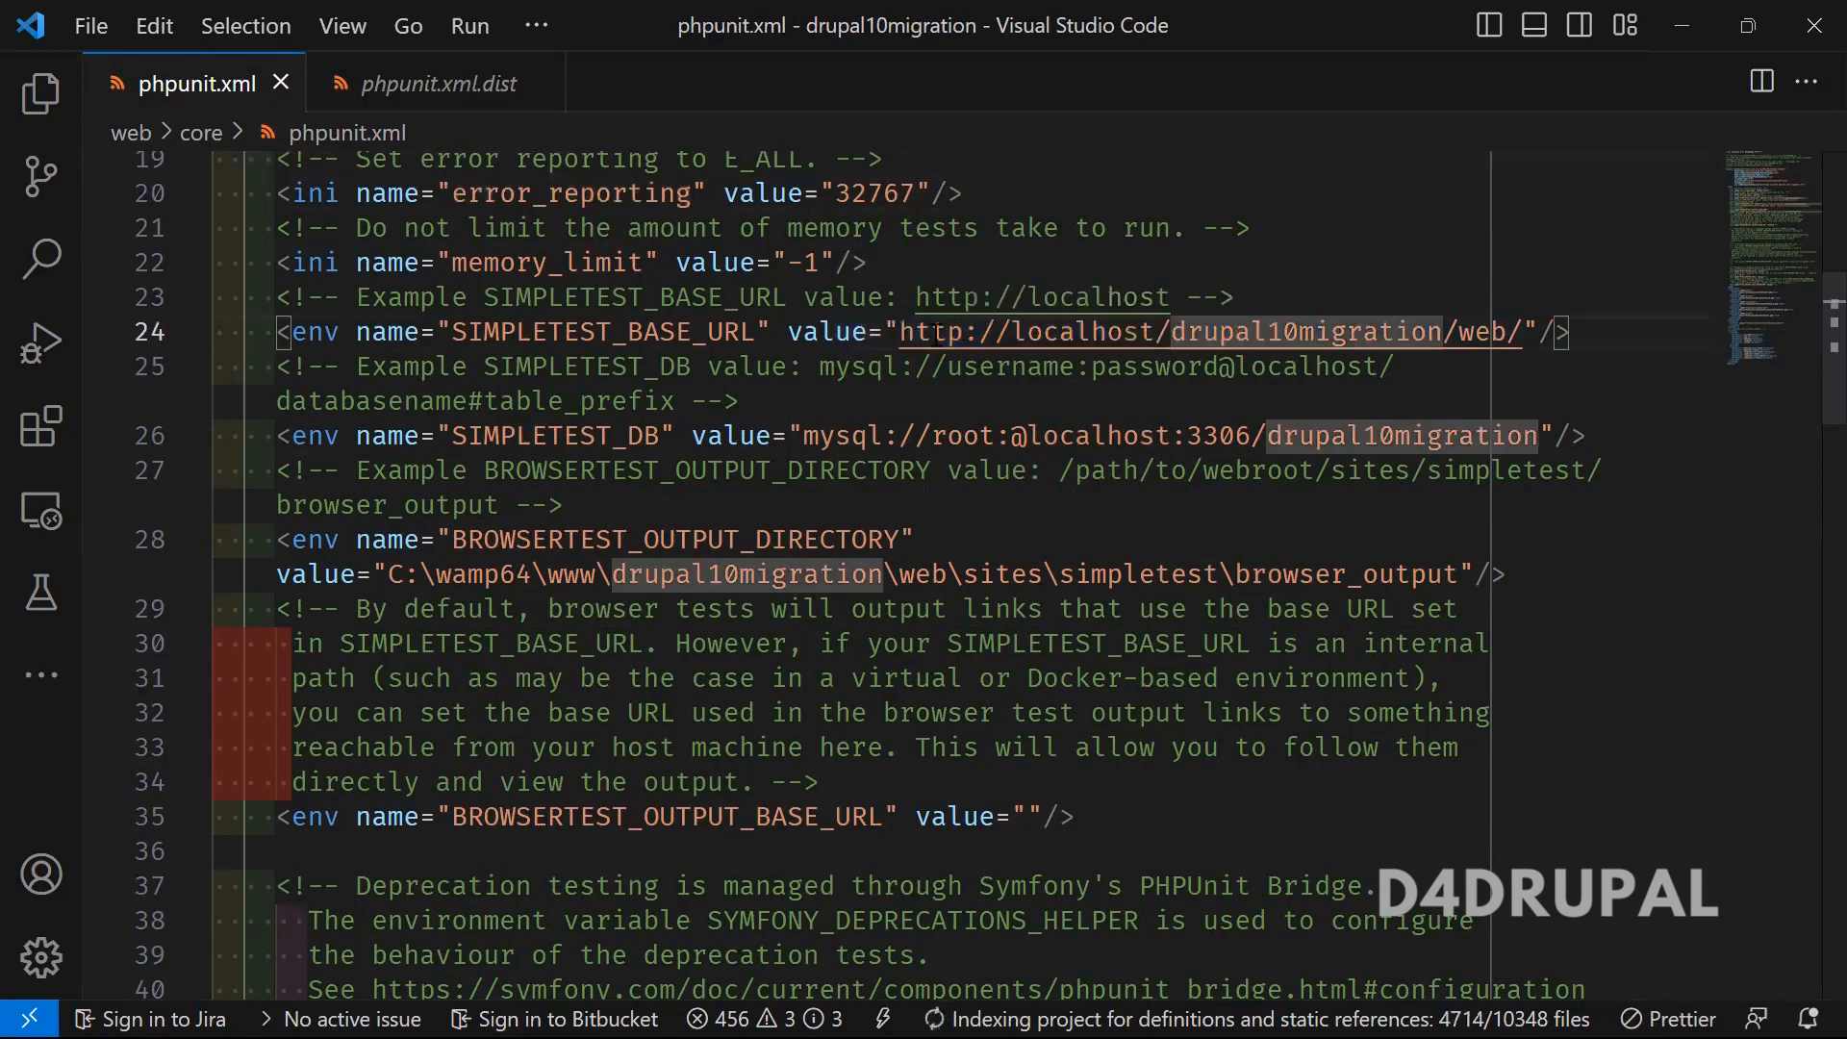
double_click(604, 330)
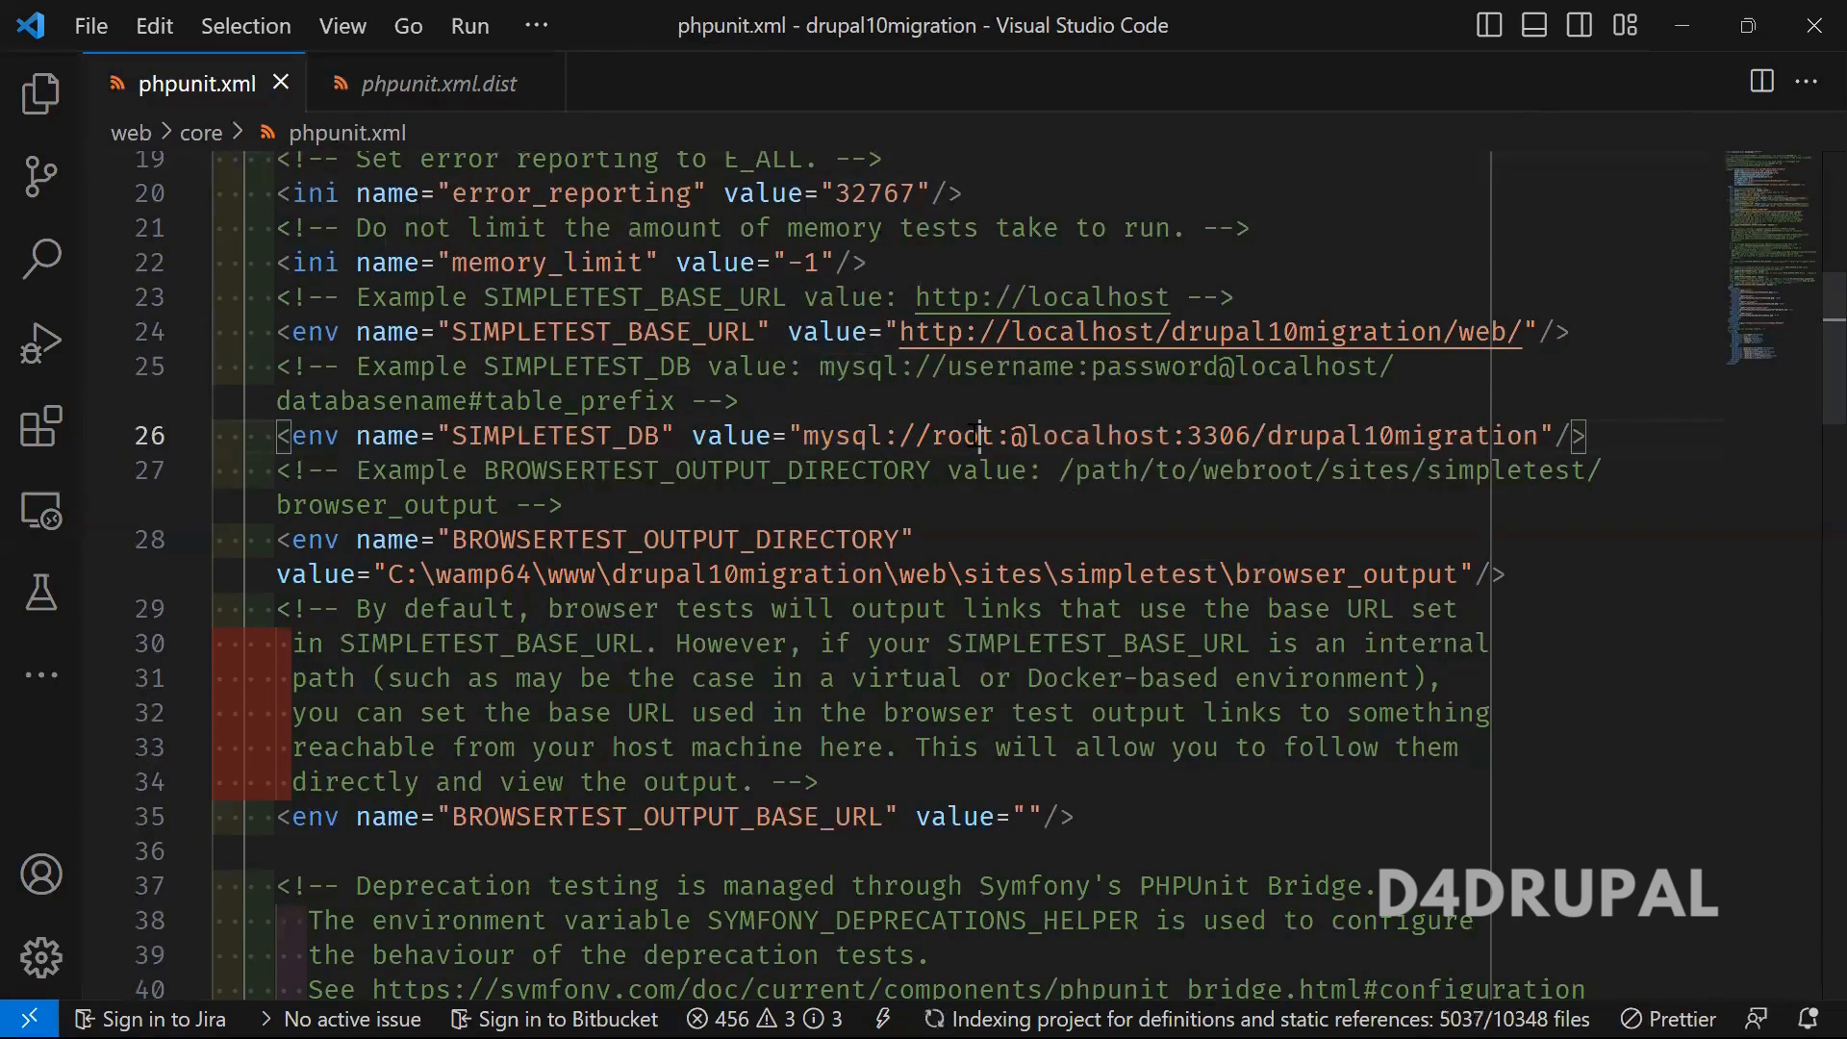
double_click(960, 435)
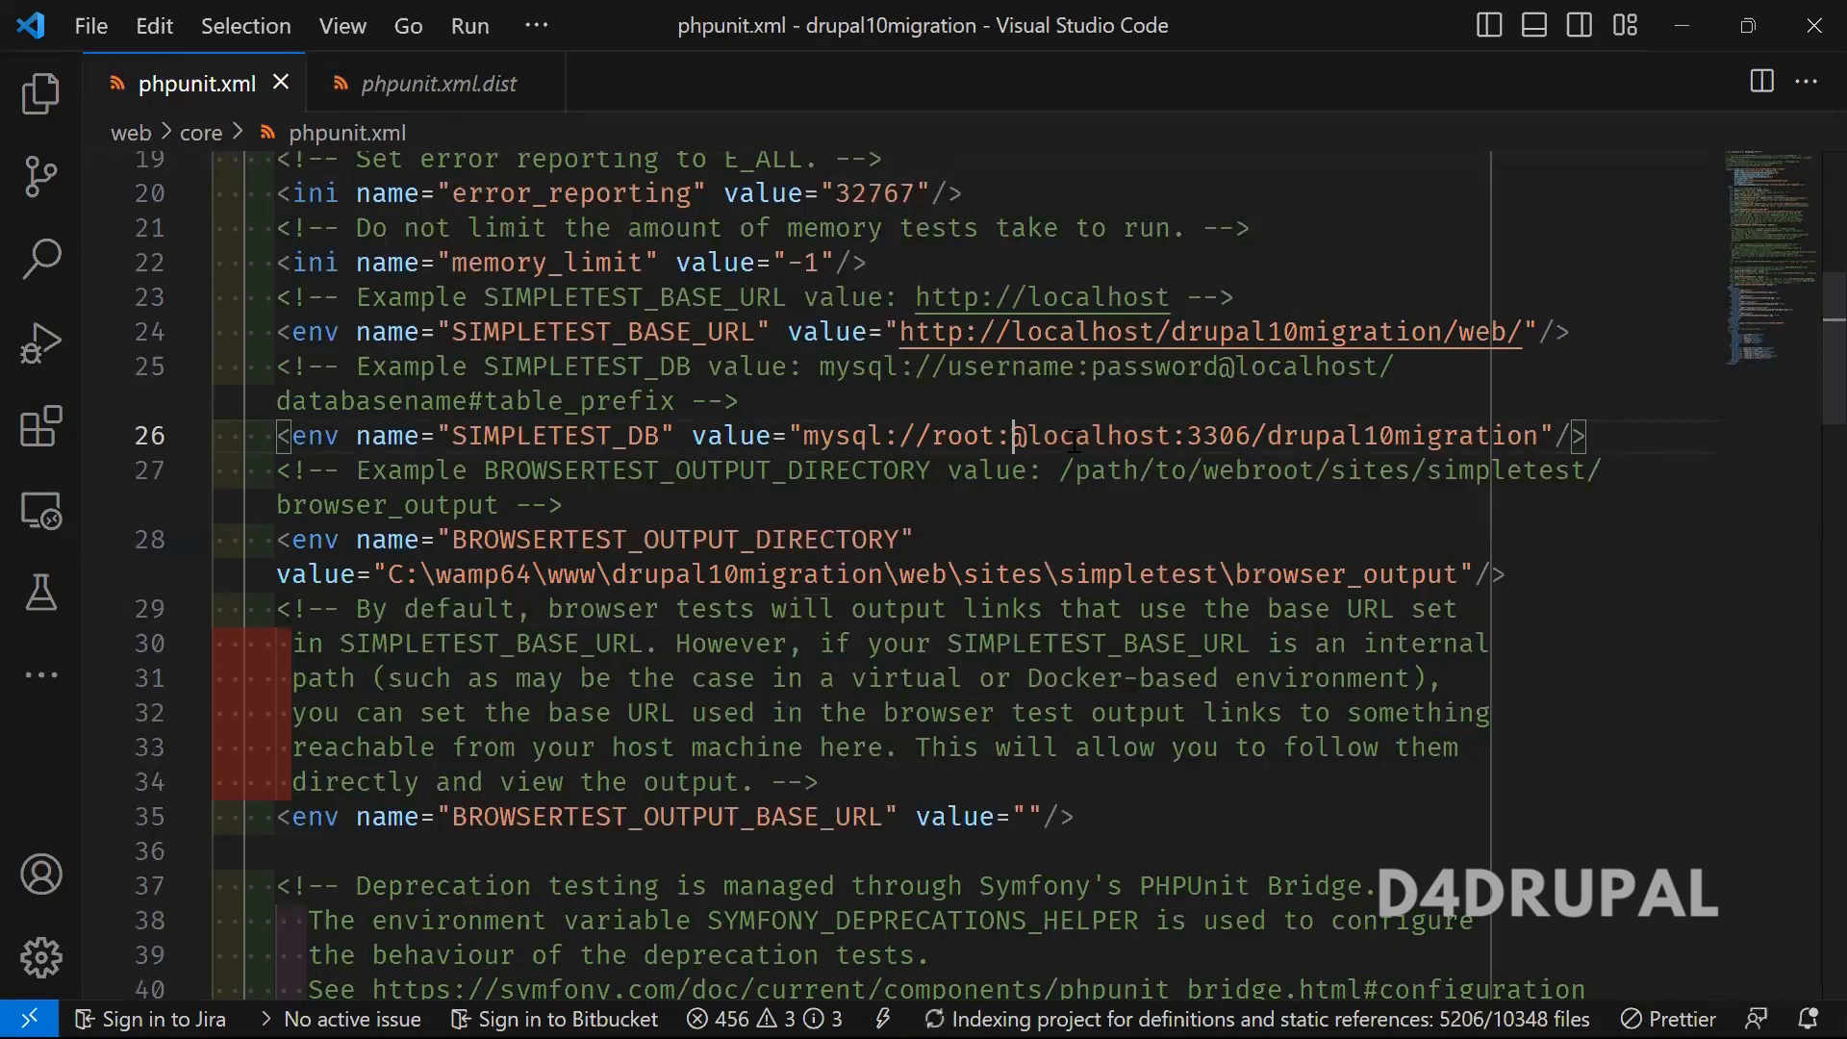
double_click(1216, 435)
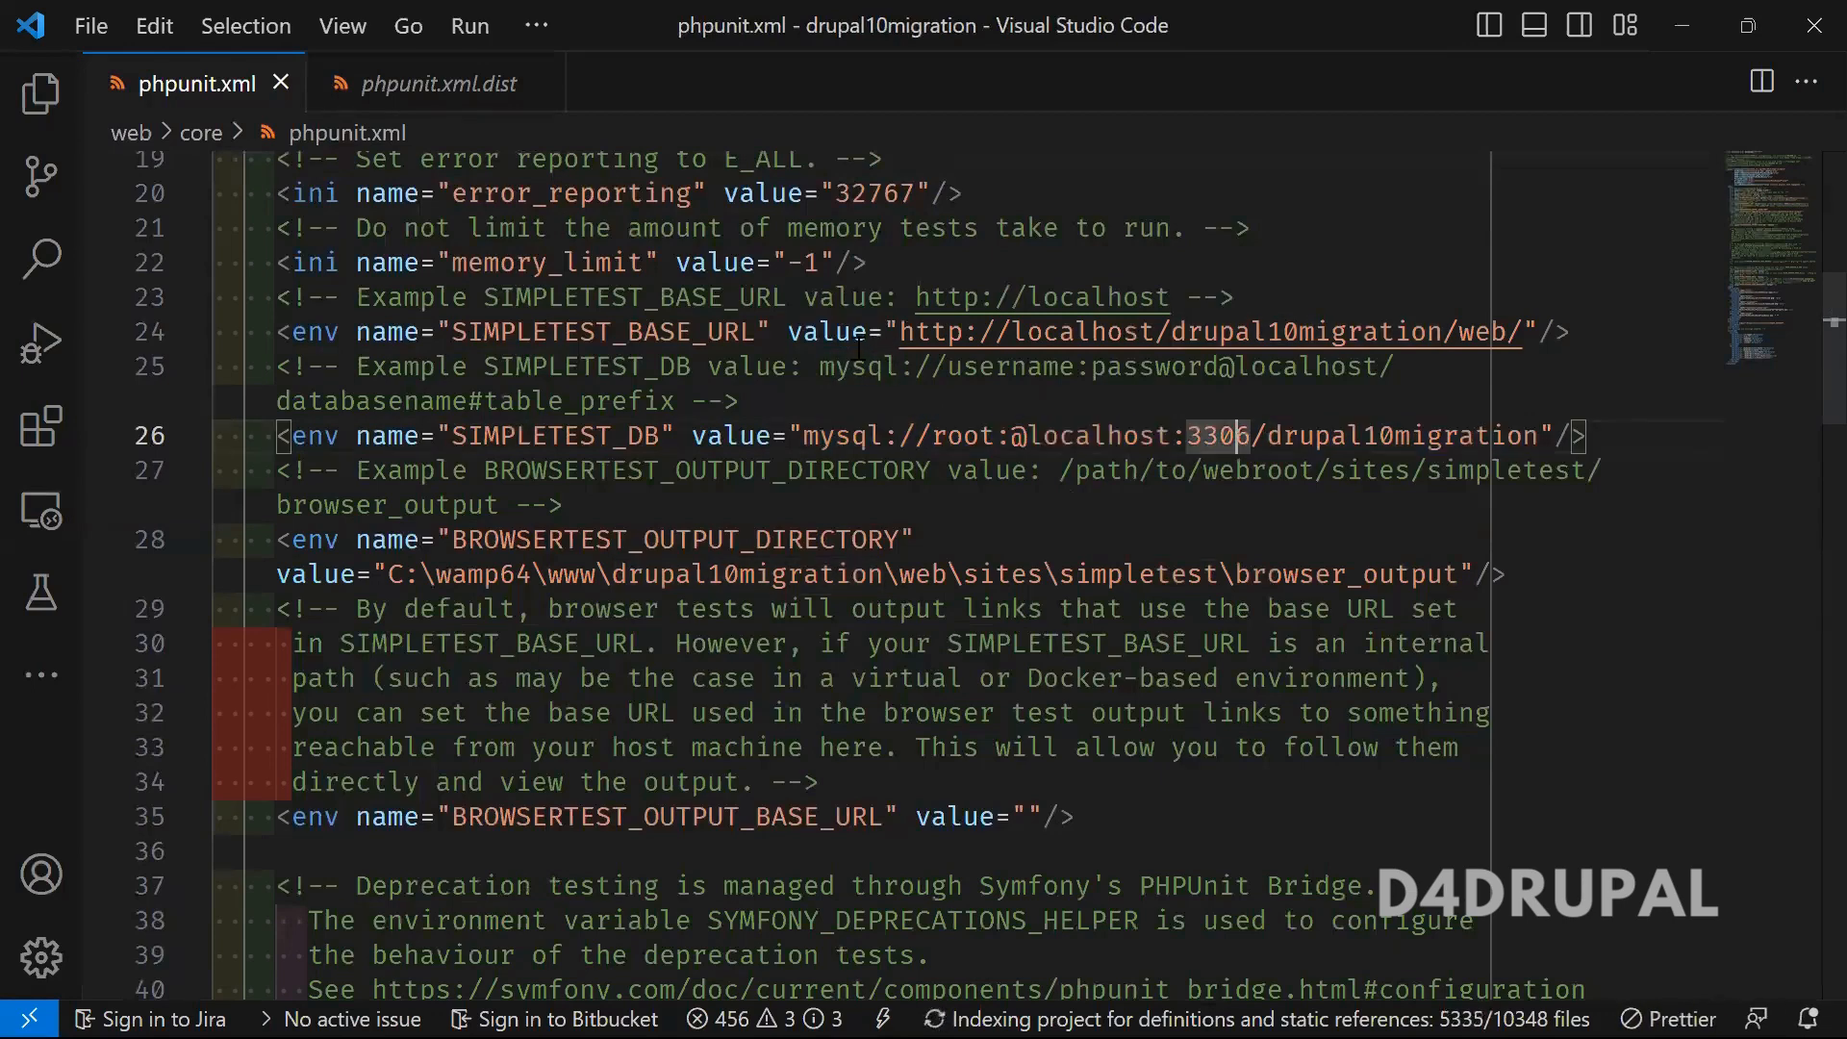
double_click(856, 367)
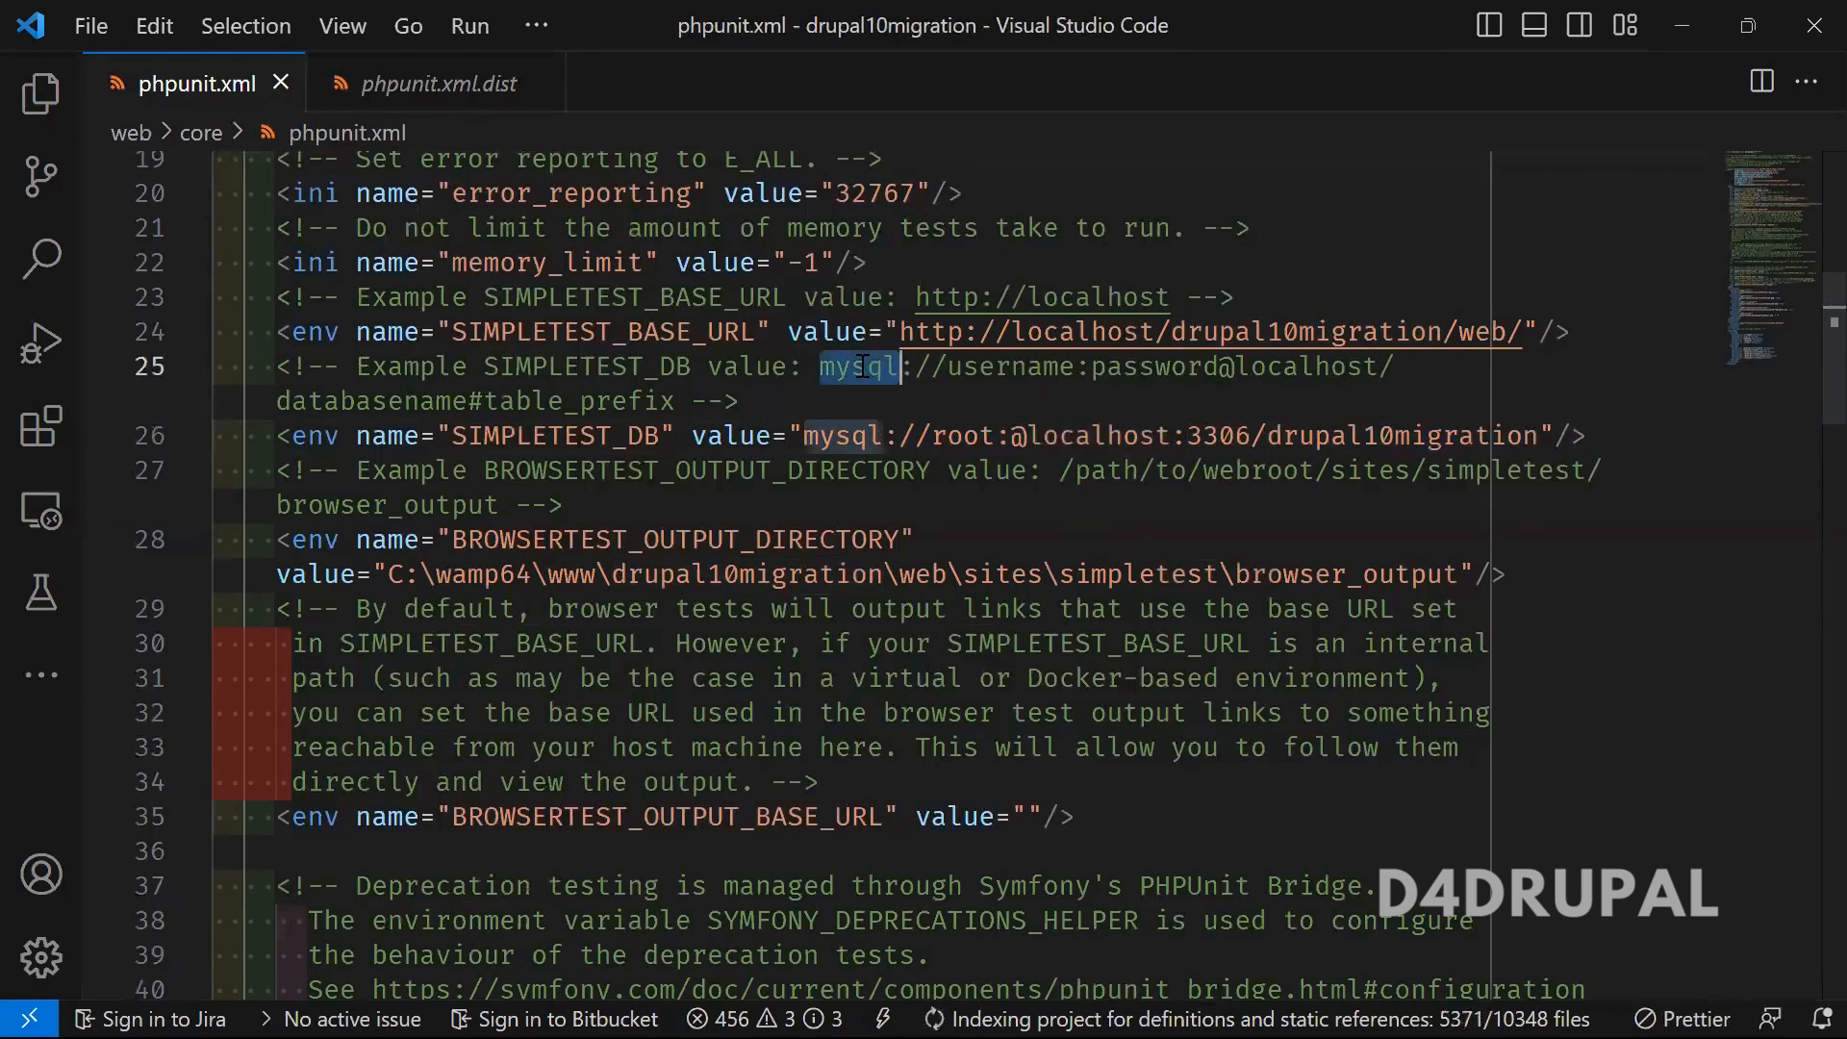
double_click(1007, 366)
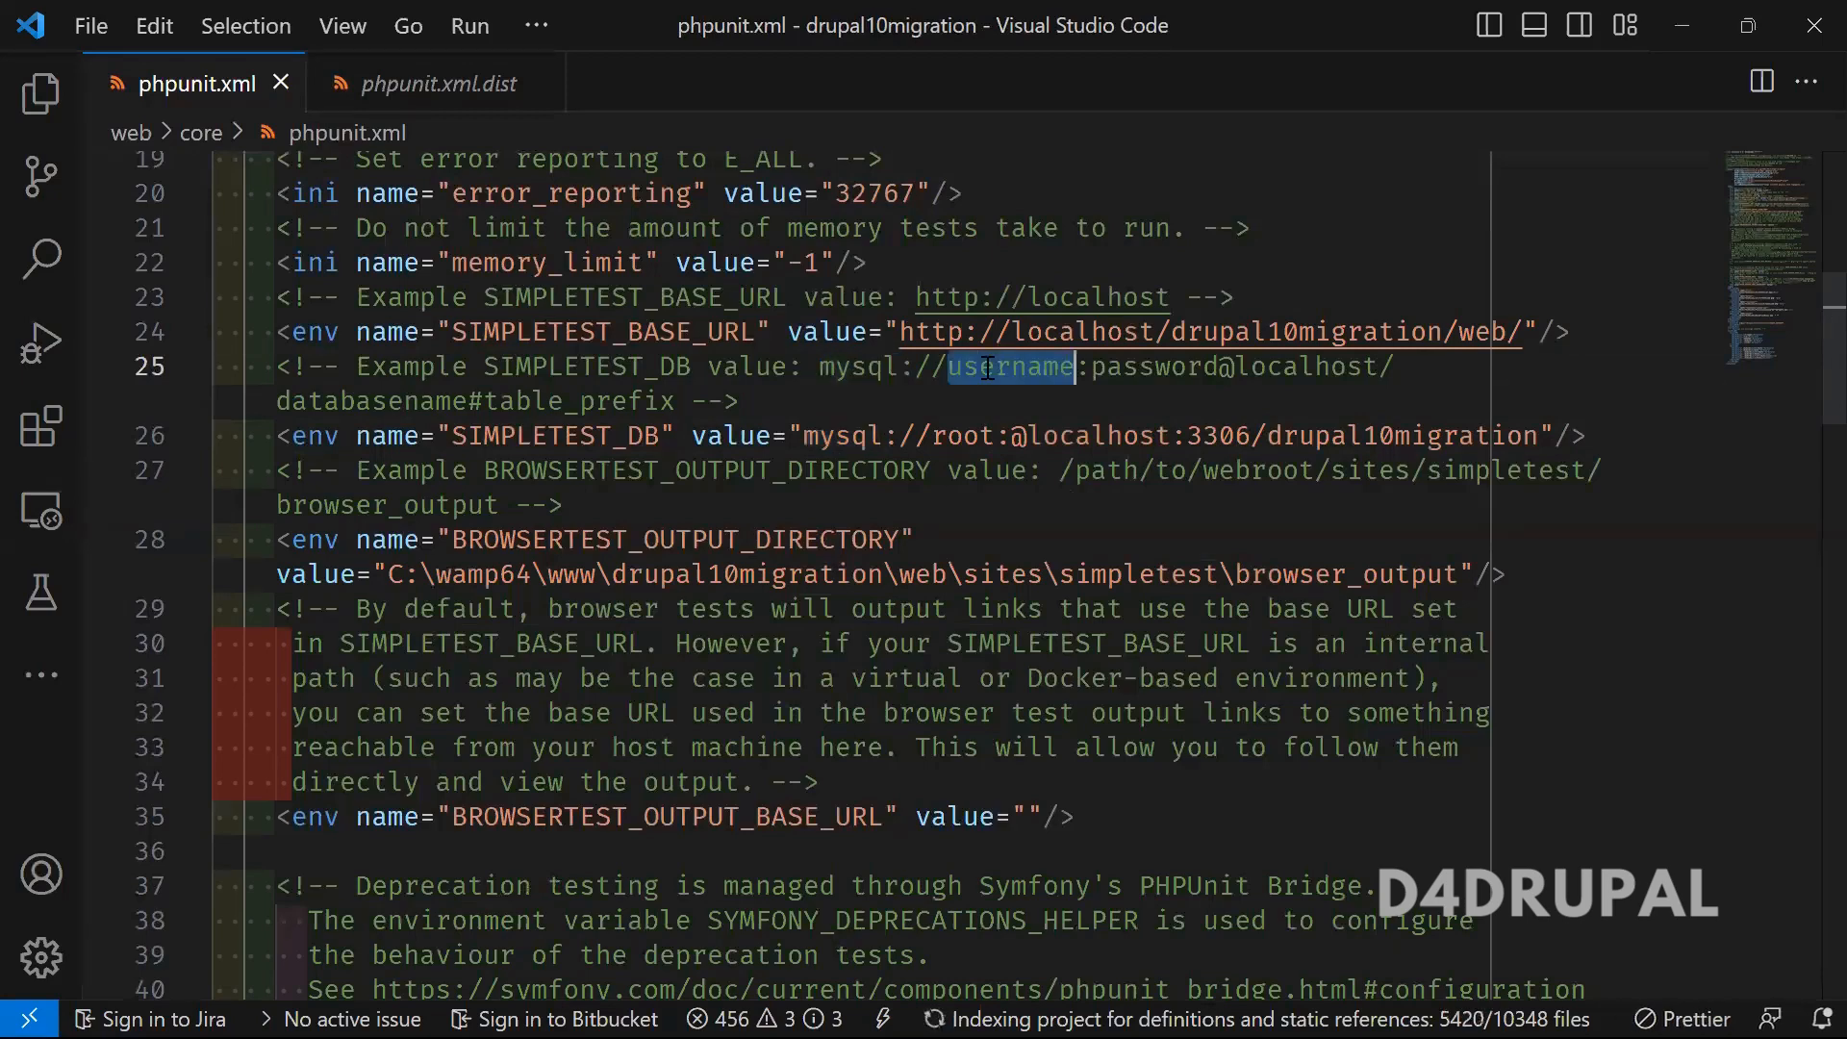
double_click(1154, 367)
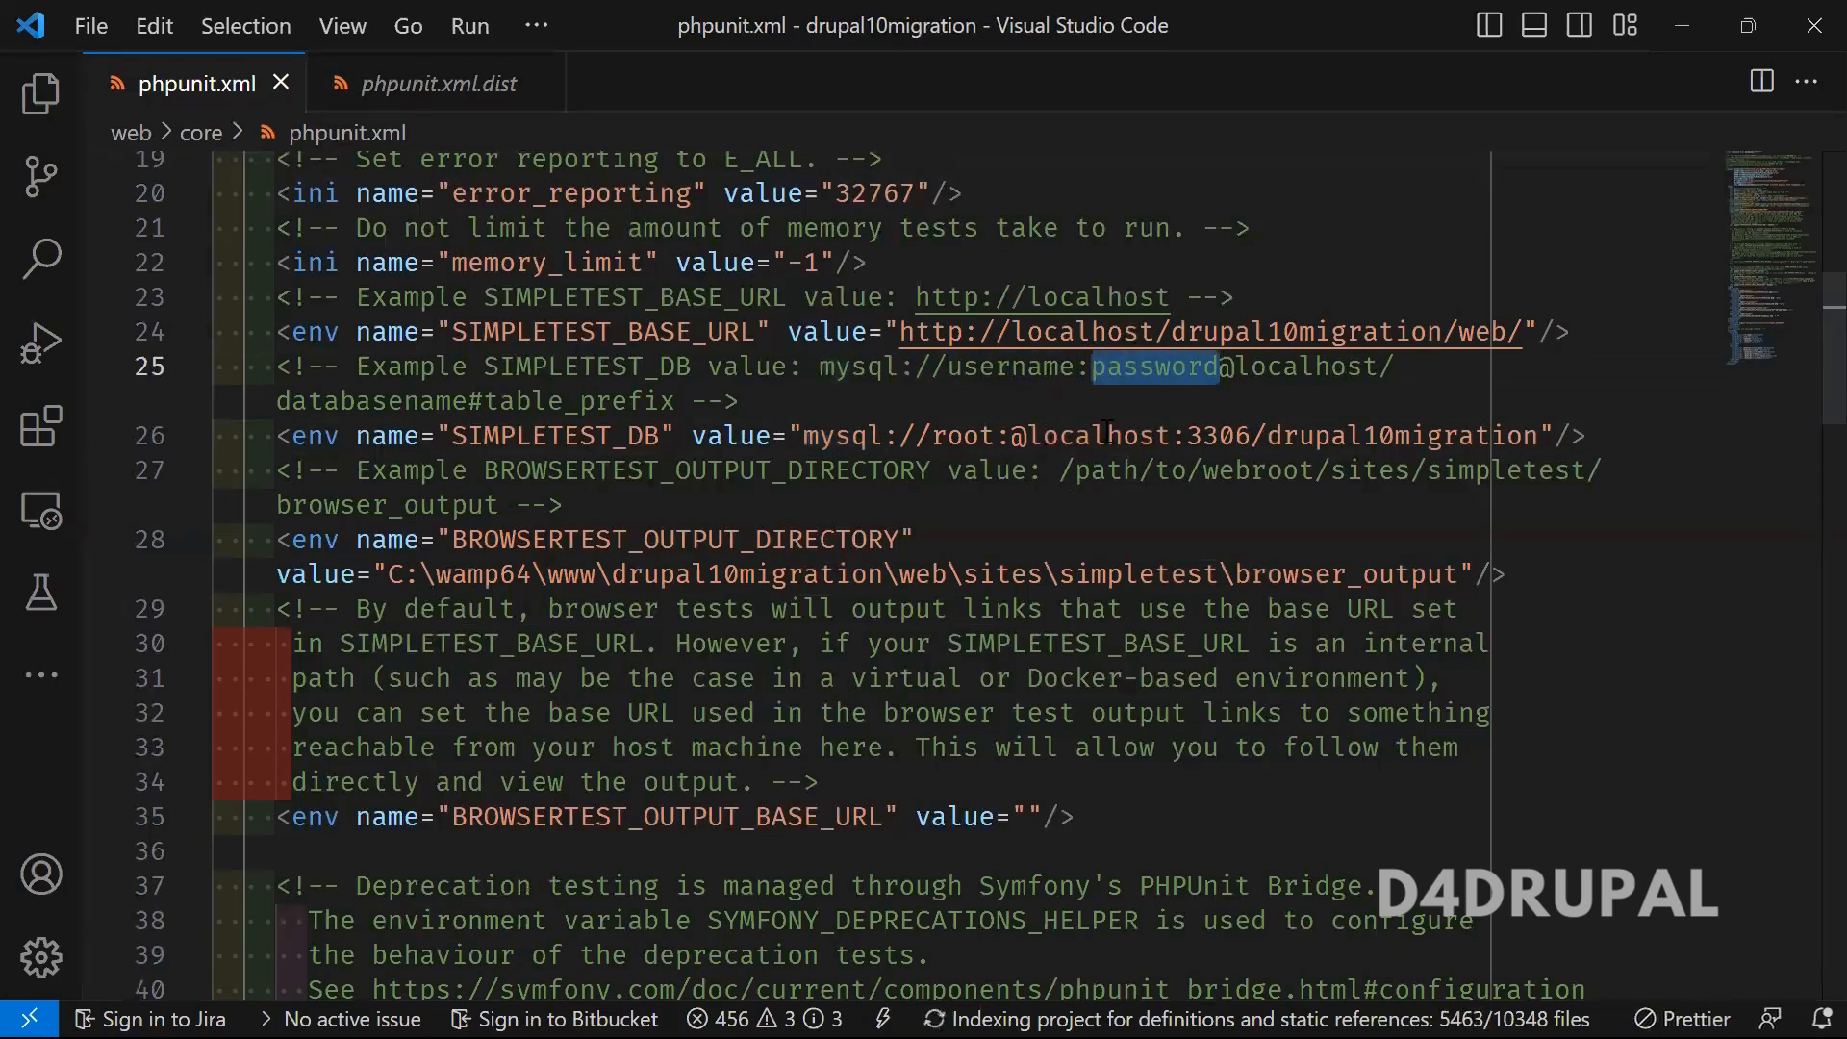
double_click(1295, 367)
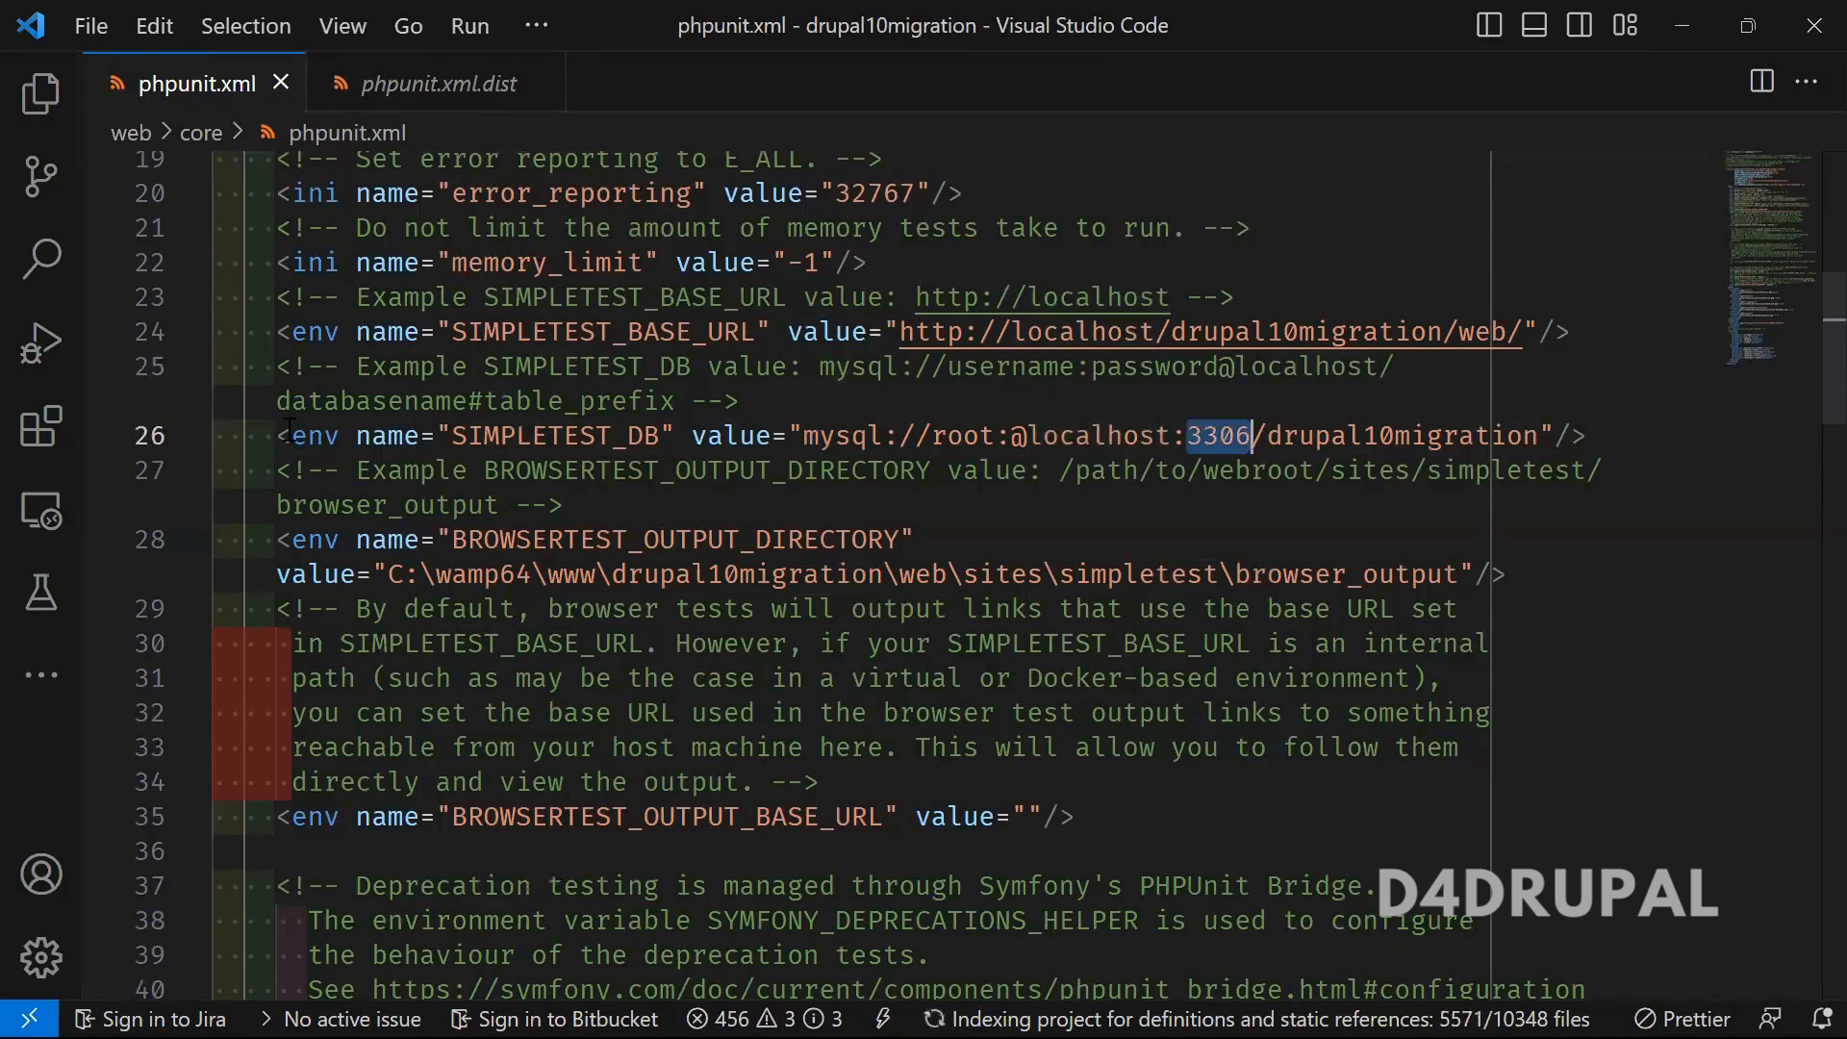
double_click(372, 401)
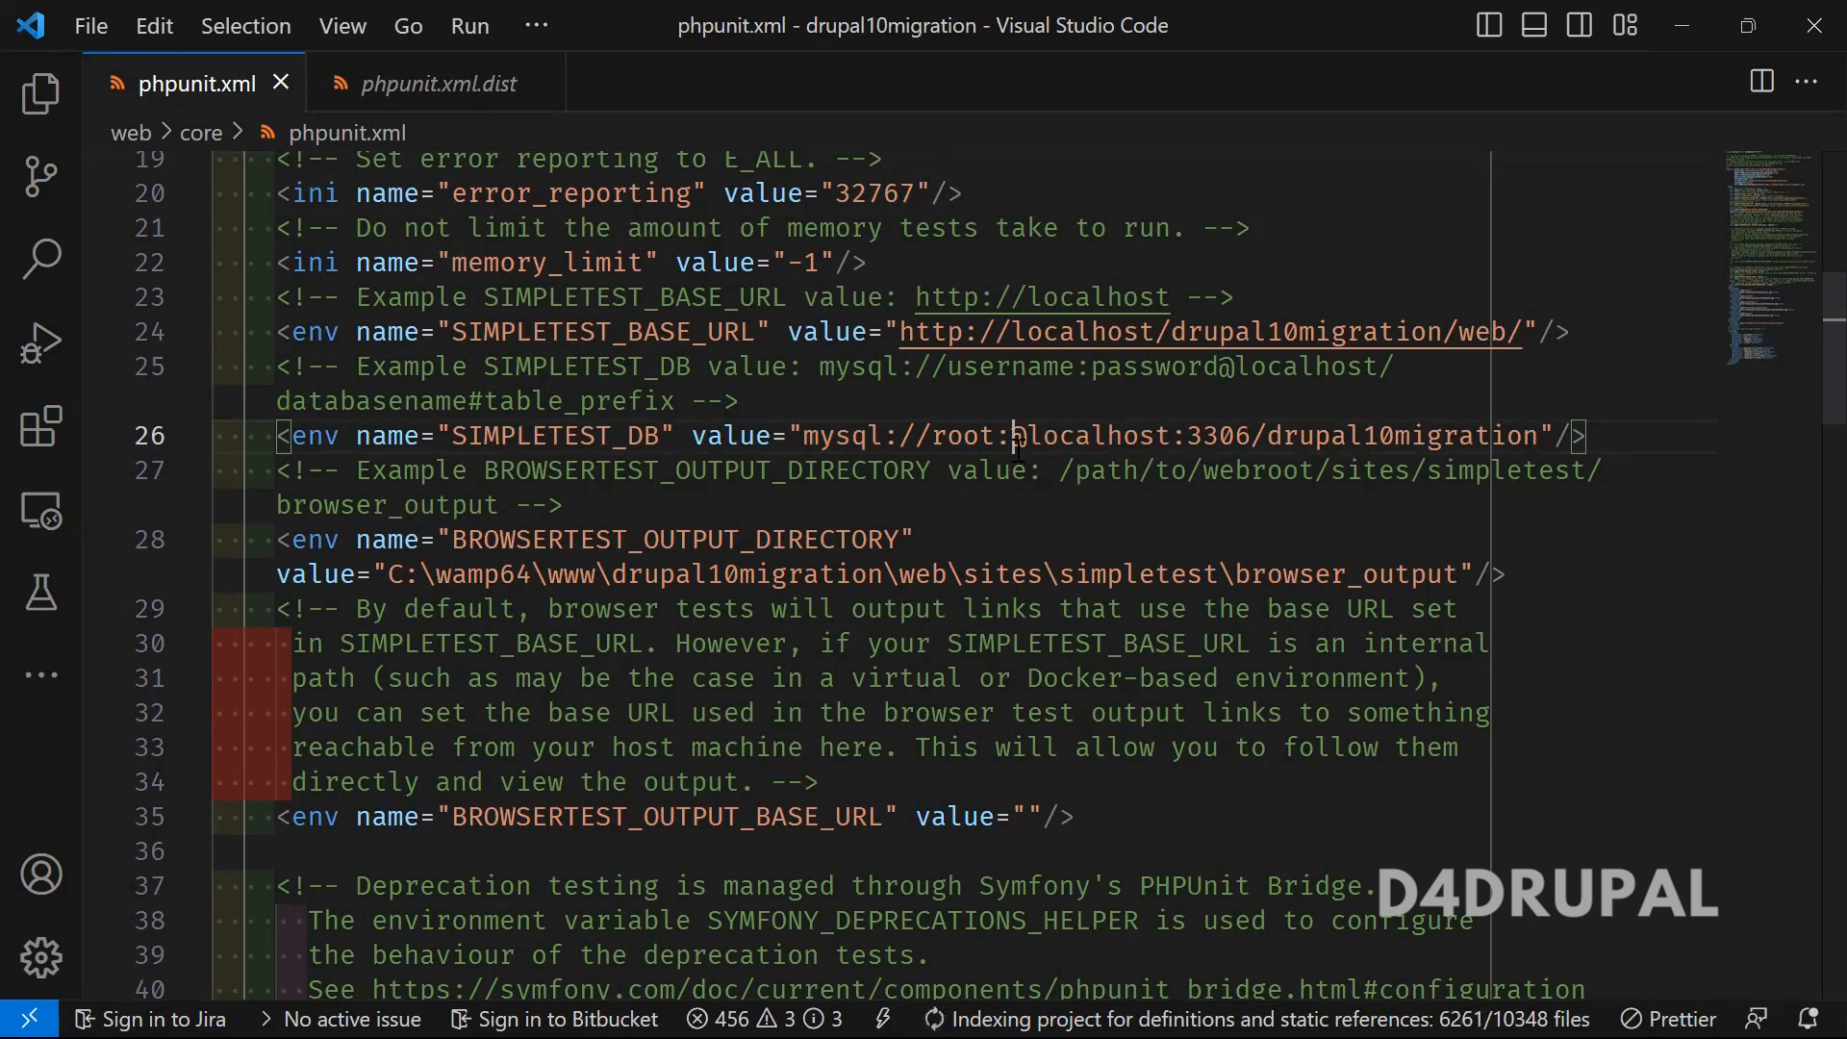
double_click(672, 540)
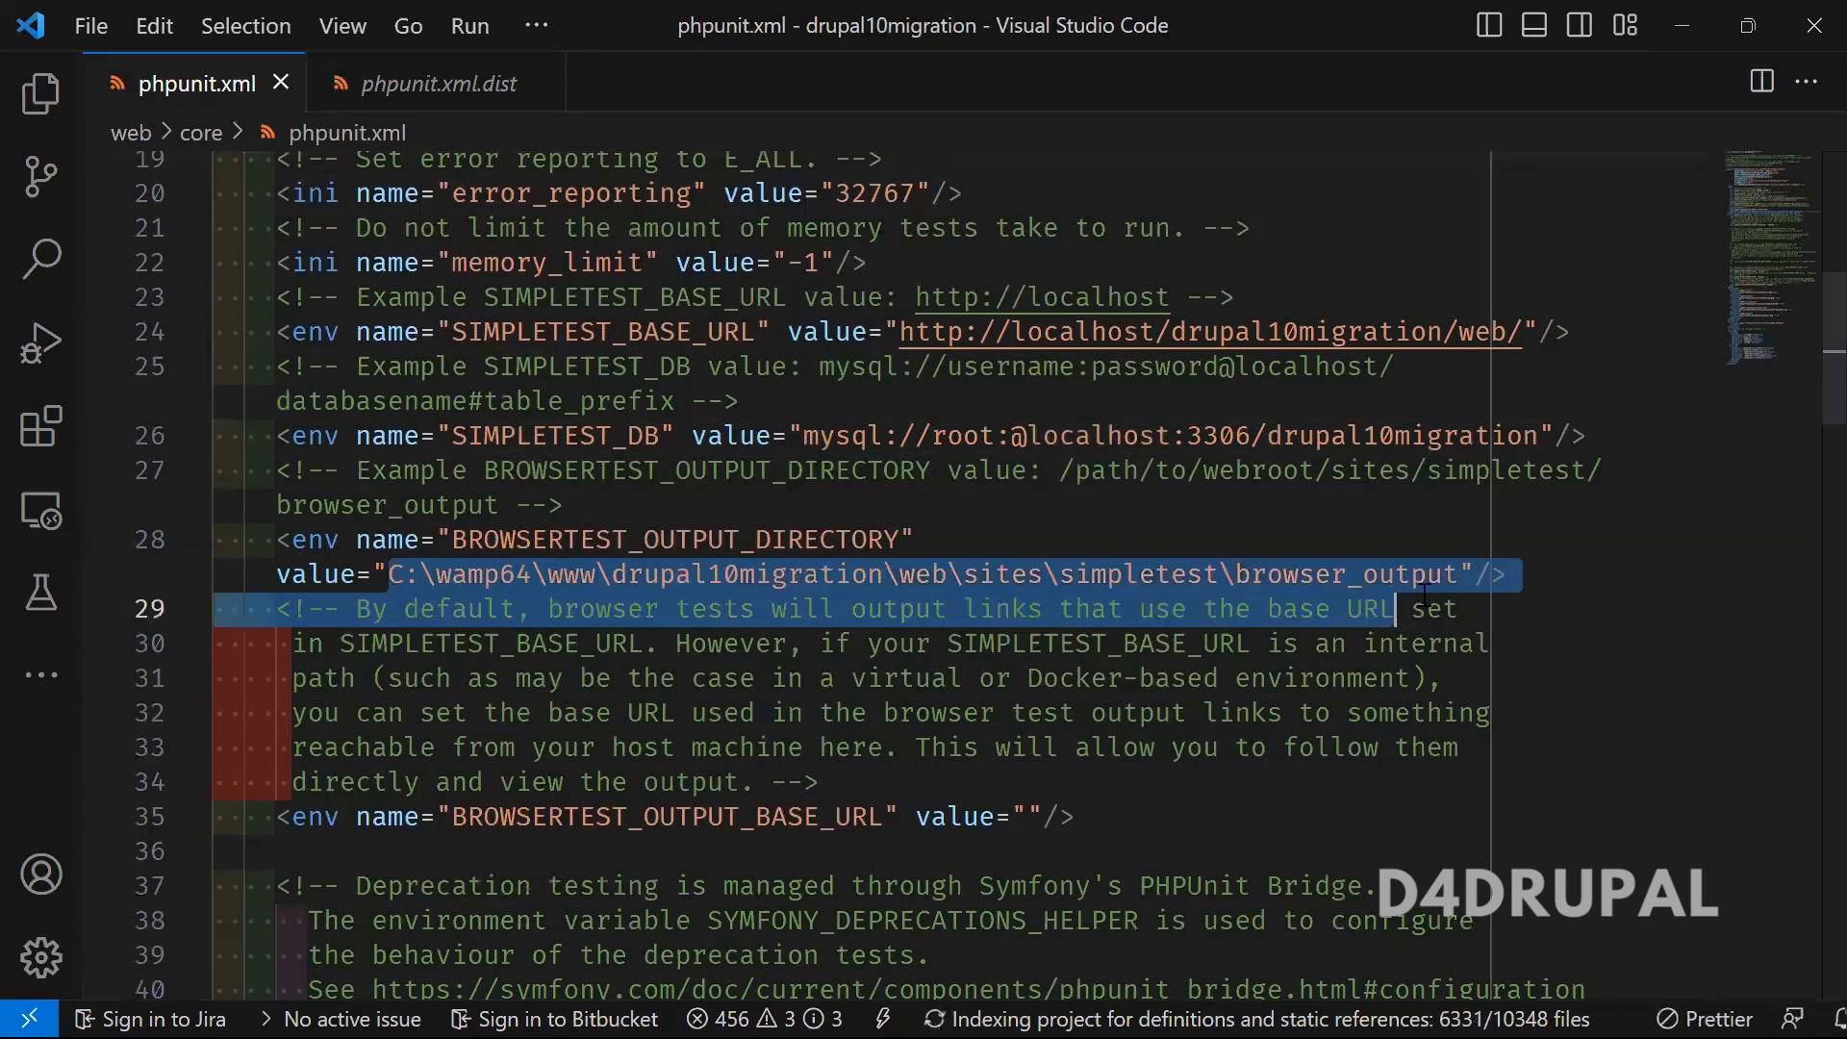
click(1338, 575)
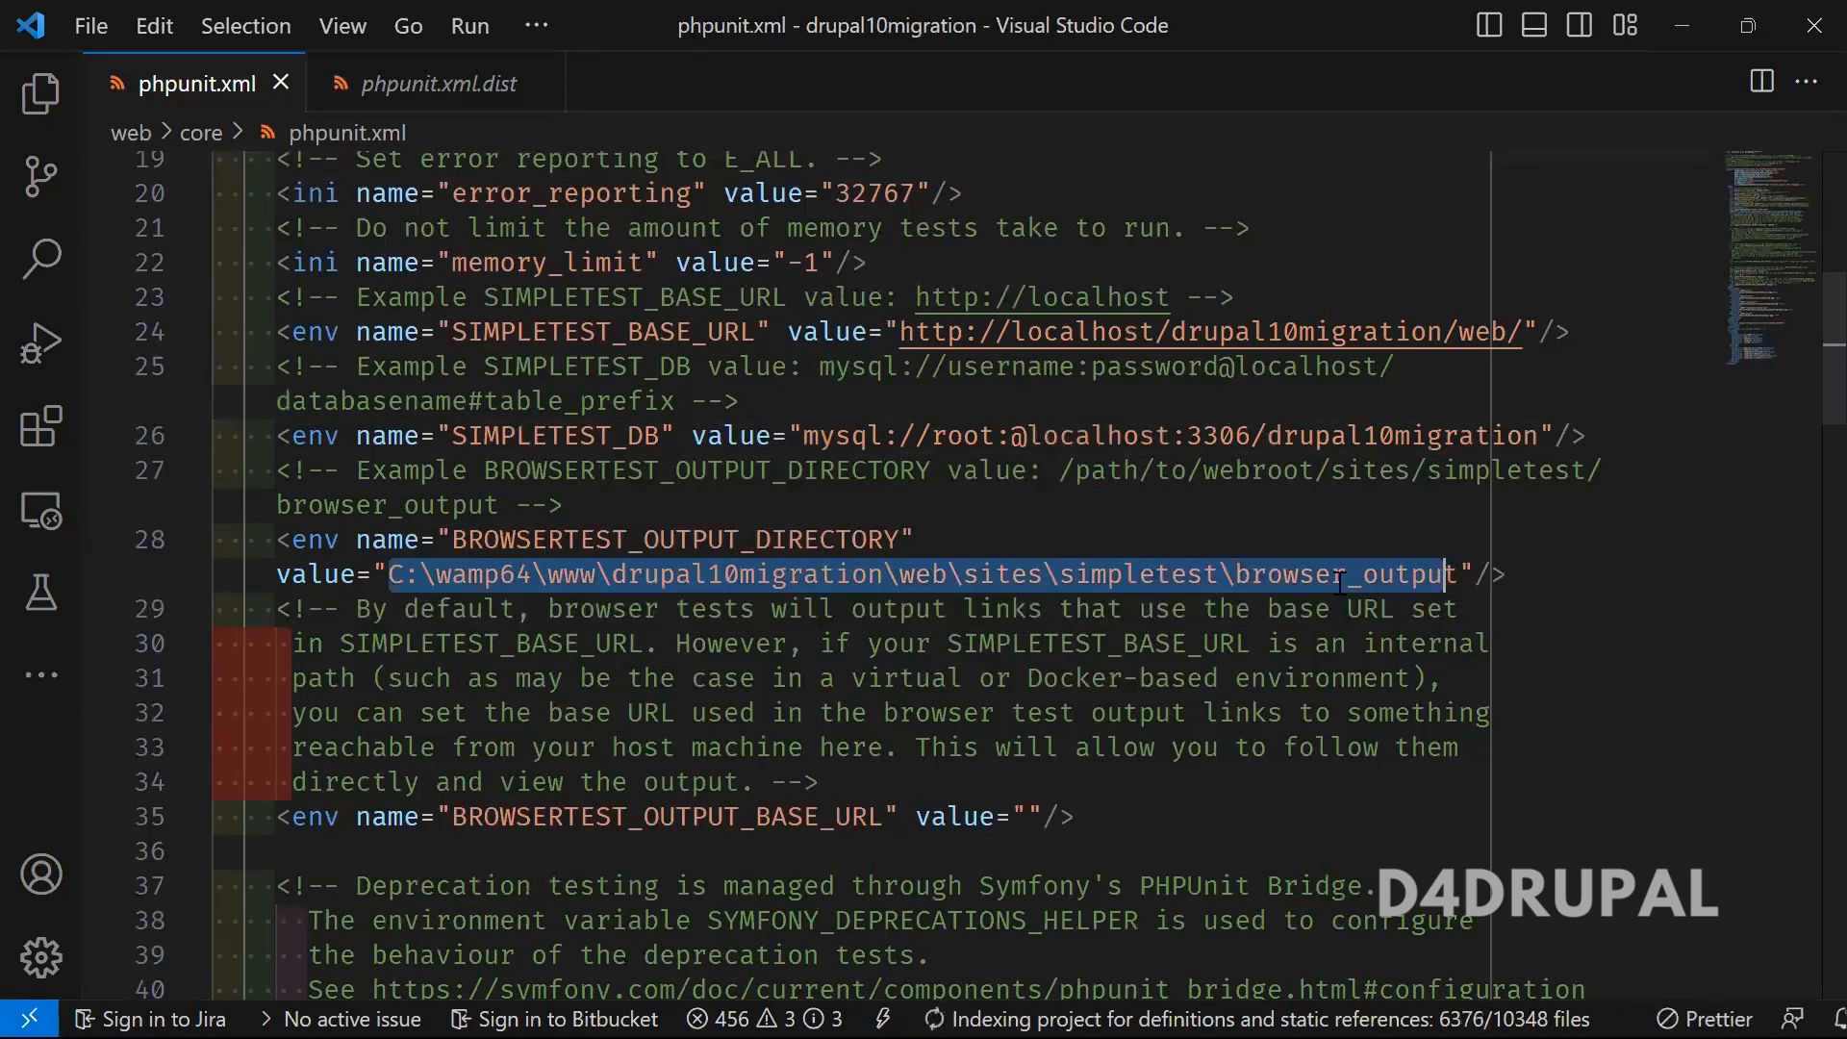
double_click(1135, 575)
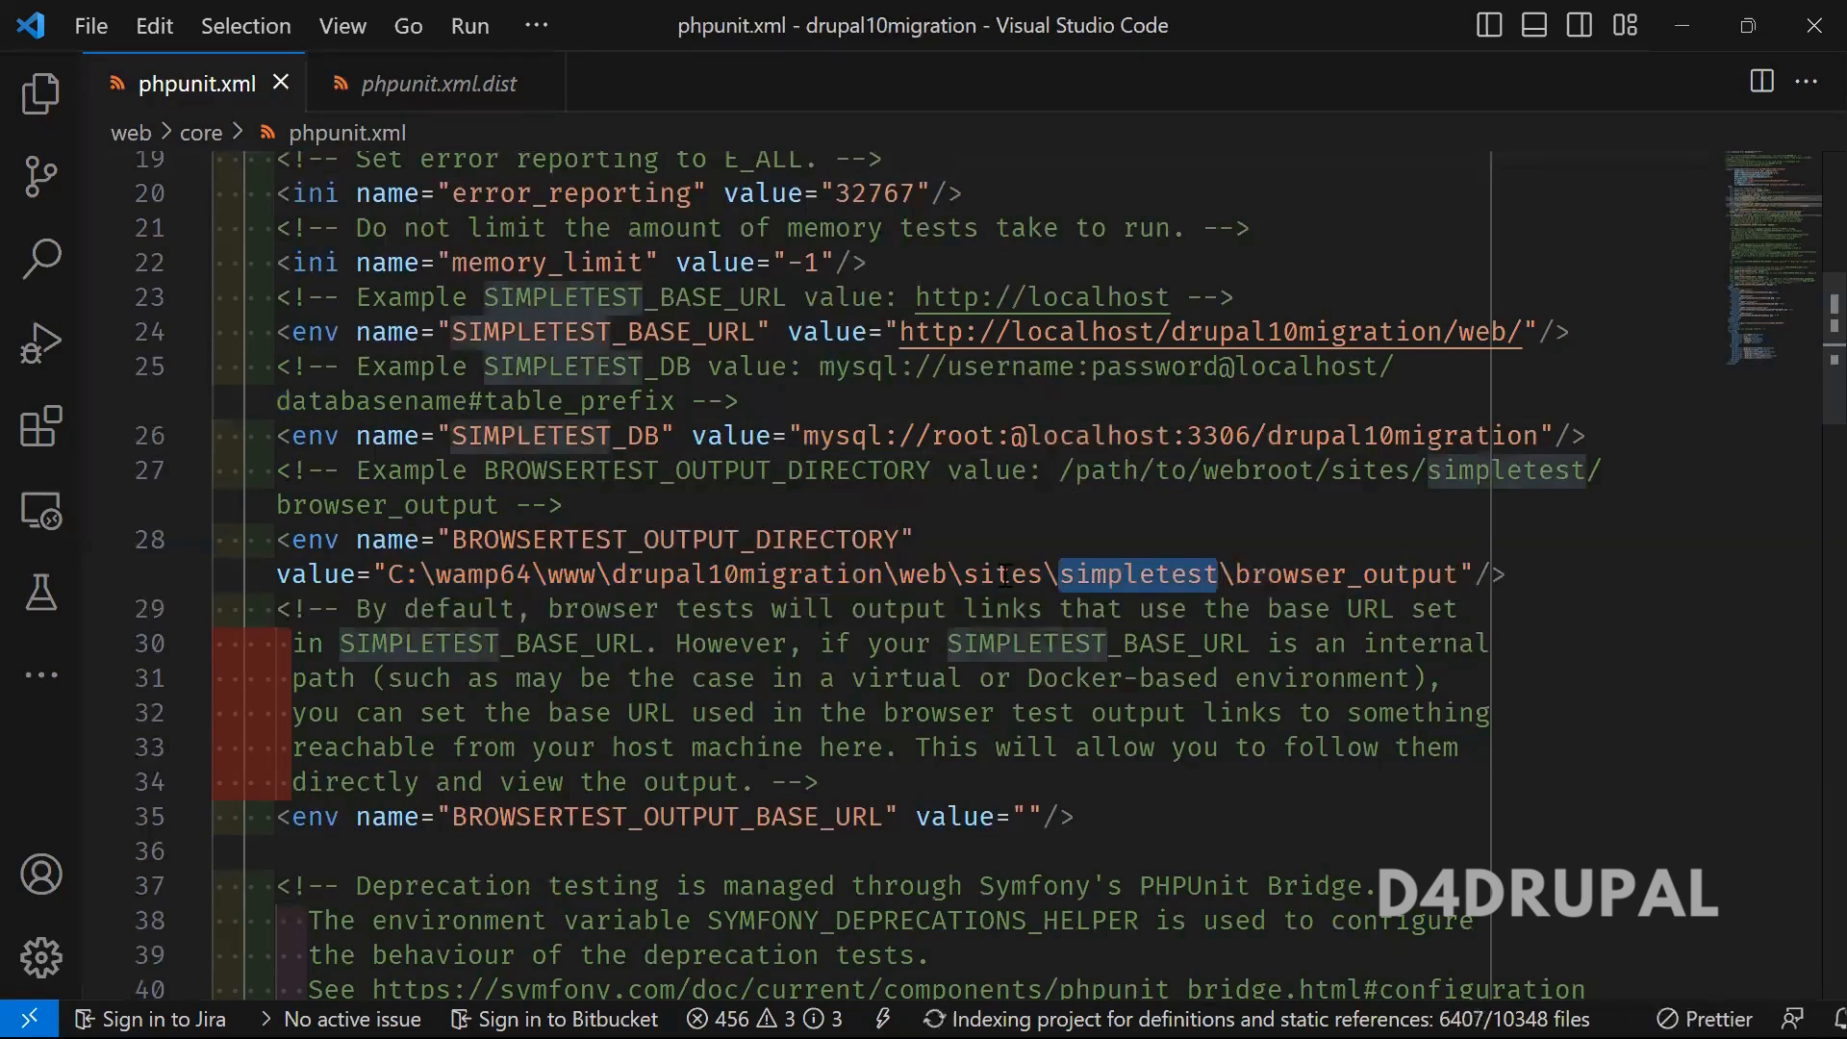
double_click(1344, 575)
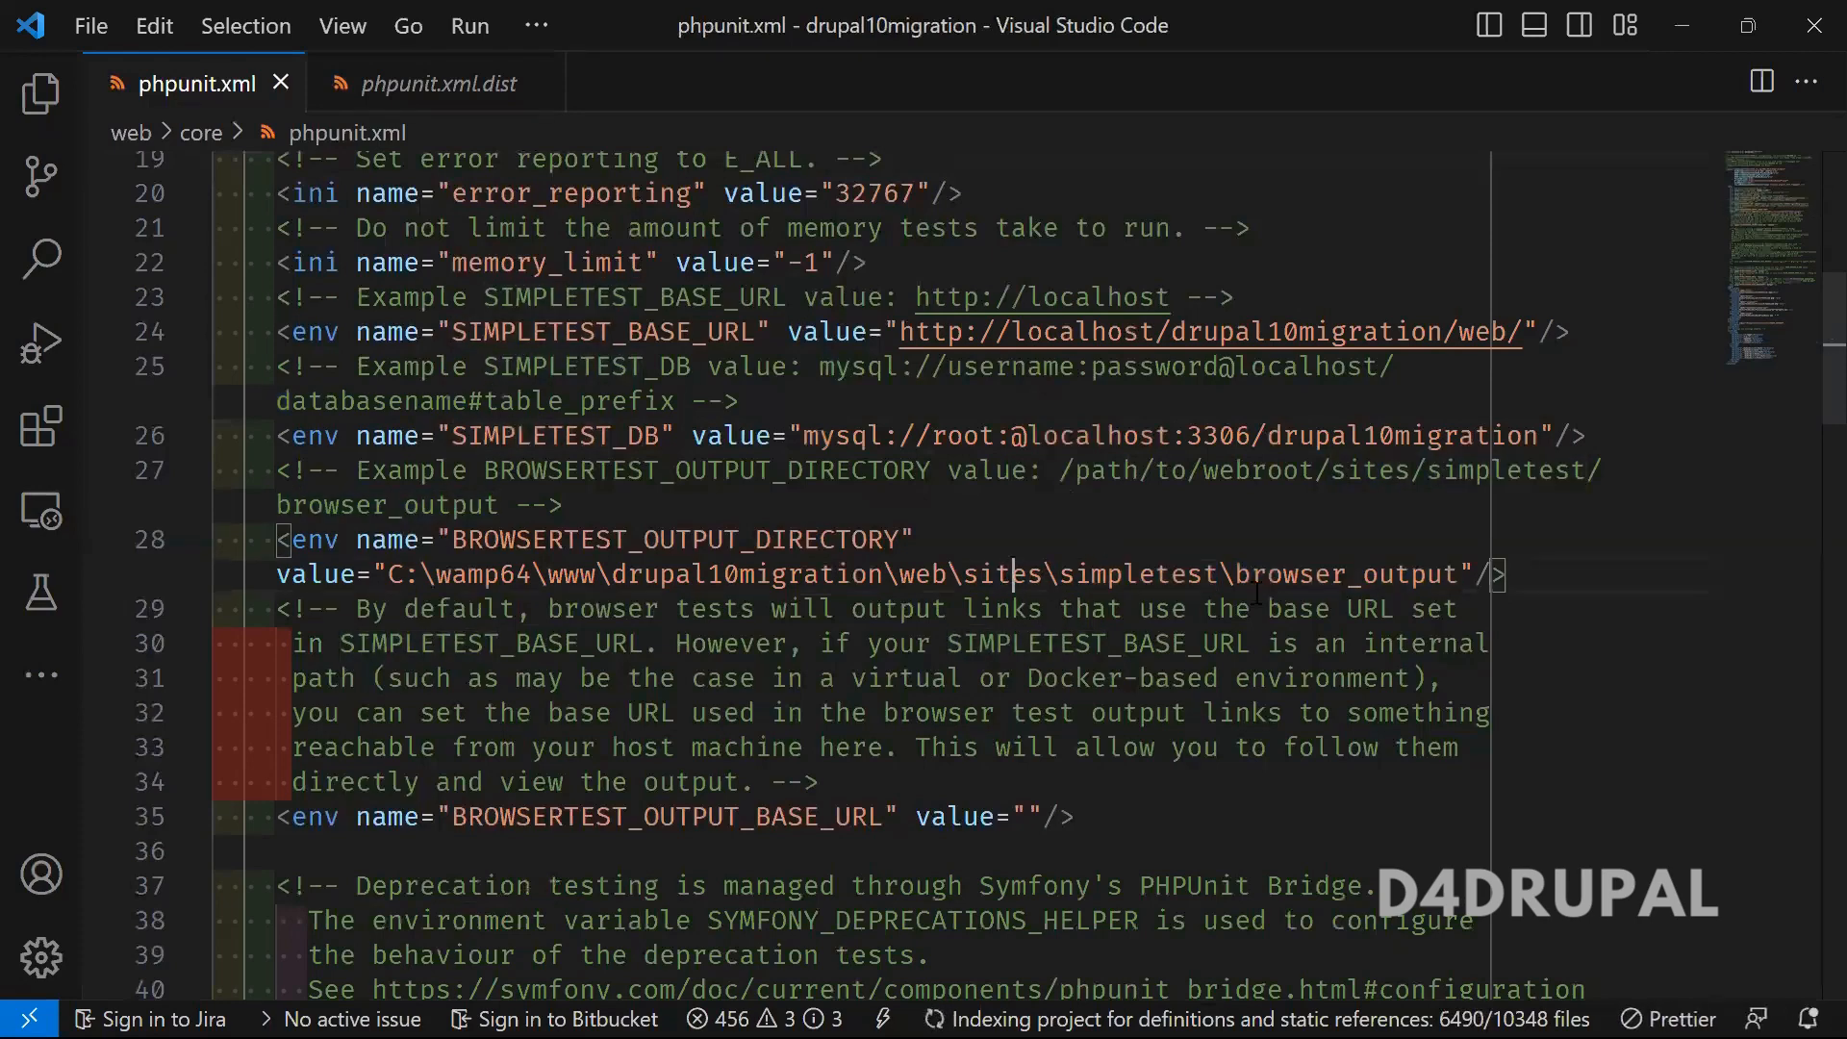
drag(1009, 576, 1396, 575)
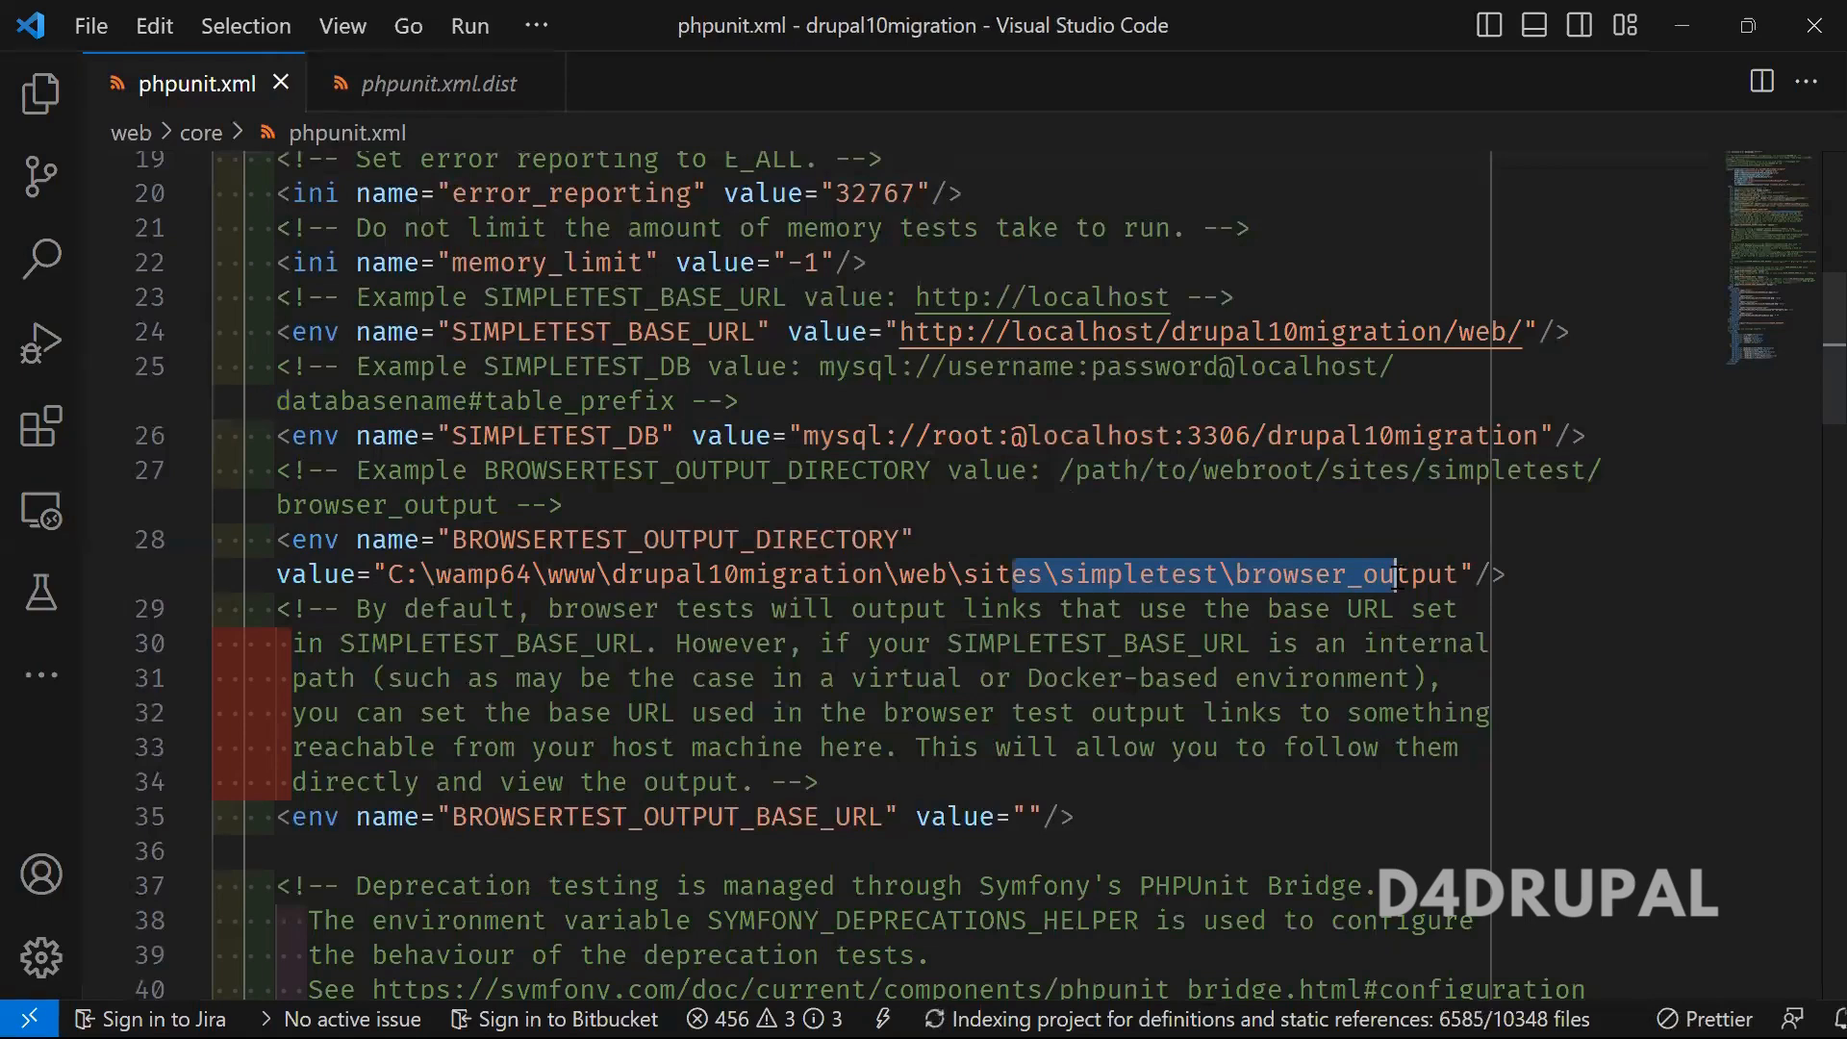
double_click(1343, 575)
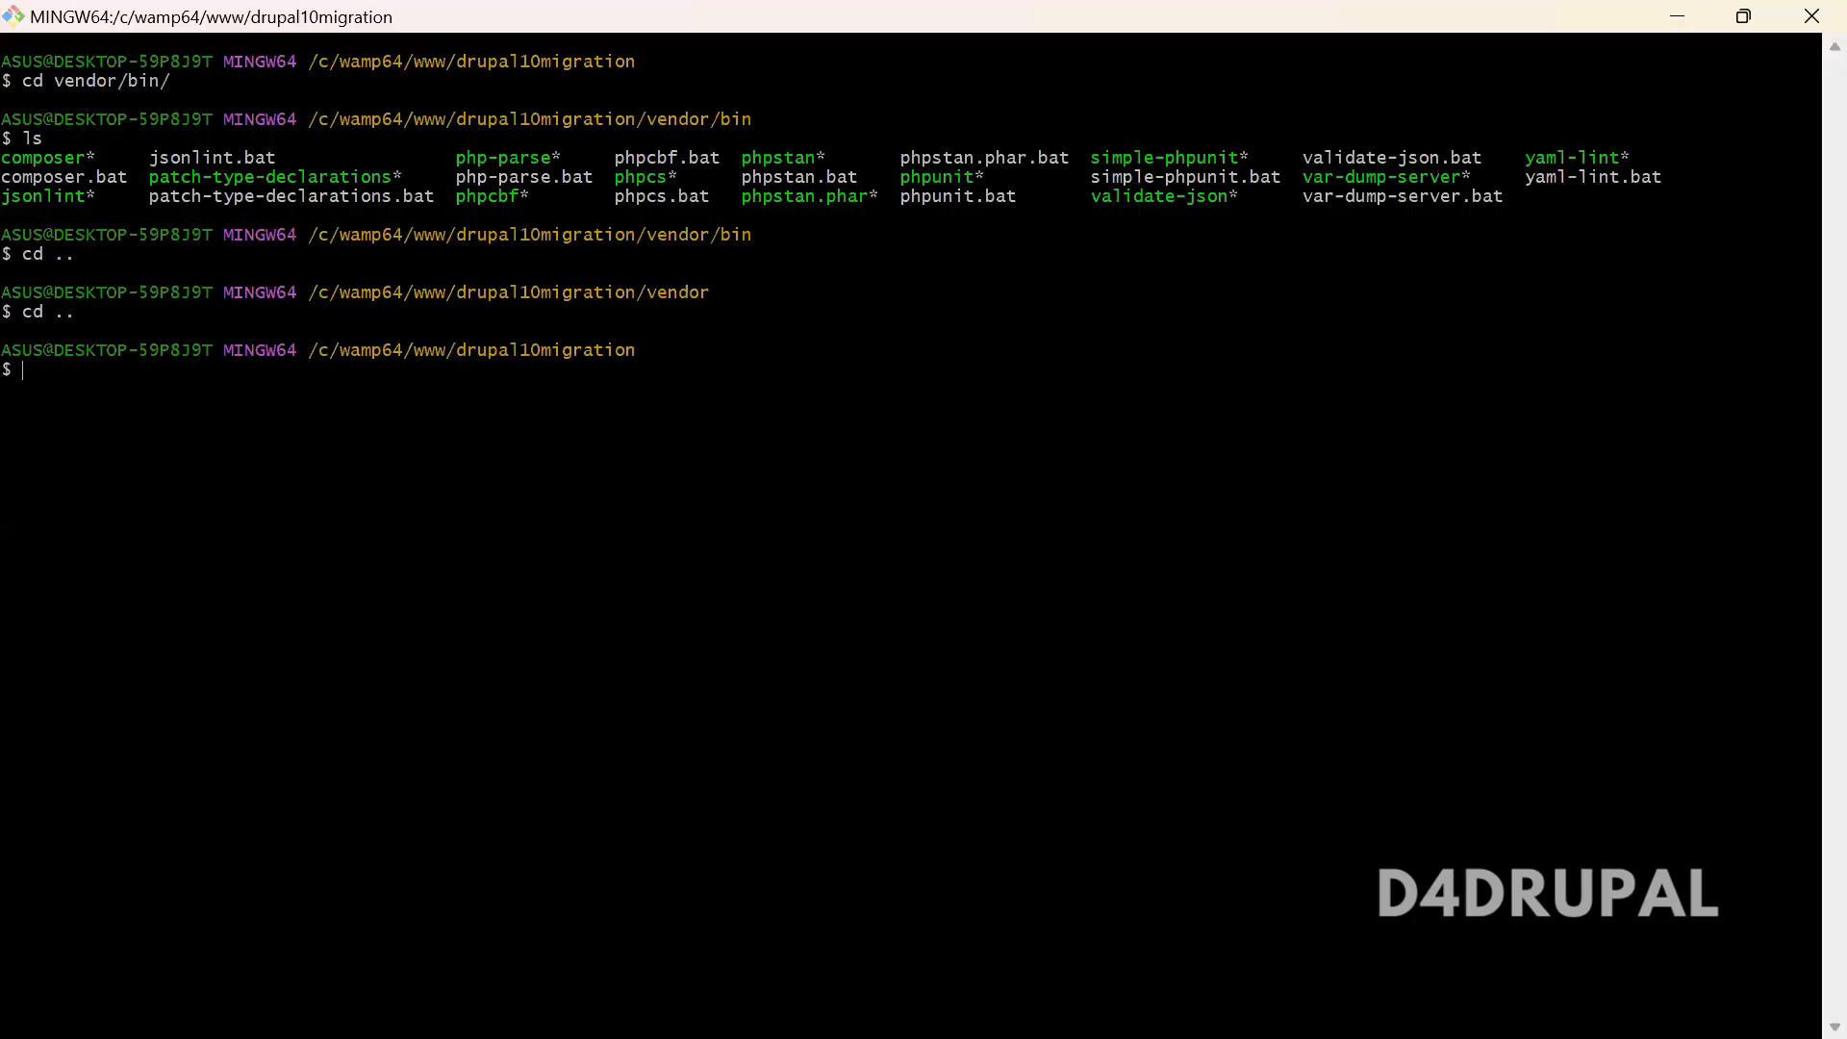
- Run chmod -R 777 on web/sites/simpletest from the project root
text(chmode -R)
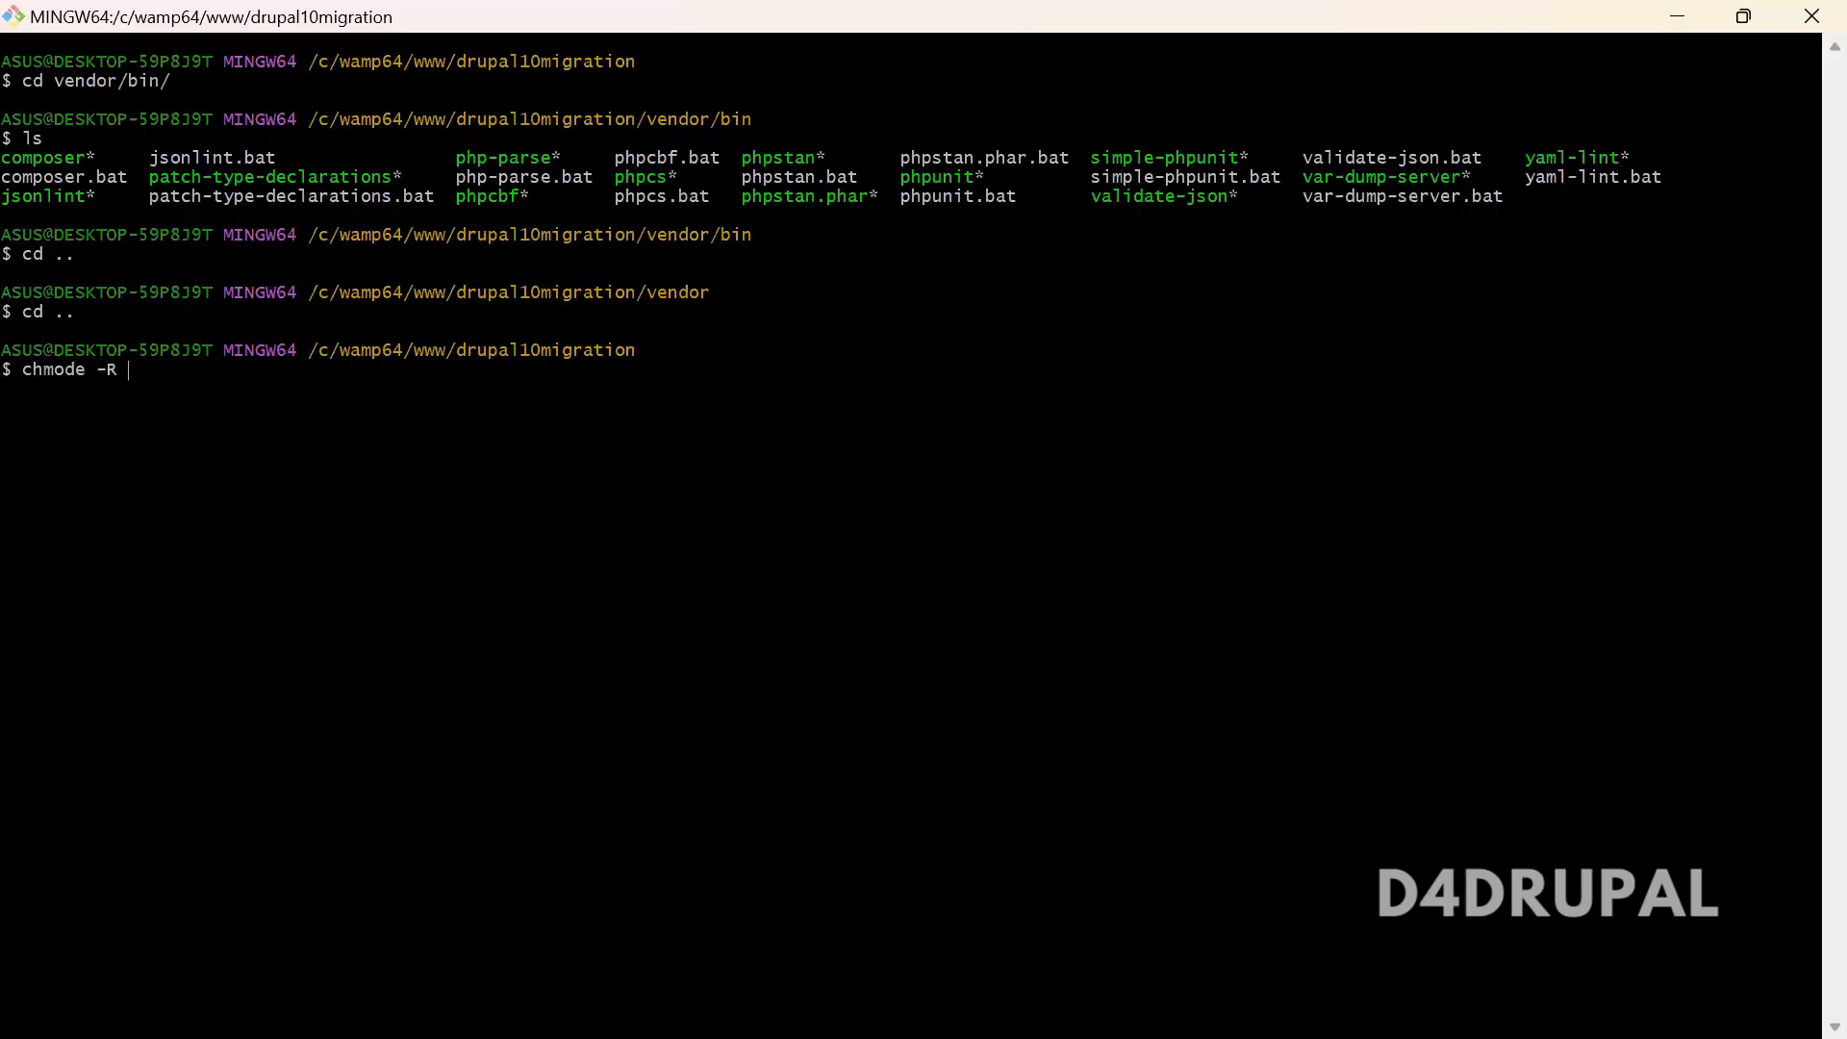
text(777)
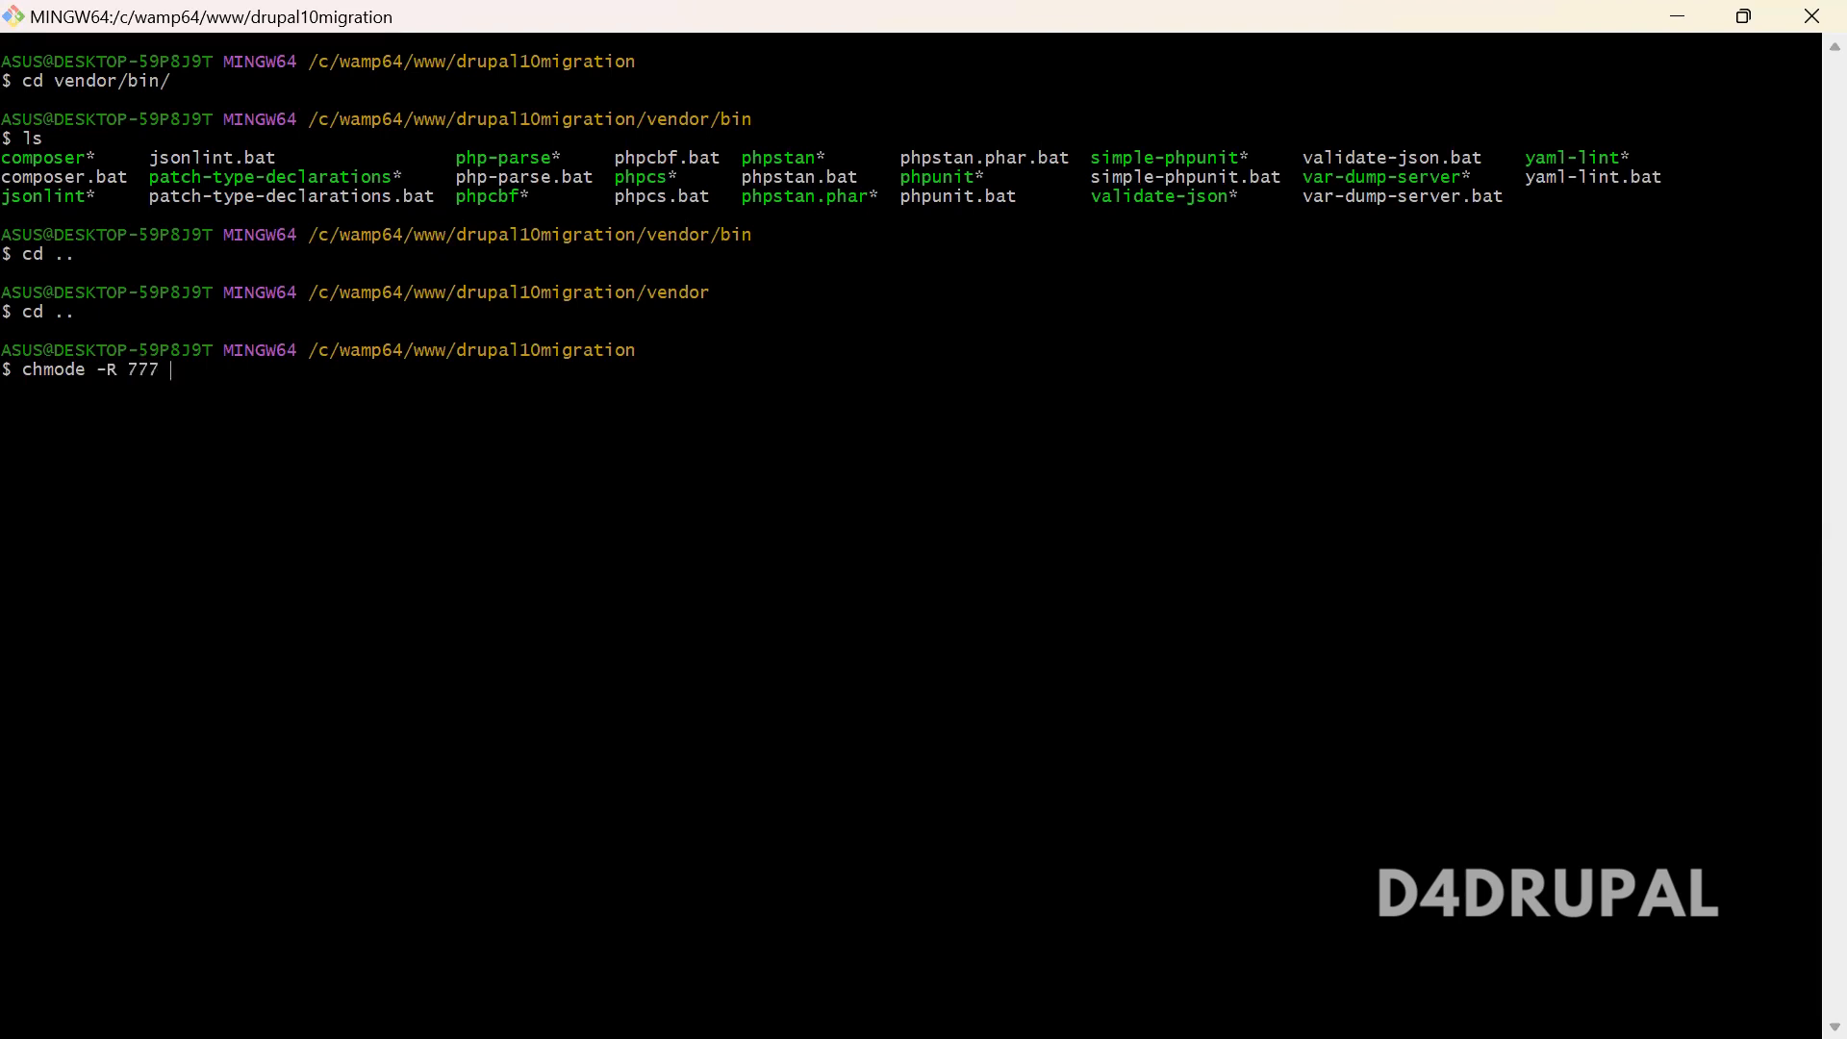
text(web/sites/)
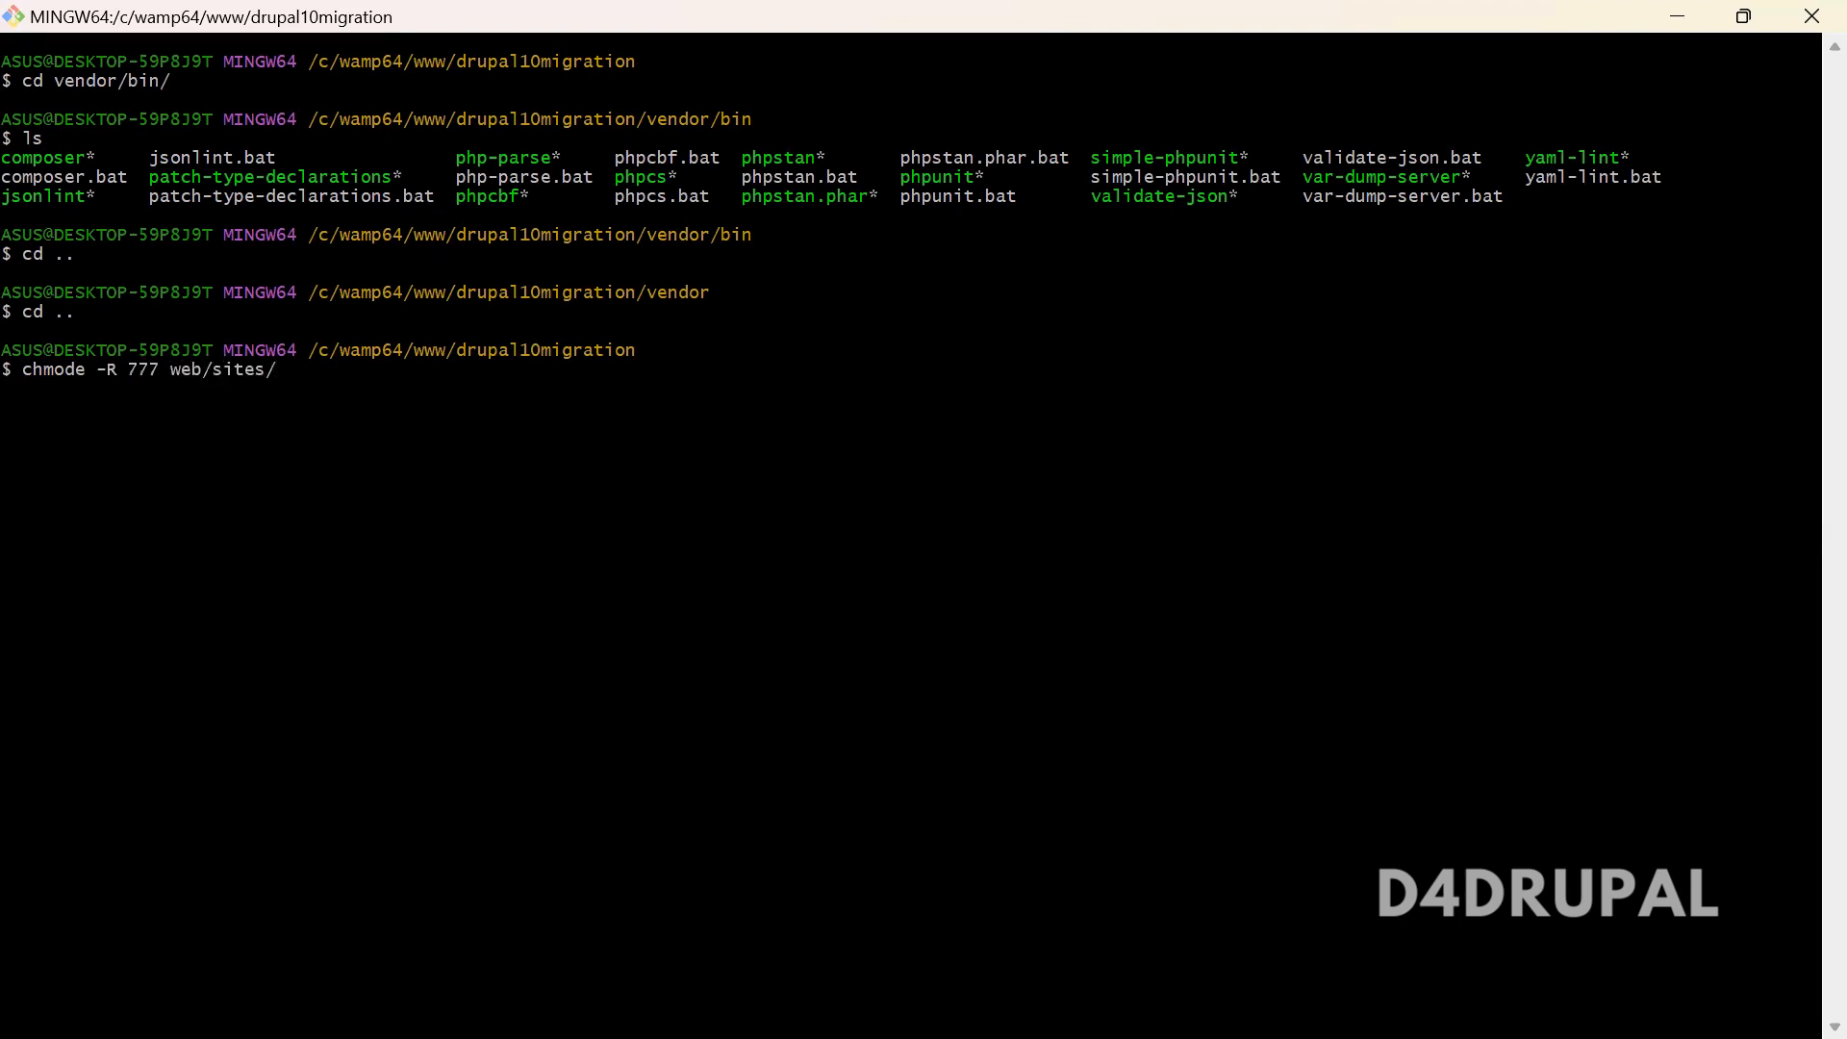
text(fil)
text(chmod -R 777 web/sites/simpletest/)
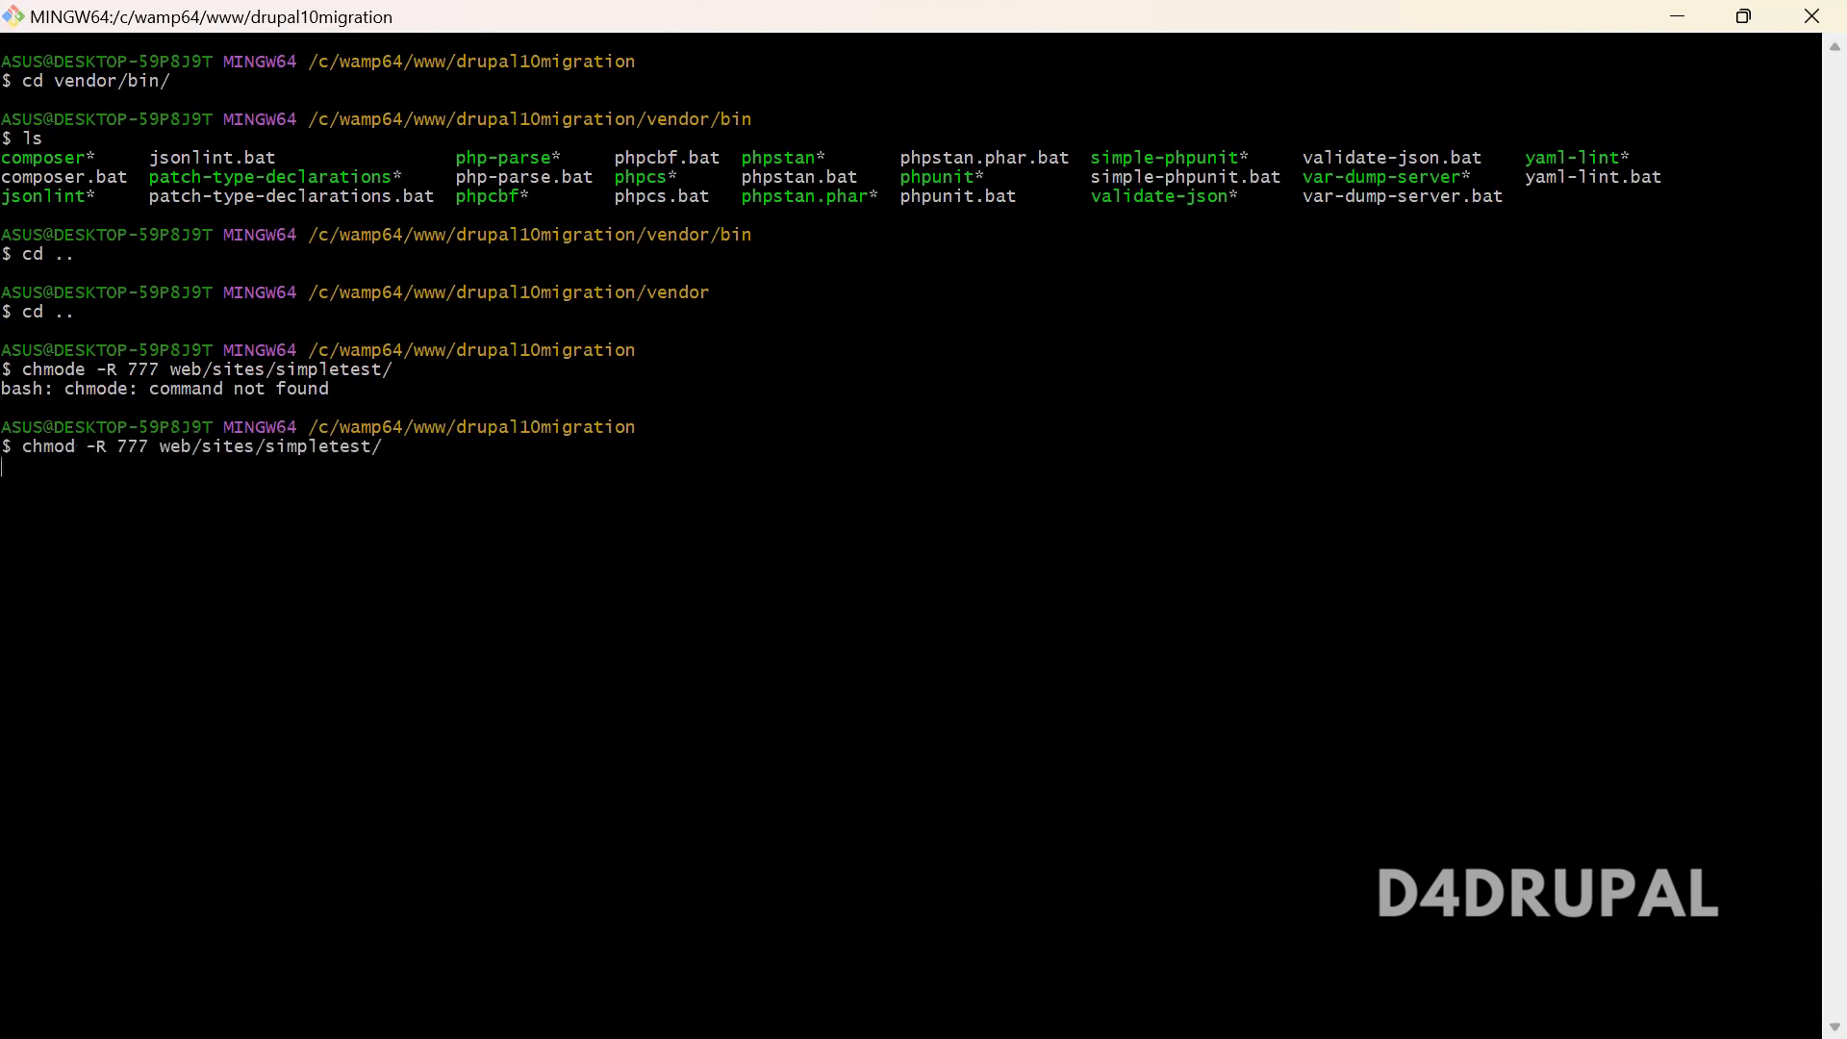
right_click(239, 471)
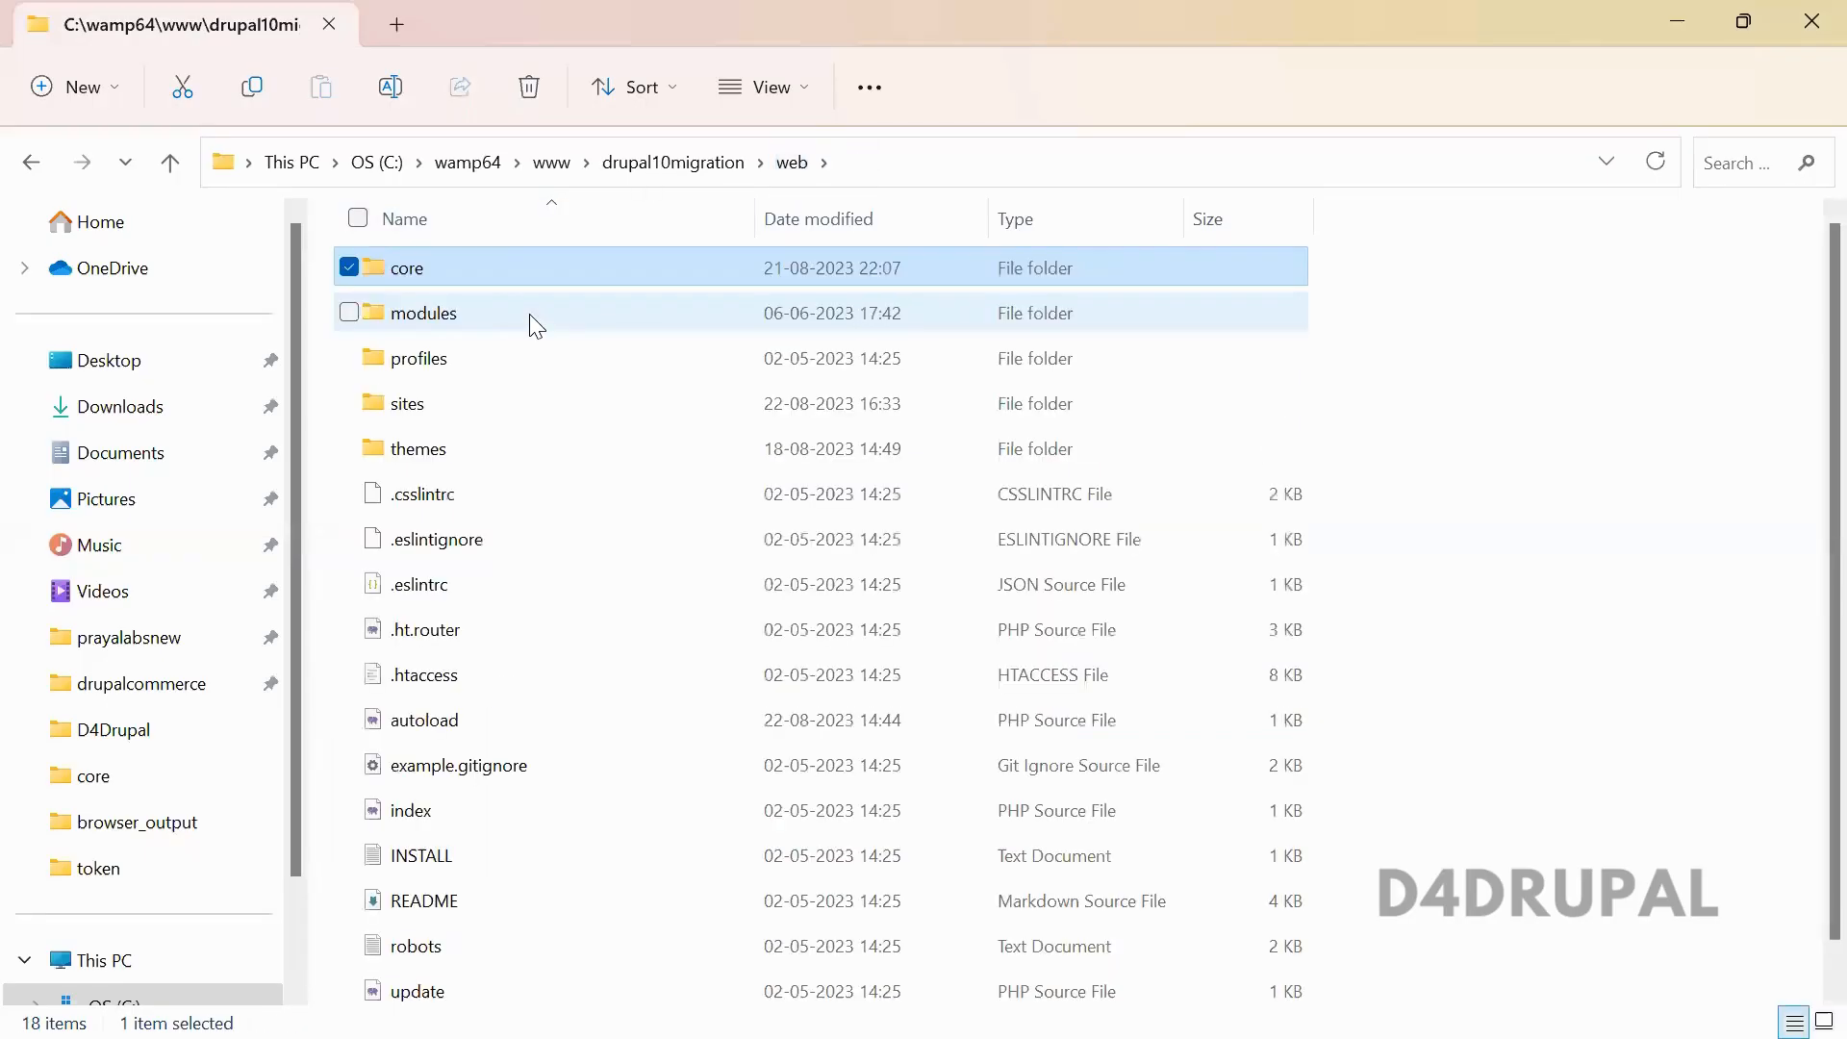
- Browse to web/modules/contrib/quick_node_clone/tests/src/Functional and view its three test files
double_click(437, 312)
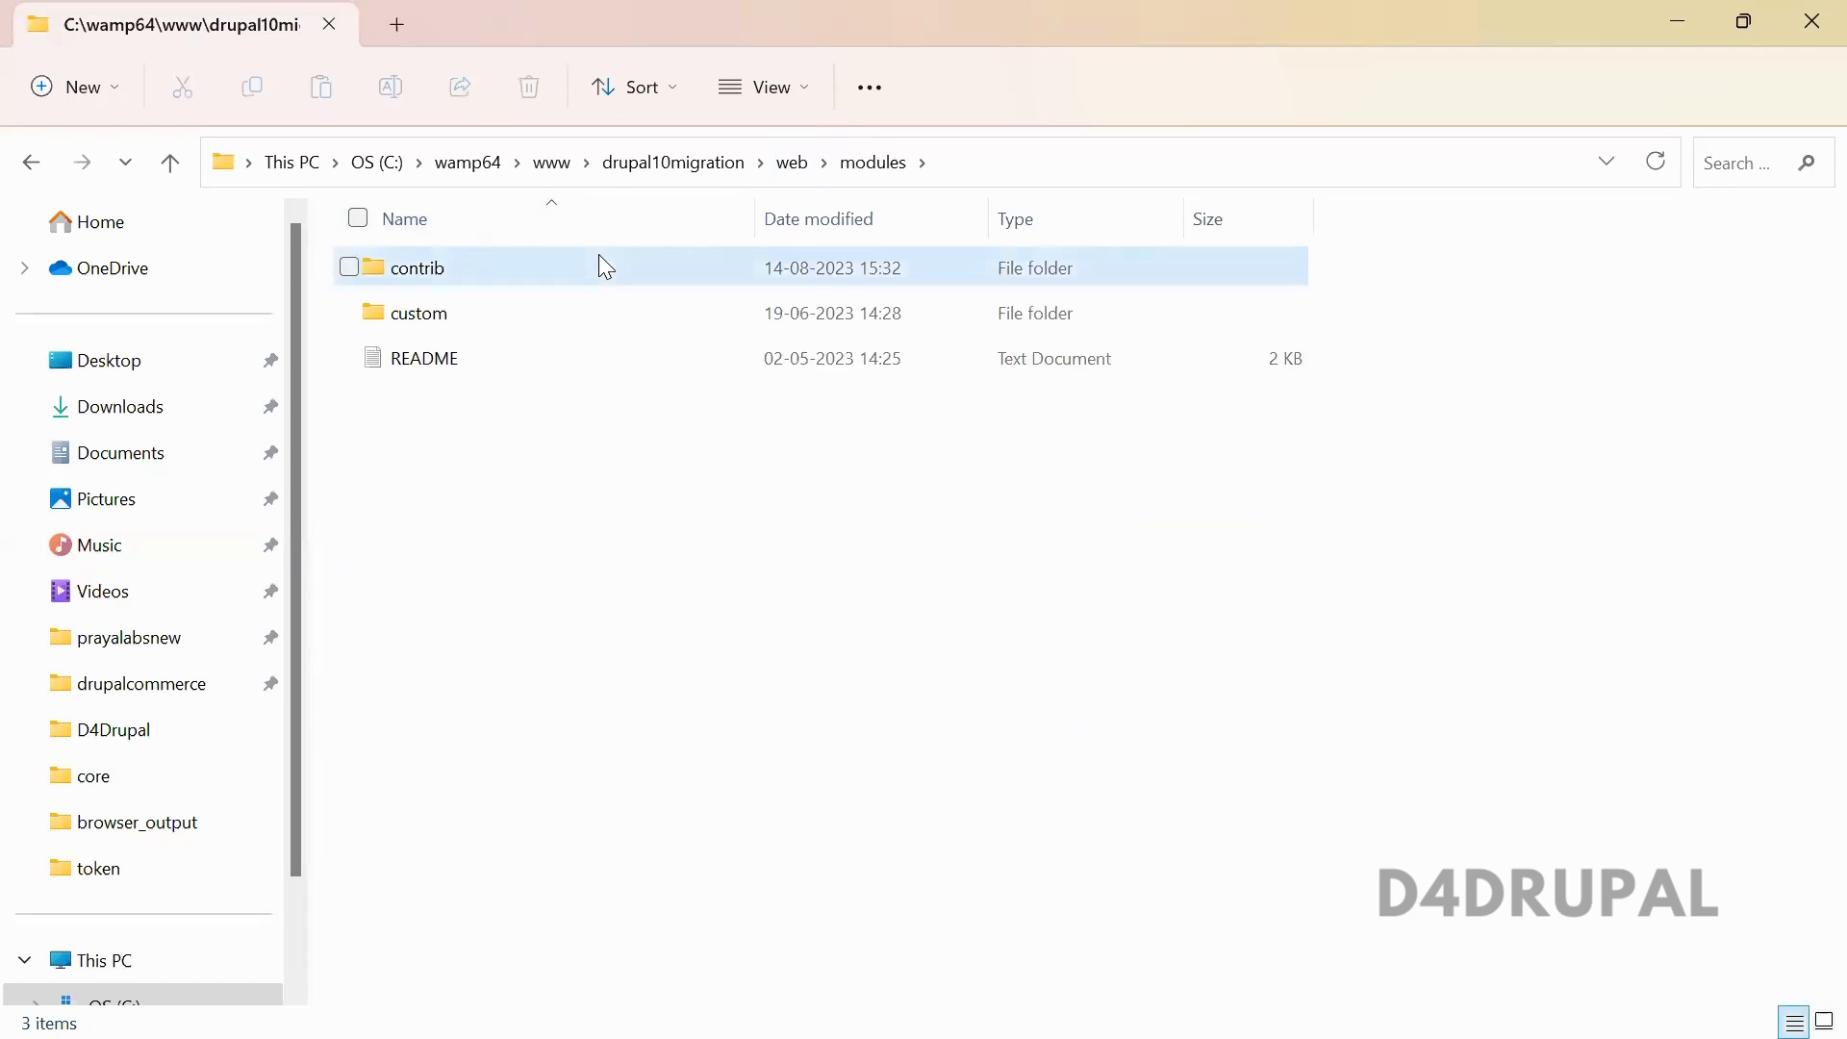
double_click(417, 267)
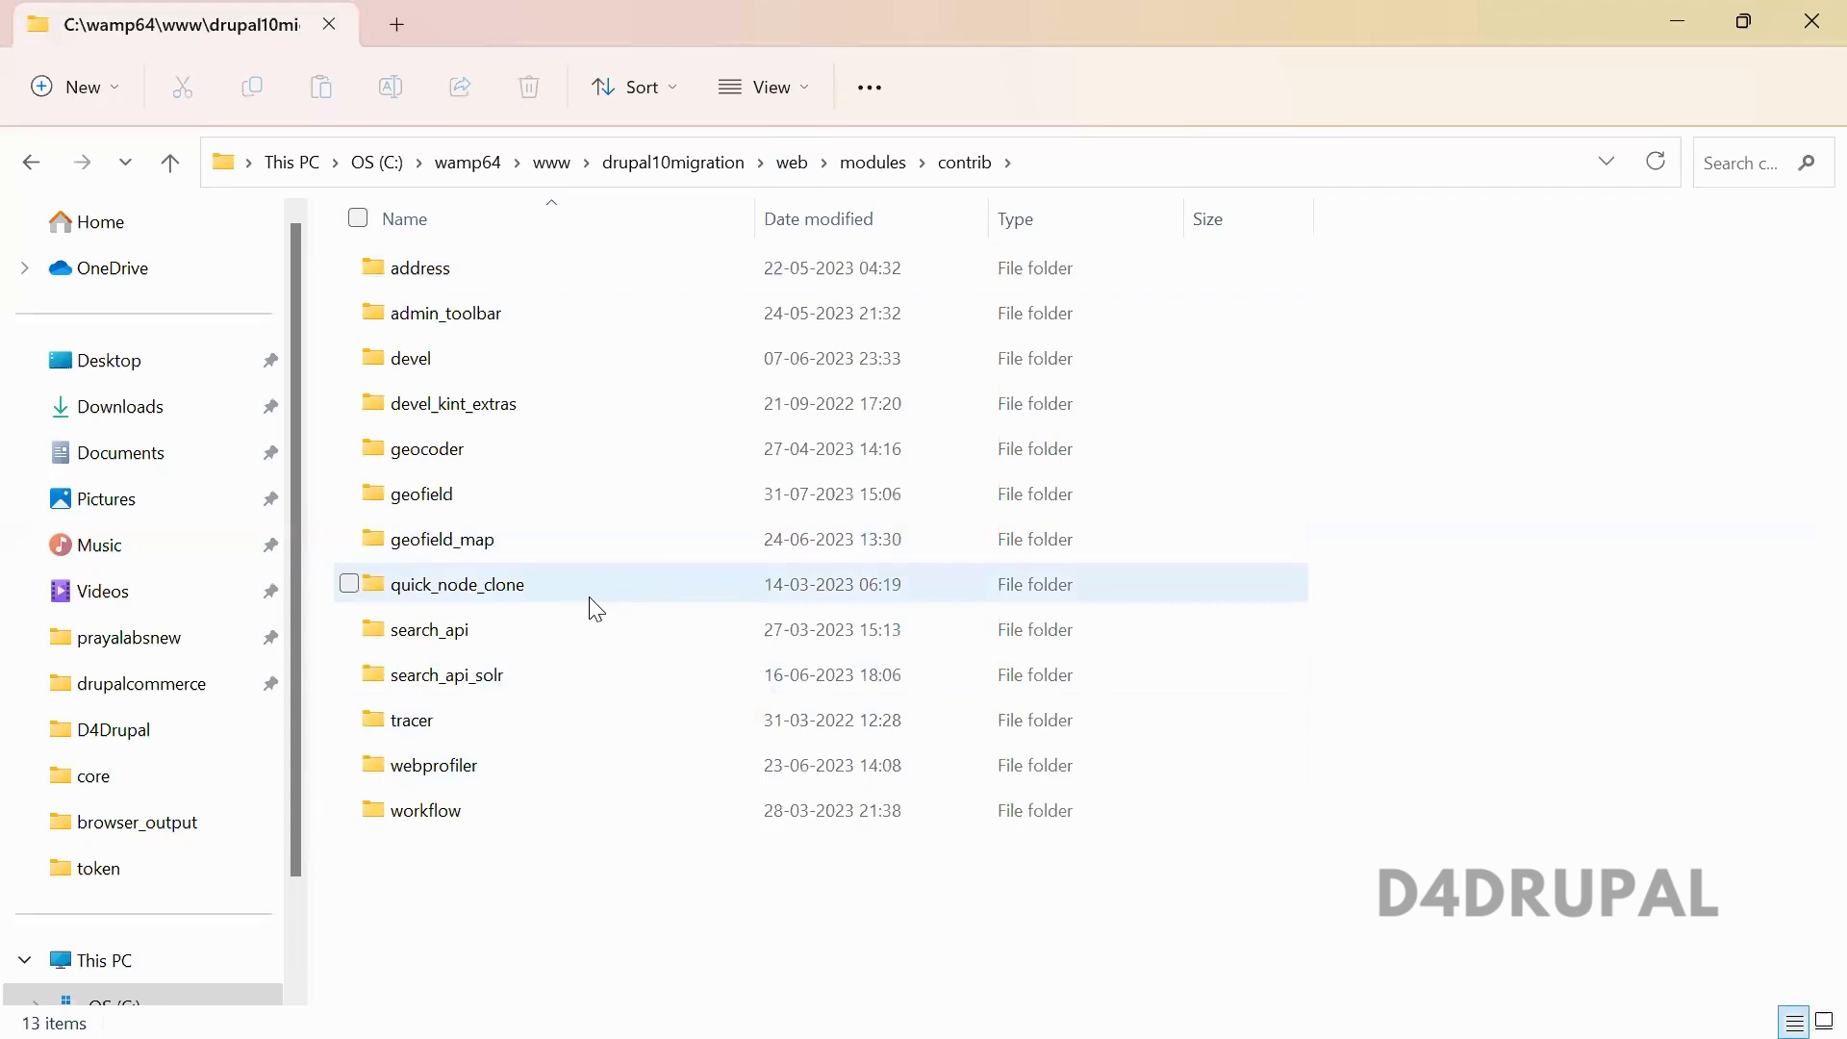
double_click(457, 584)
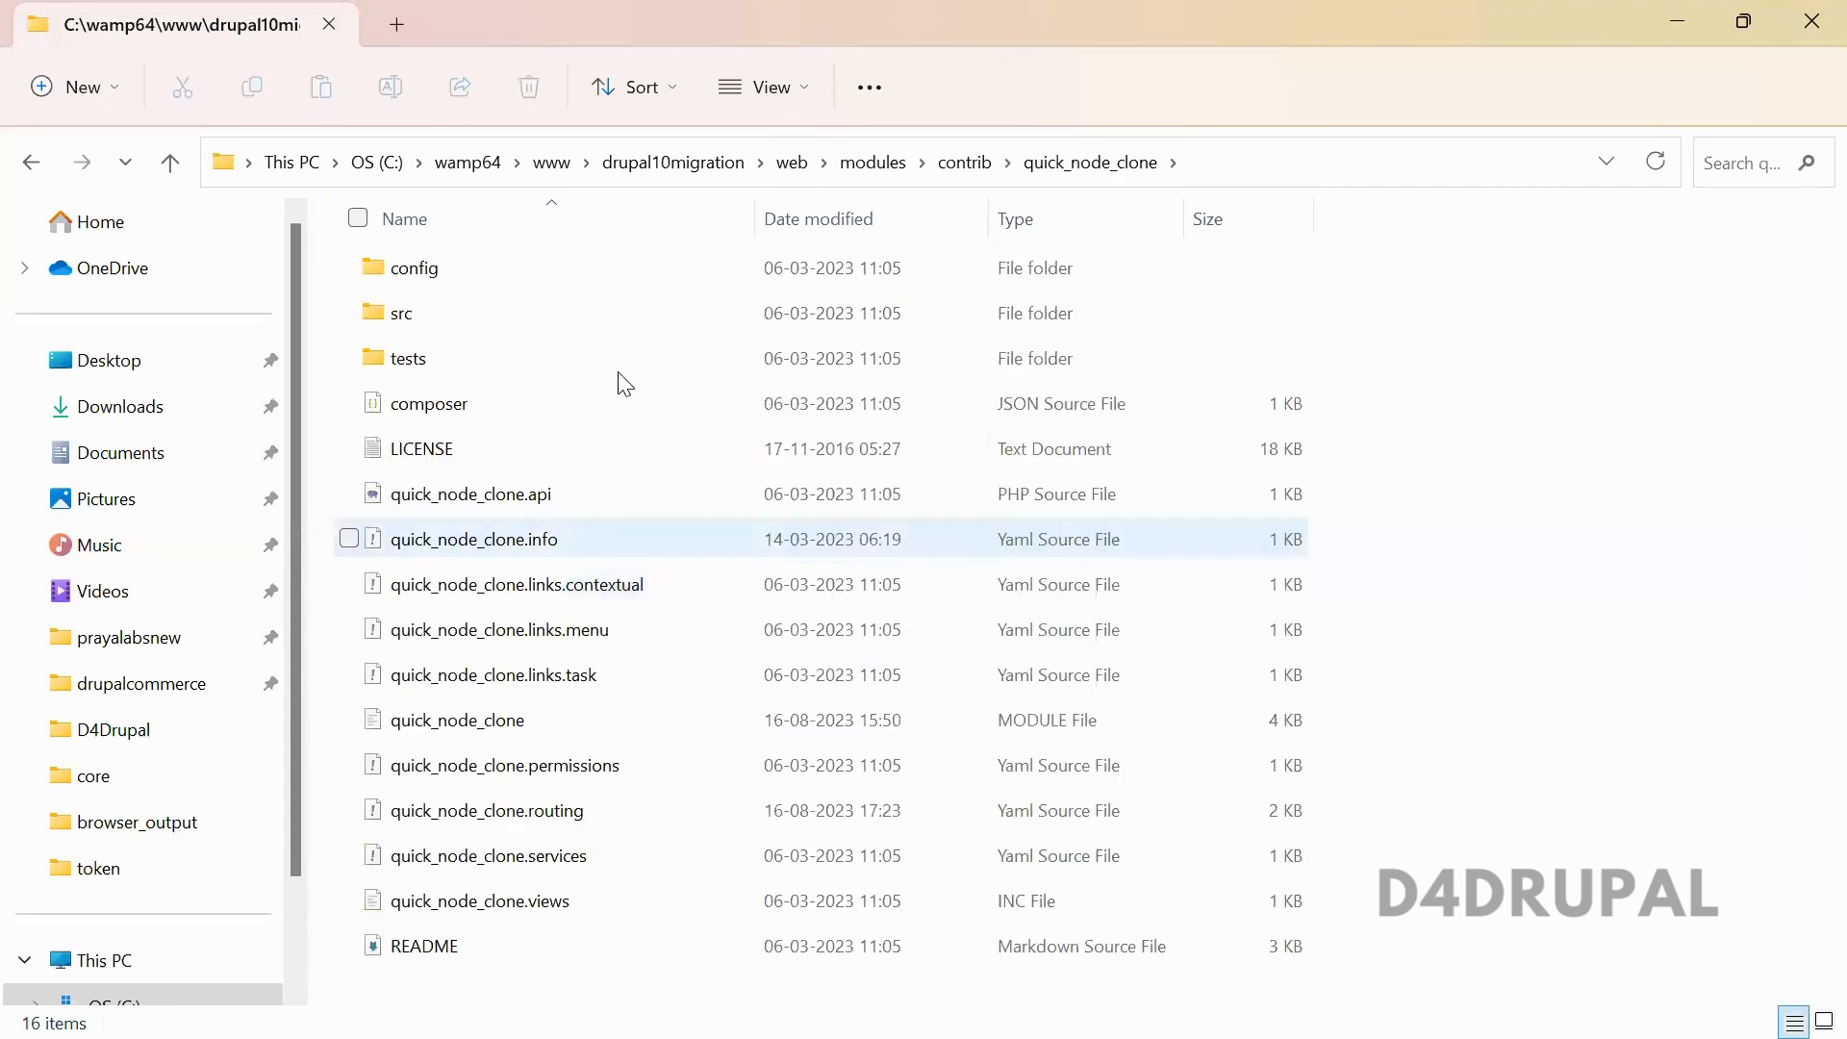
double_click(408, 358)
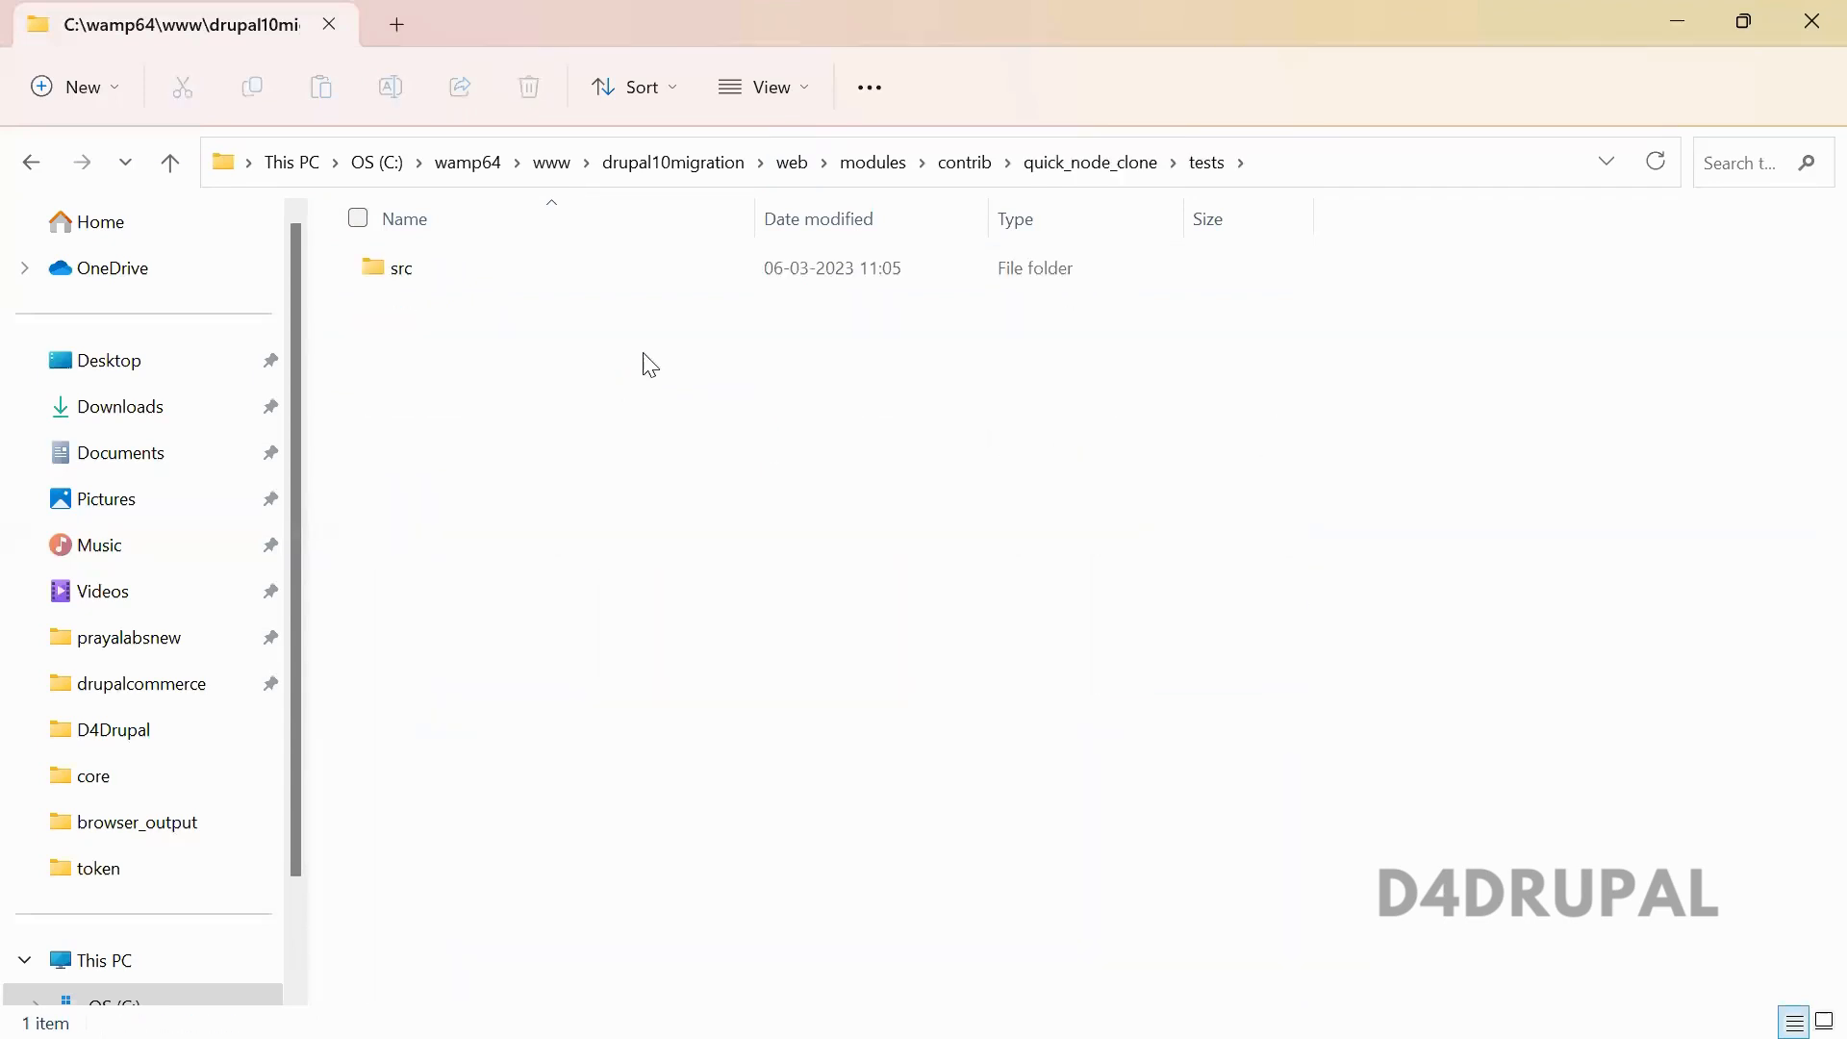
double_click(399, 267)
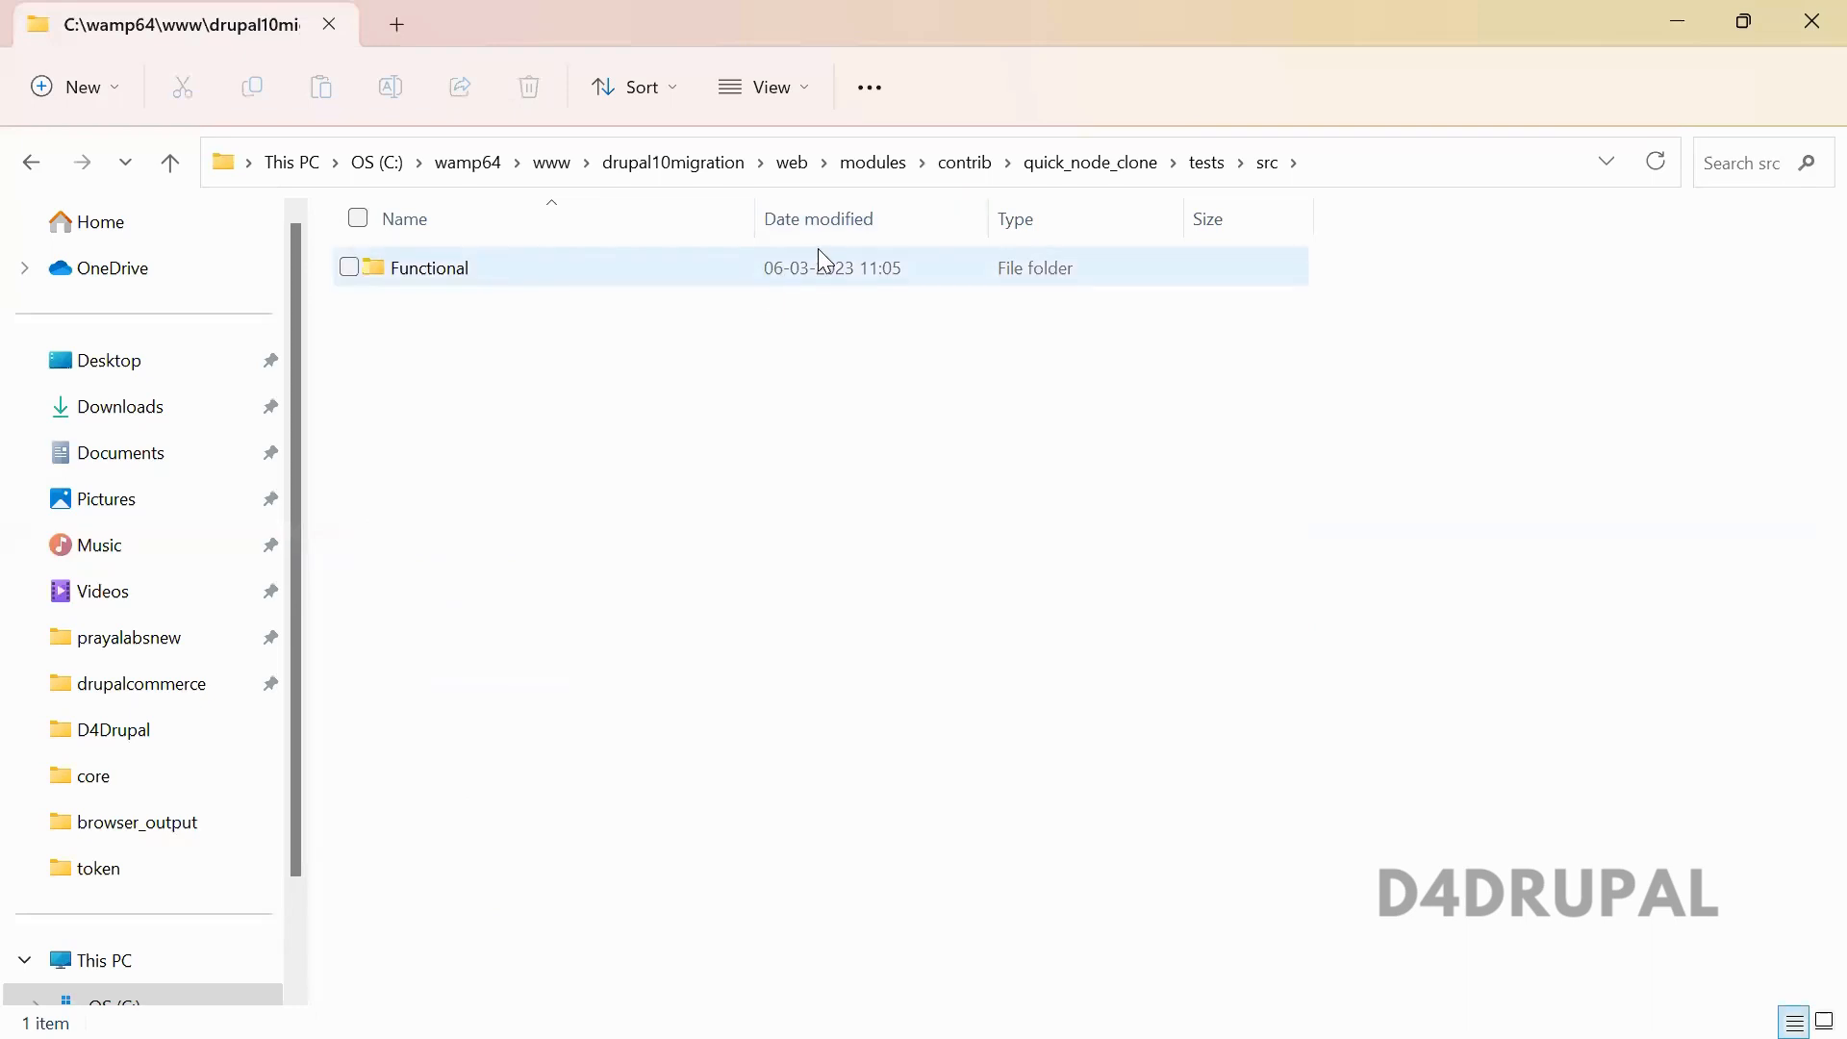
double_click(427, 268)
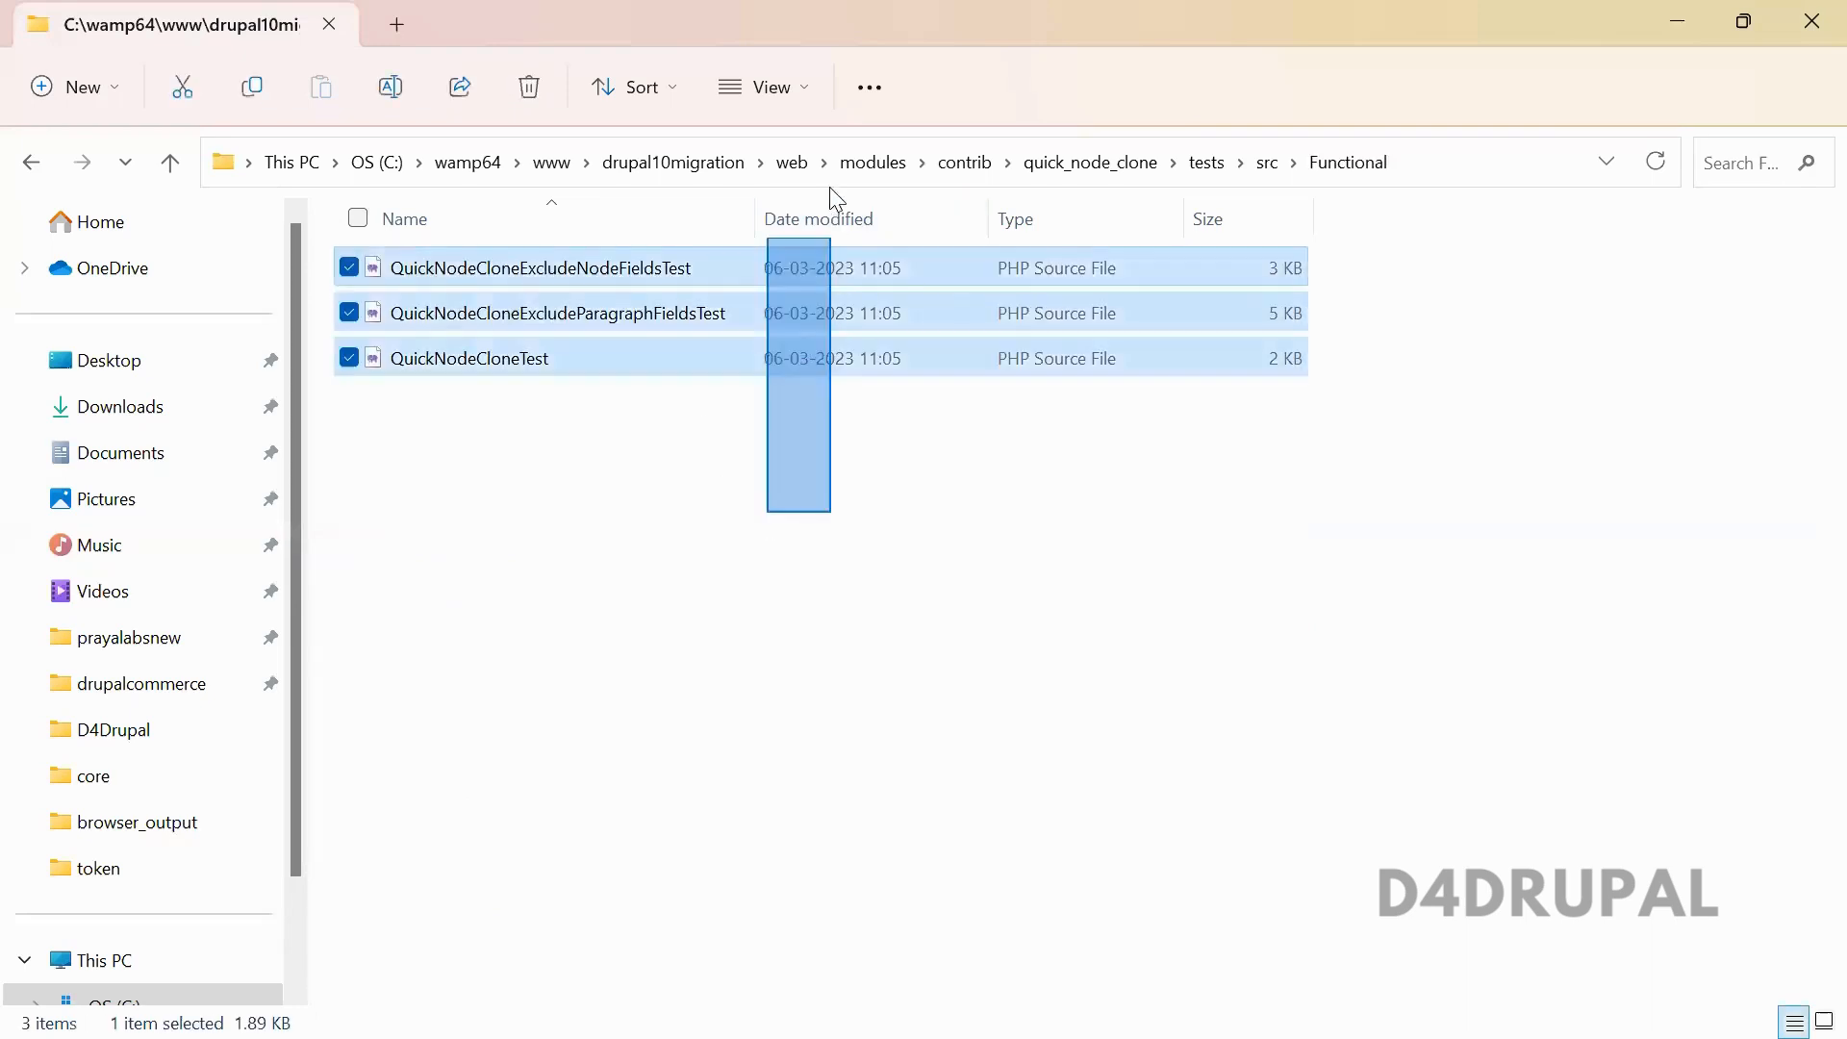
click(752, 509)
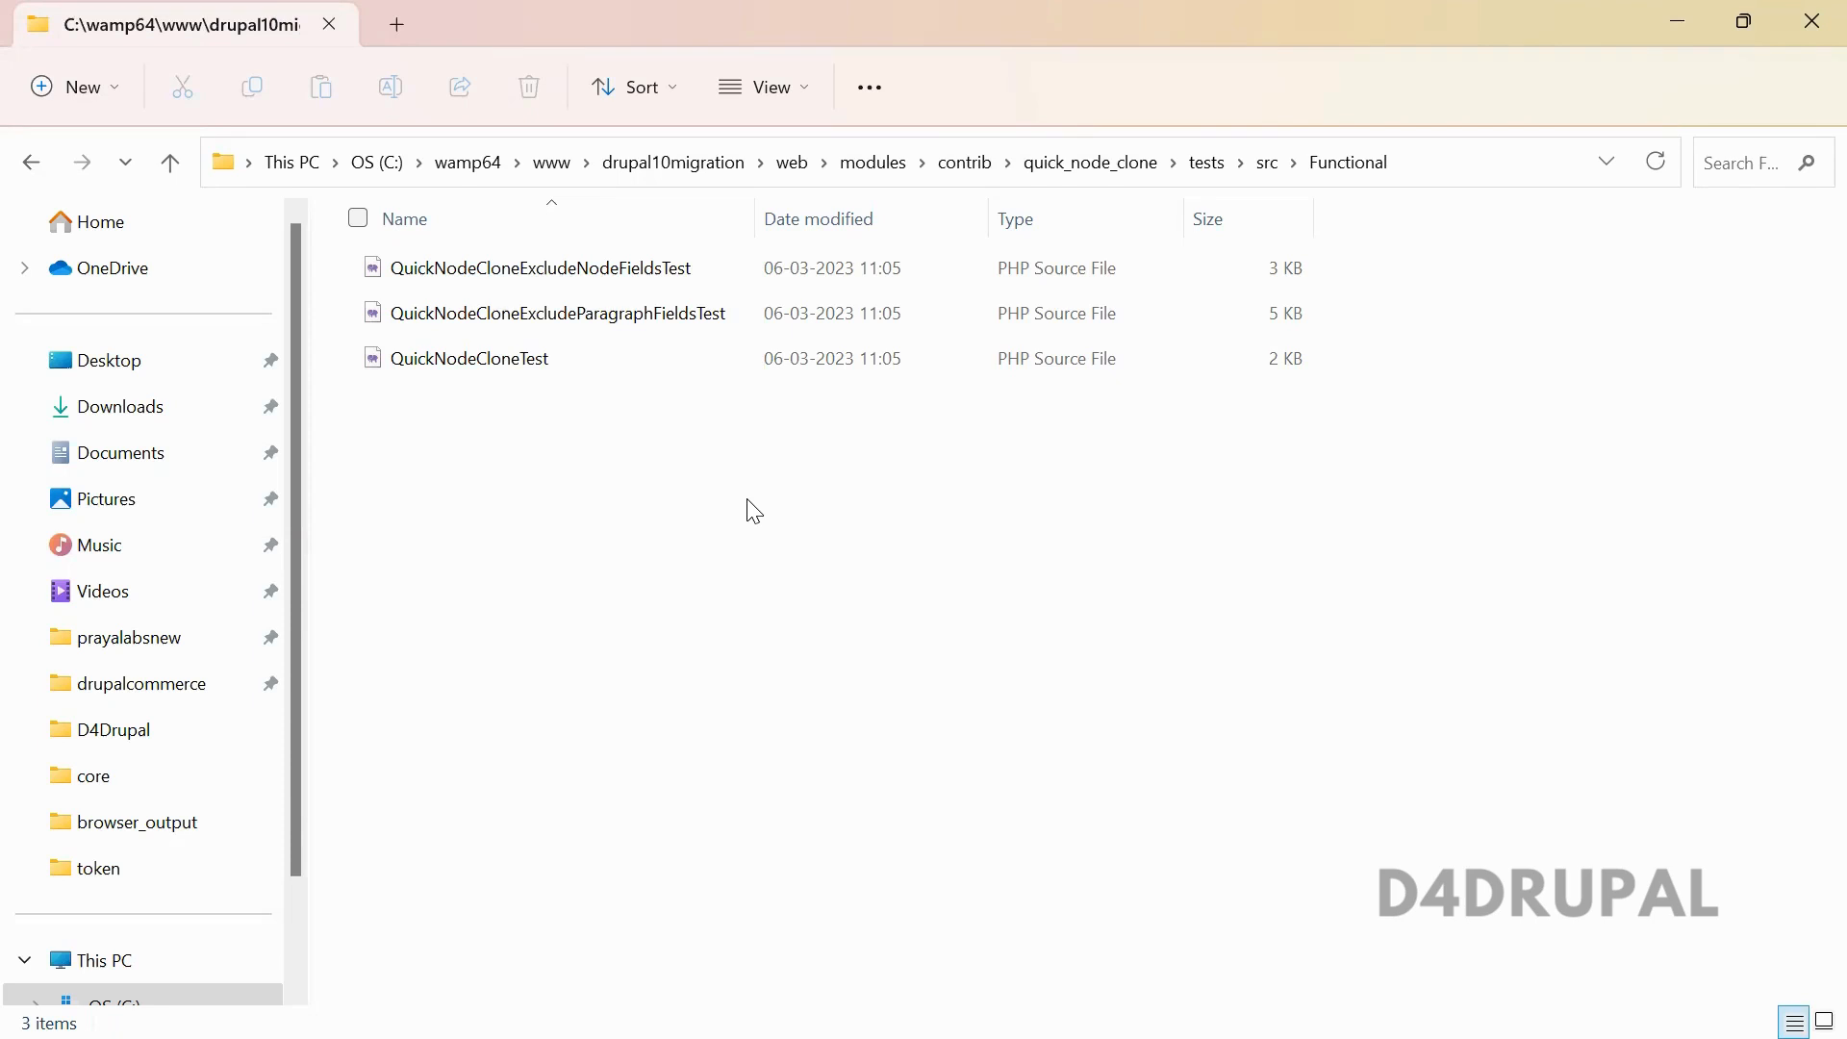
click(541, 267)
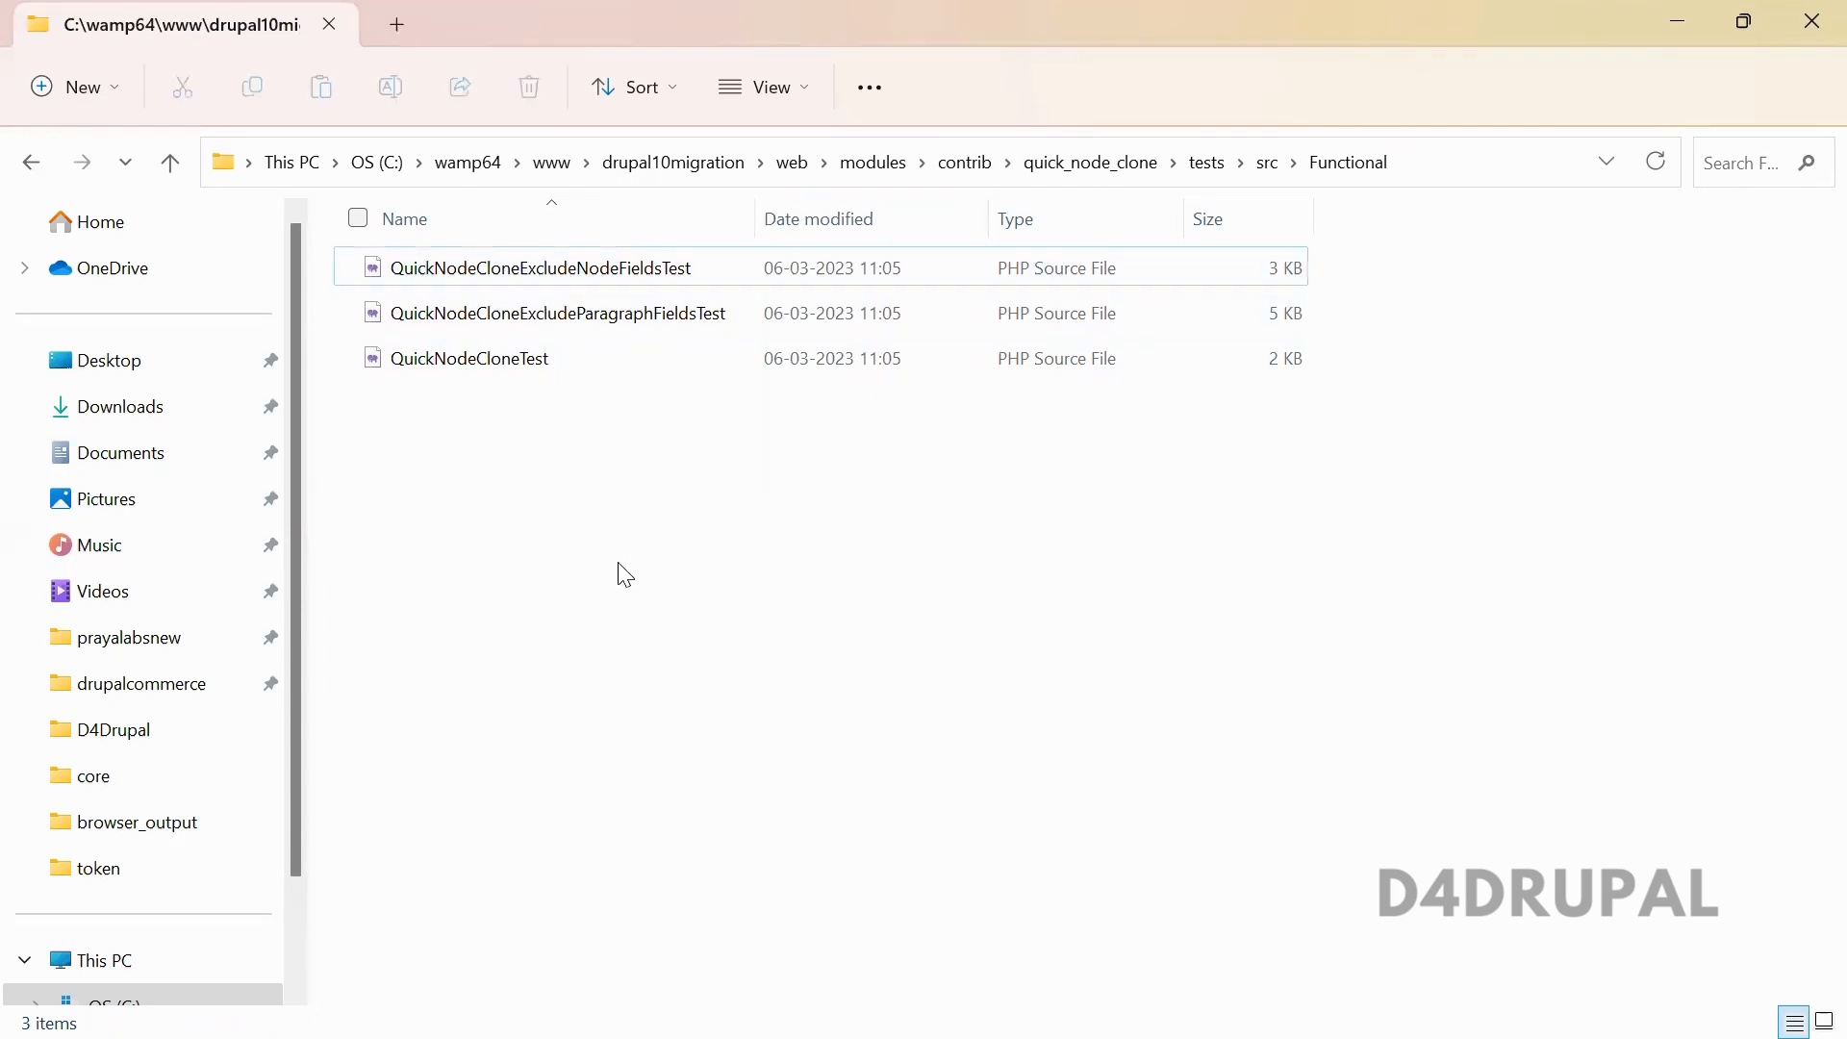
key(alt+tab)
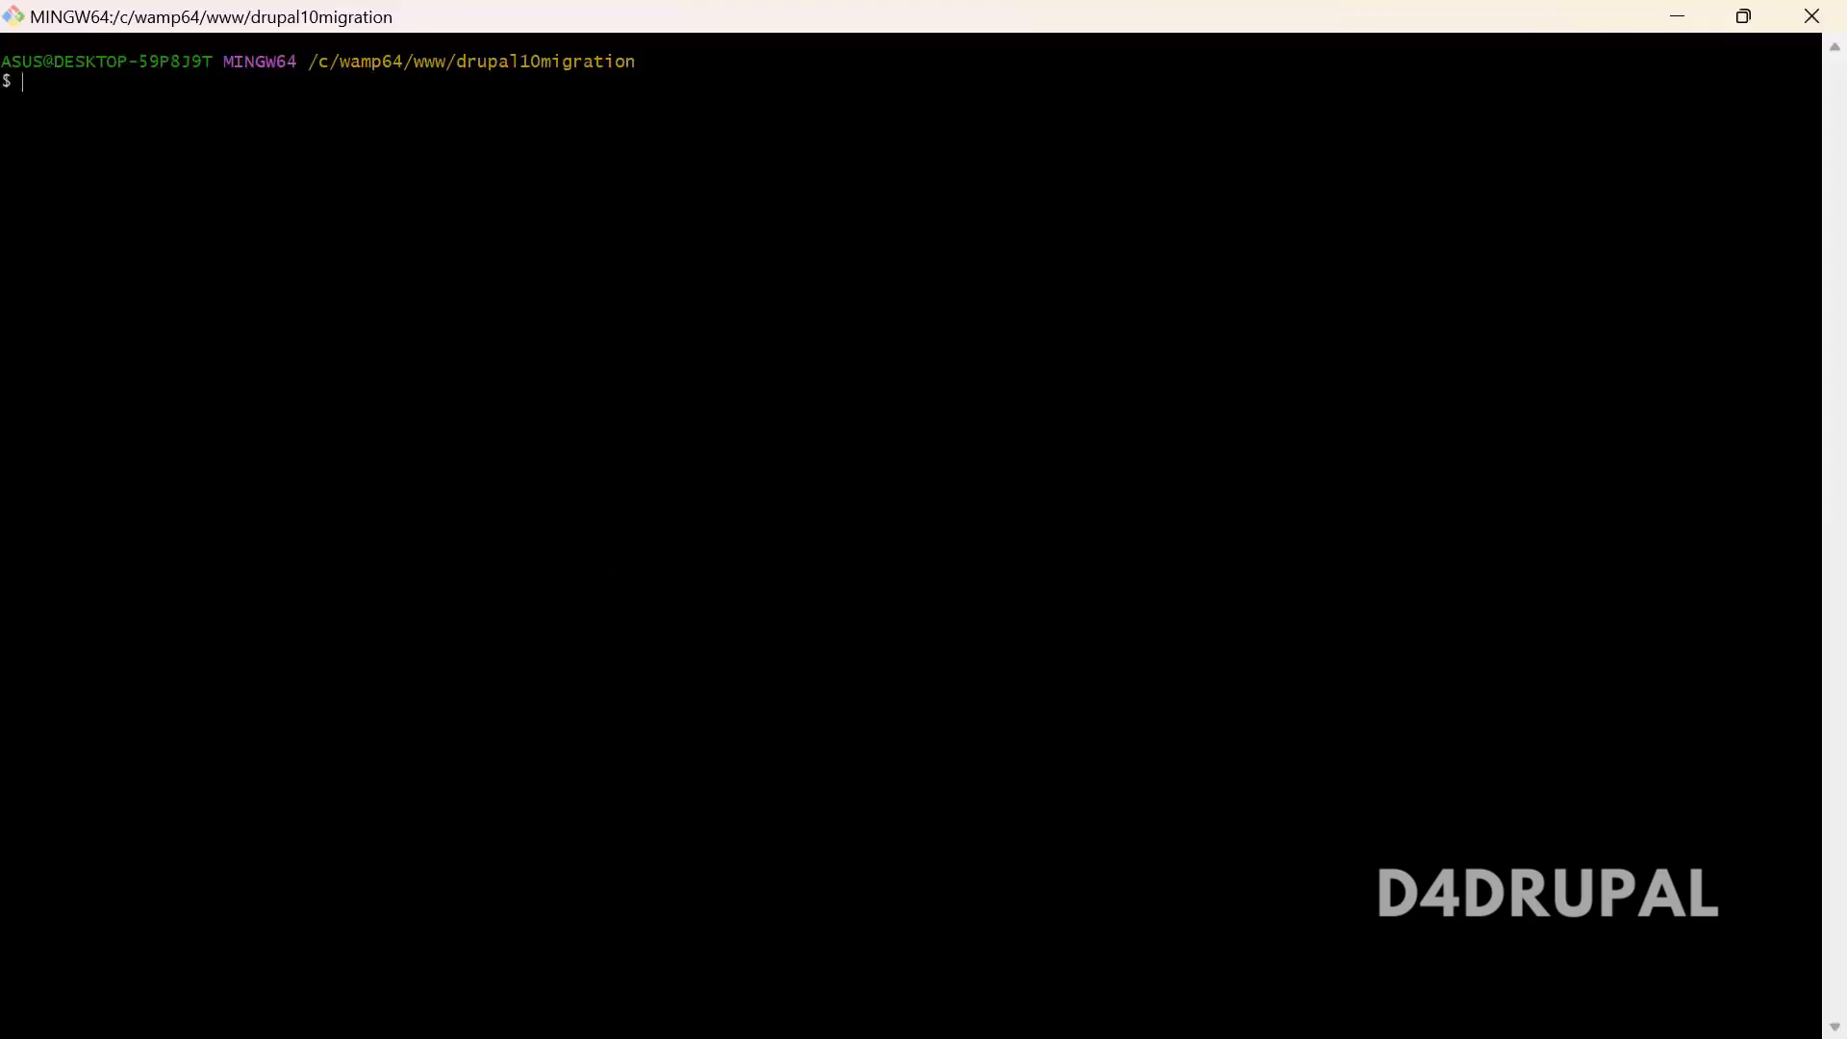
- Begin the command vendor/bin/phpunit -c web/core at the Git Bash prompt
text(vendor/bin/phpunit)
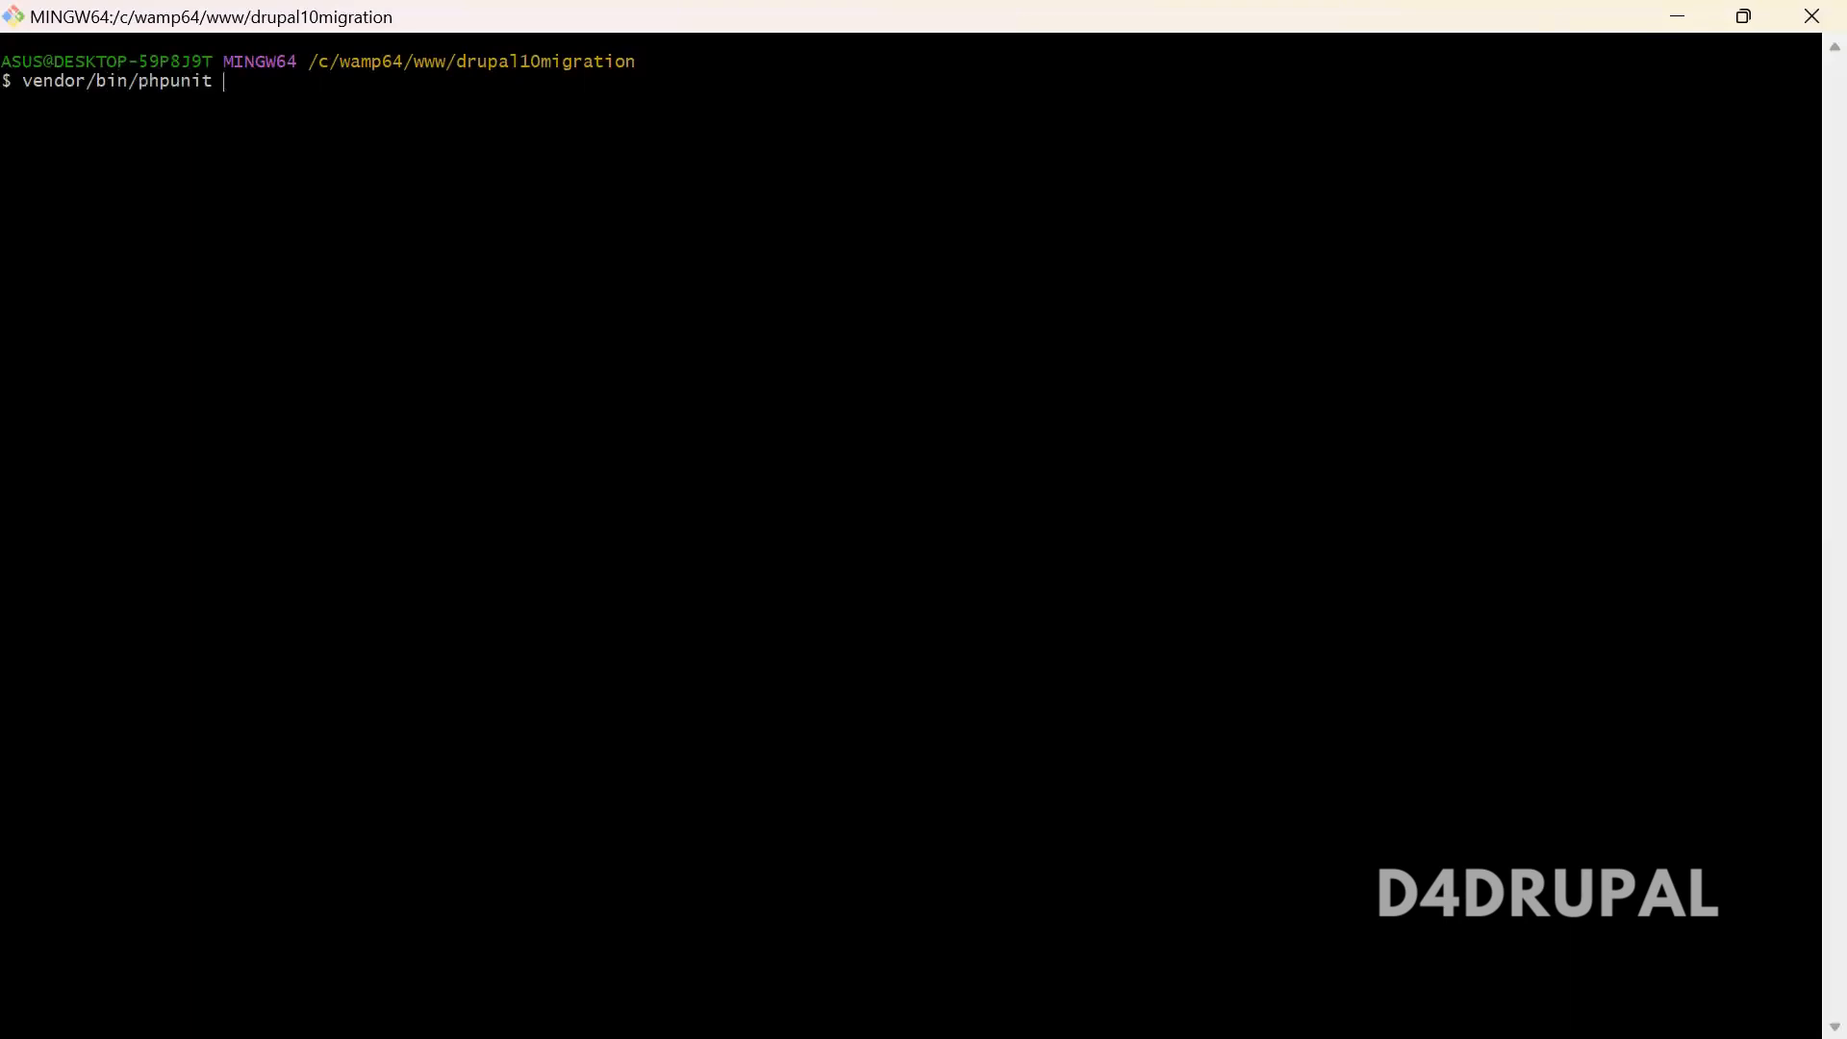
text(-c)
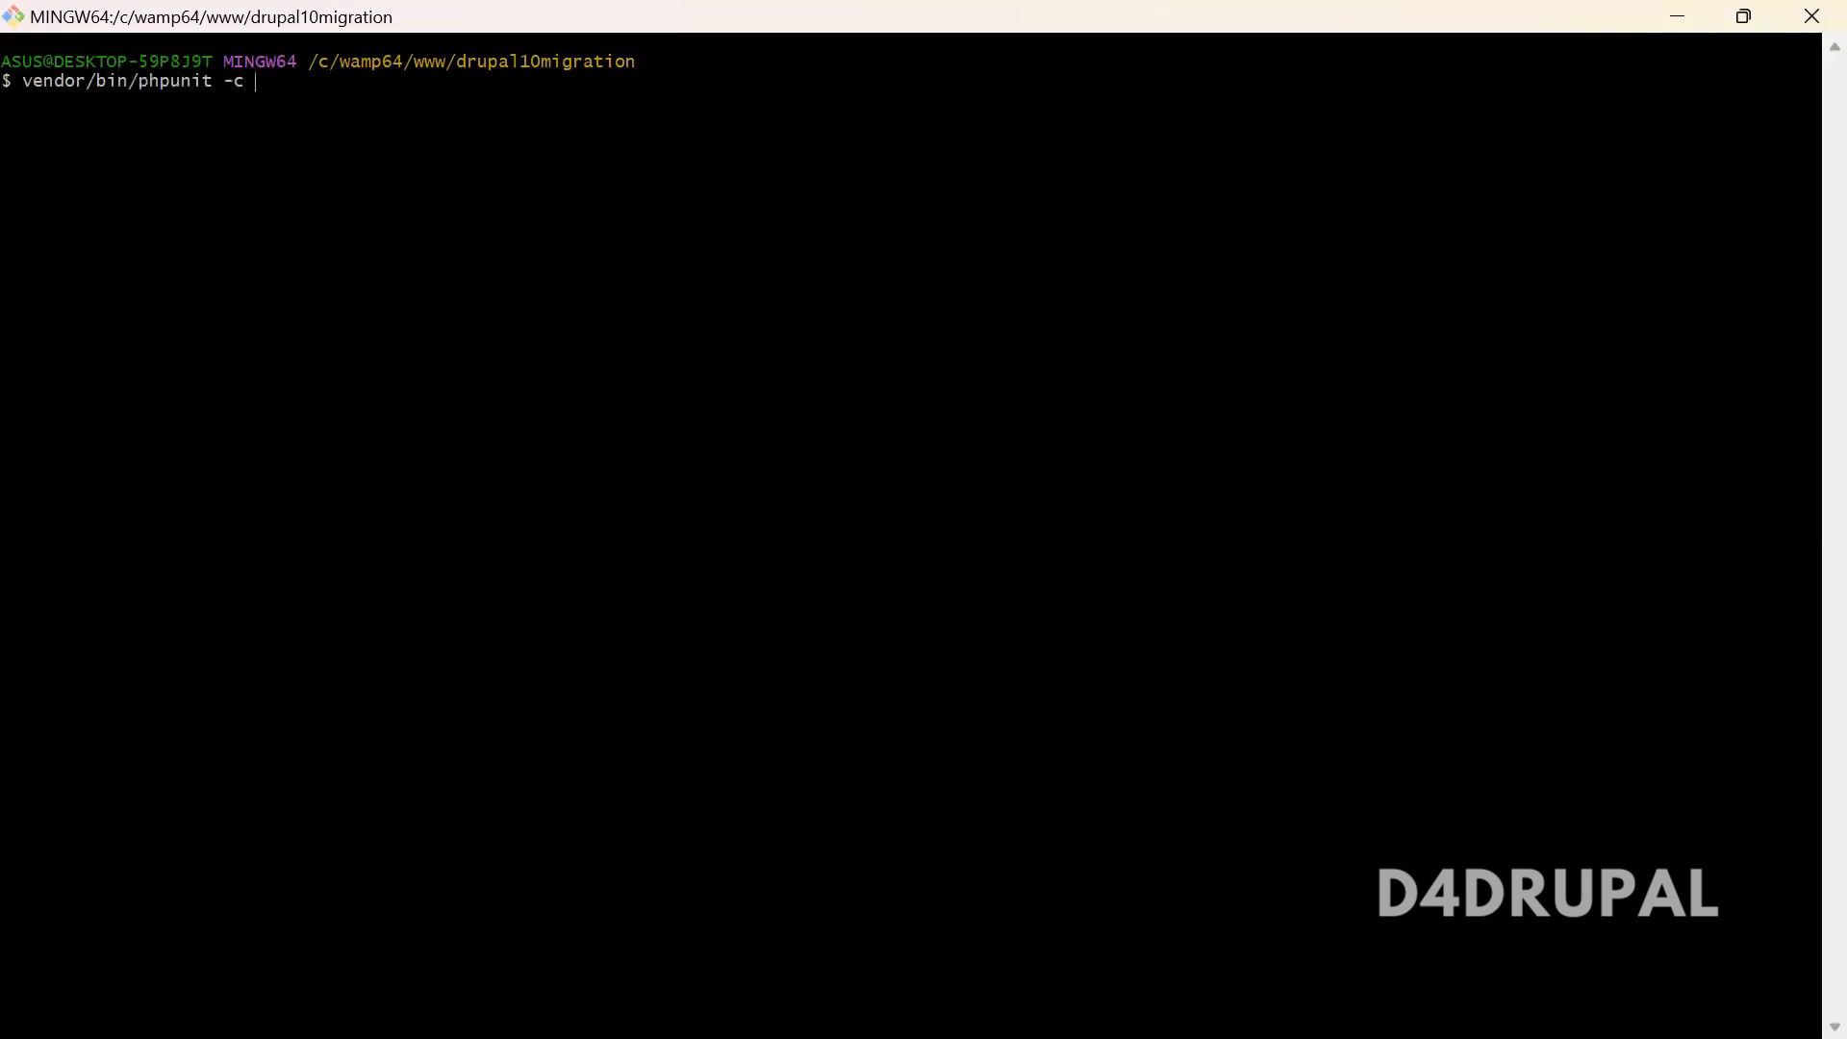
text(w)
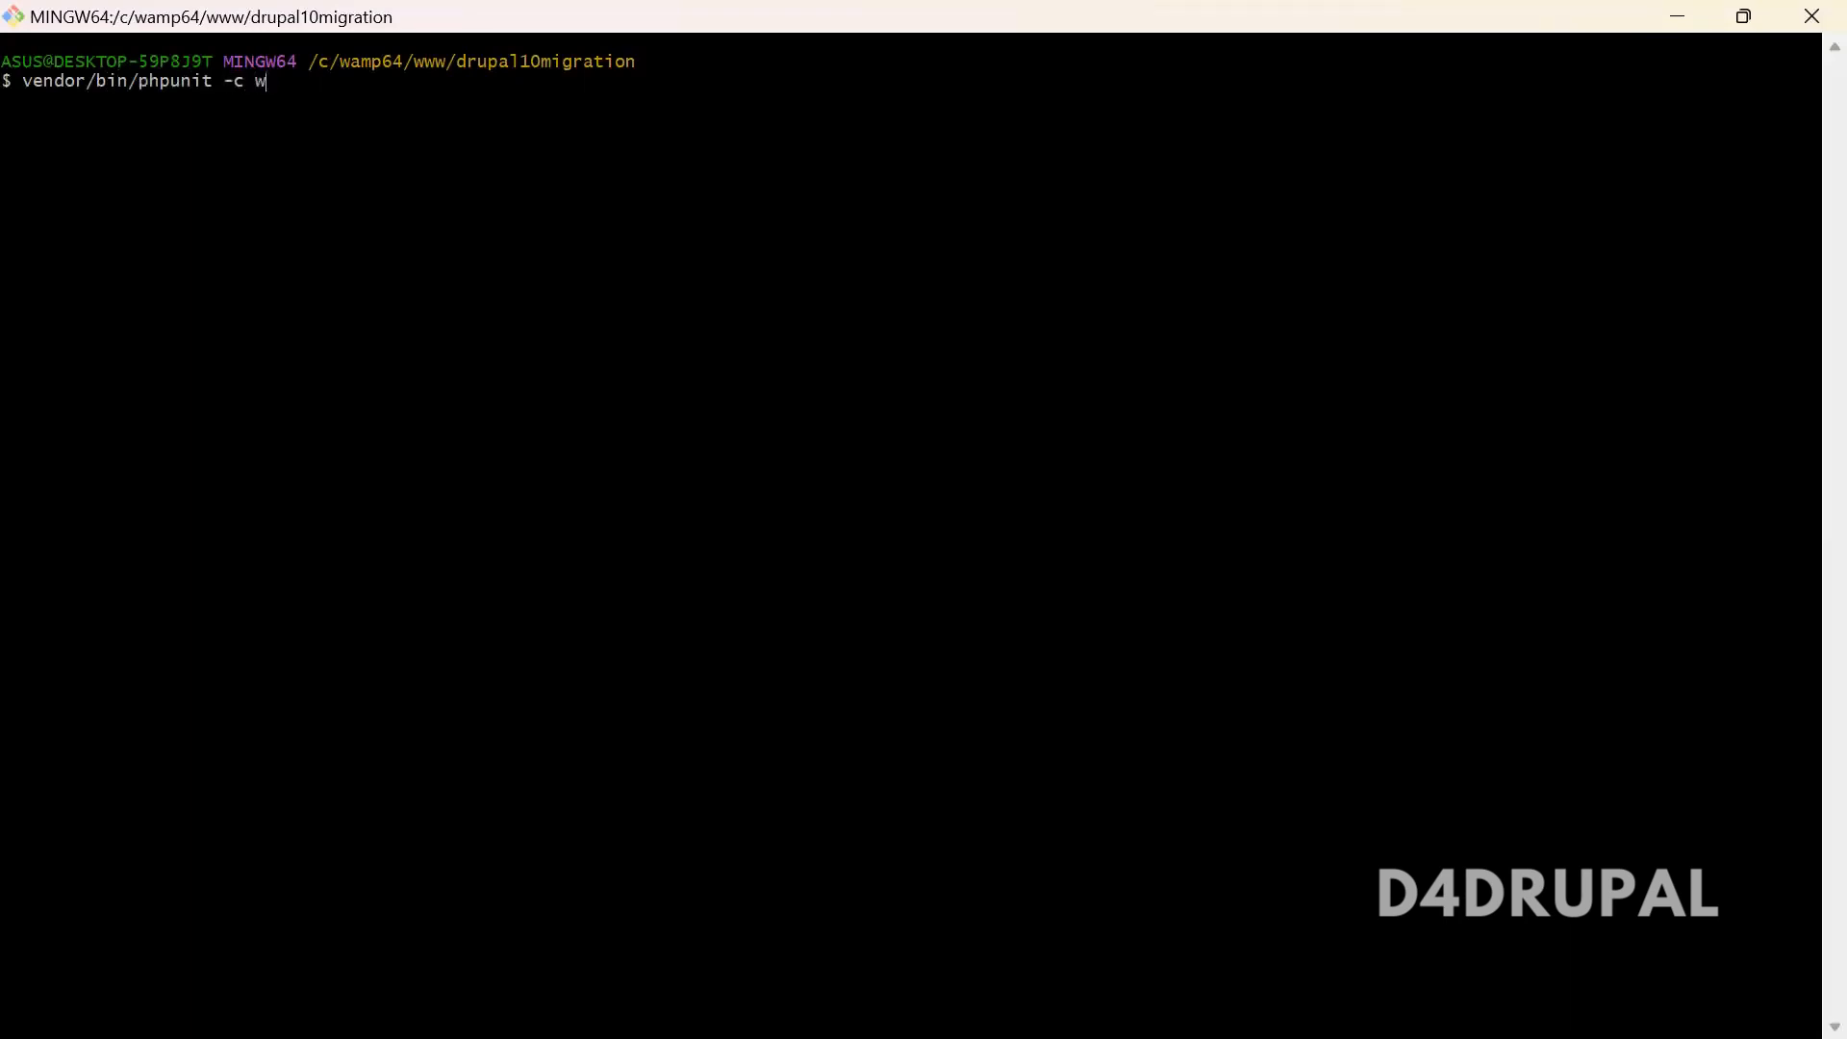
text(eb/core)
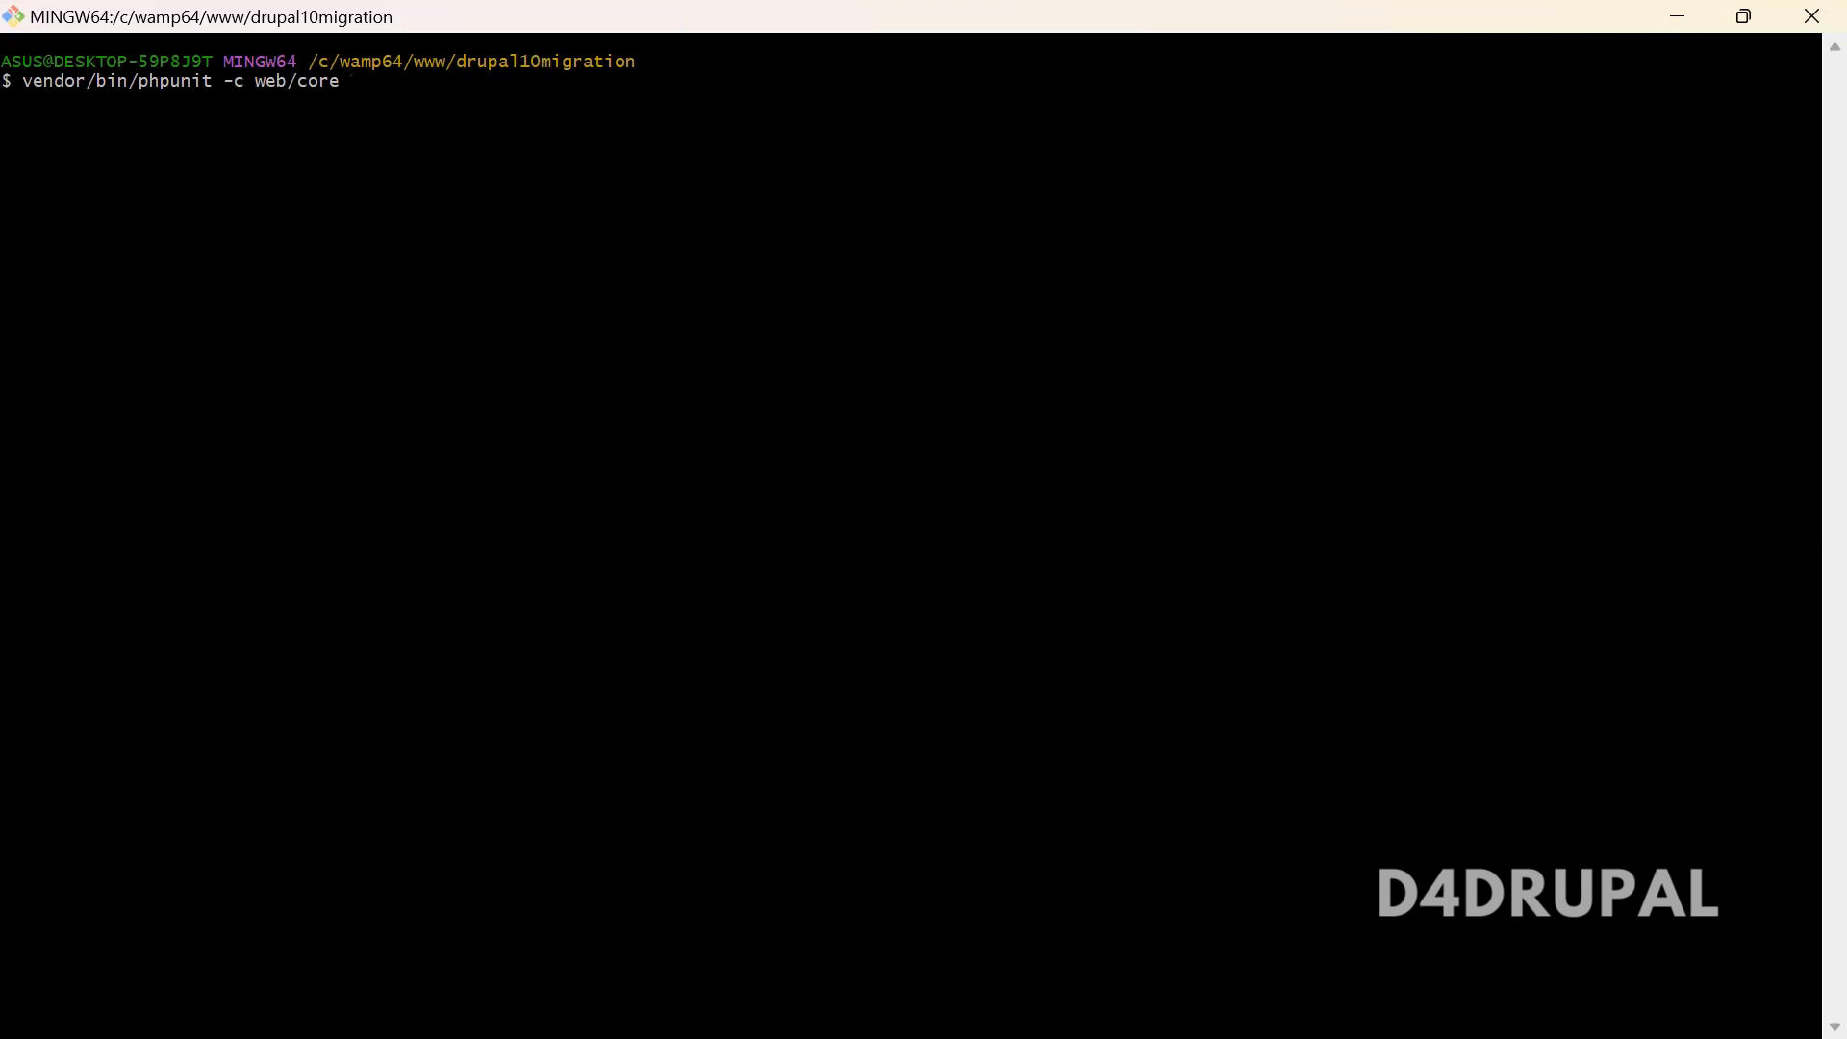
- Append the test path web/modules/contrib/quick_node_clone/tests/src/Functional/ to the command
text(web/)
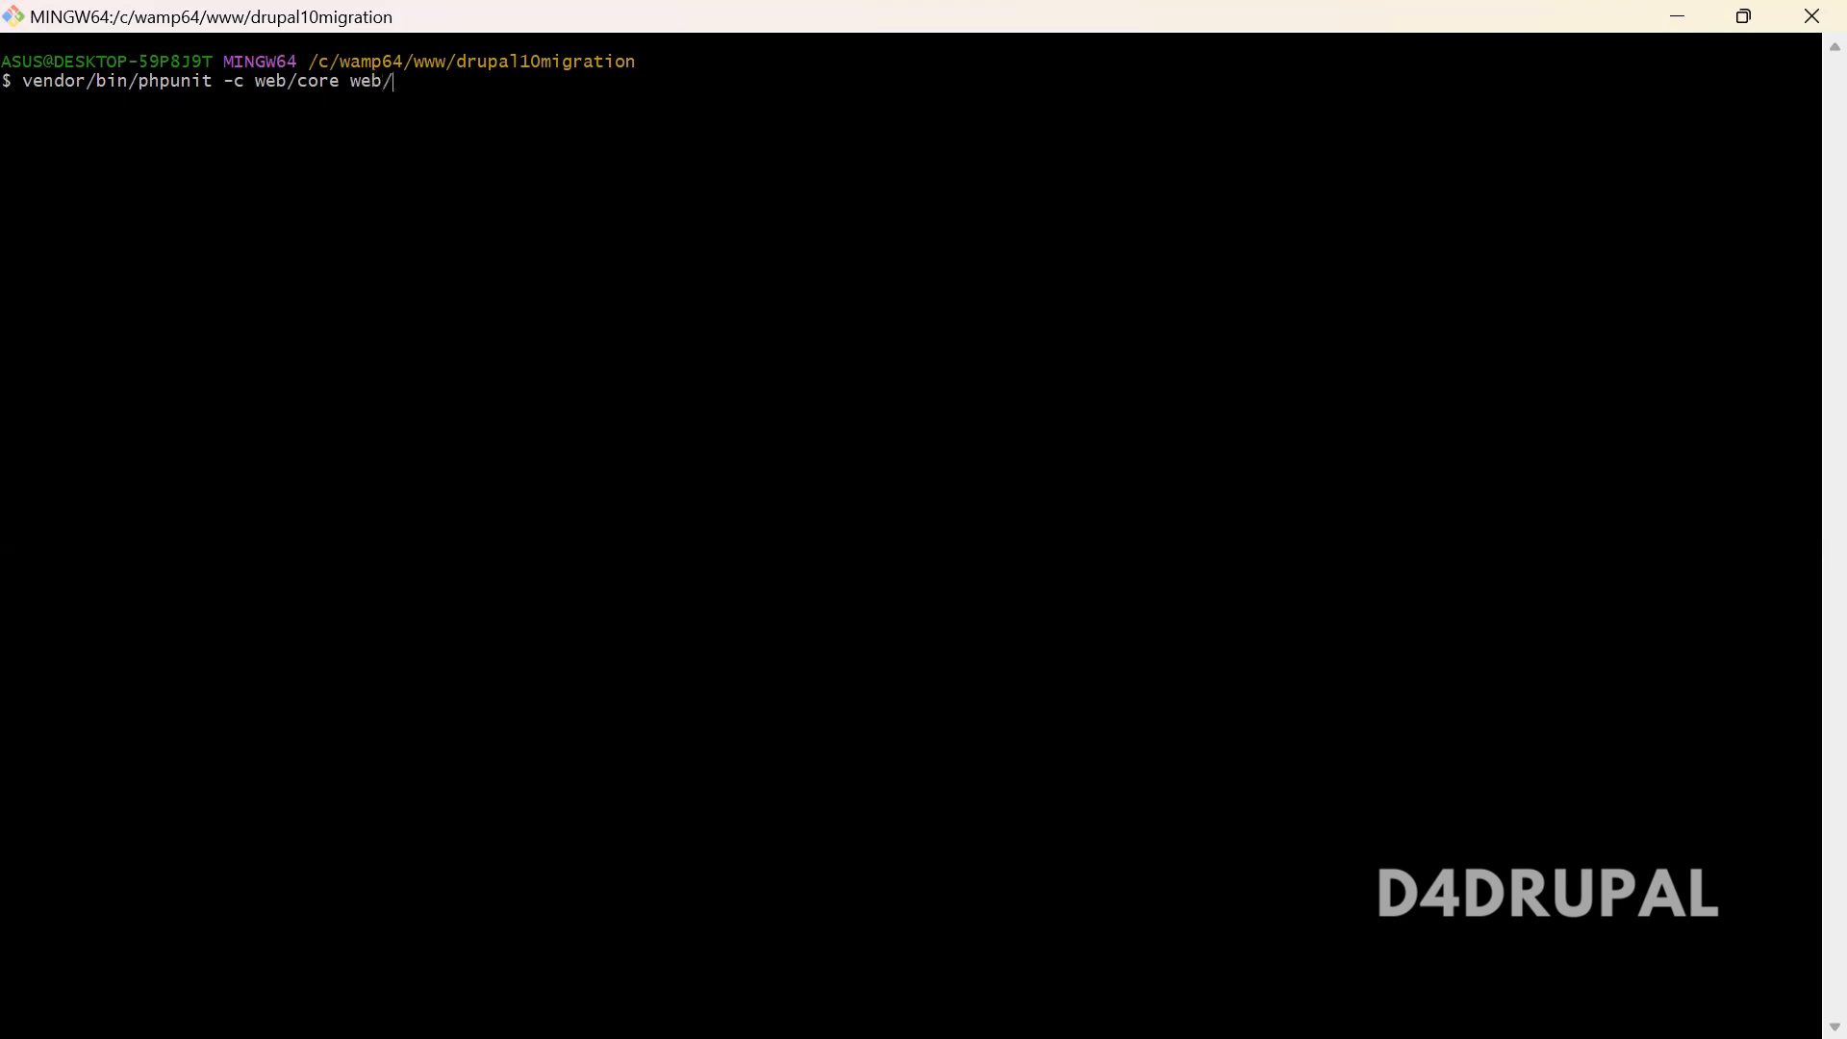
text(modules/c)
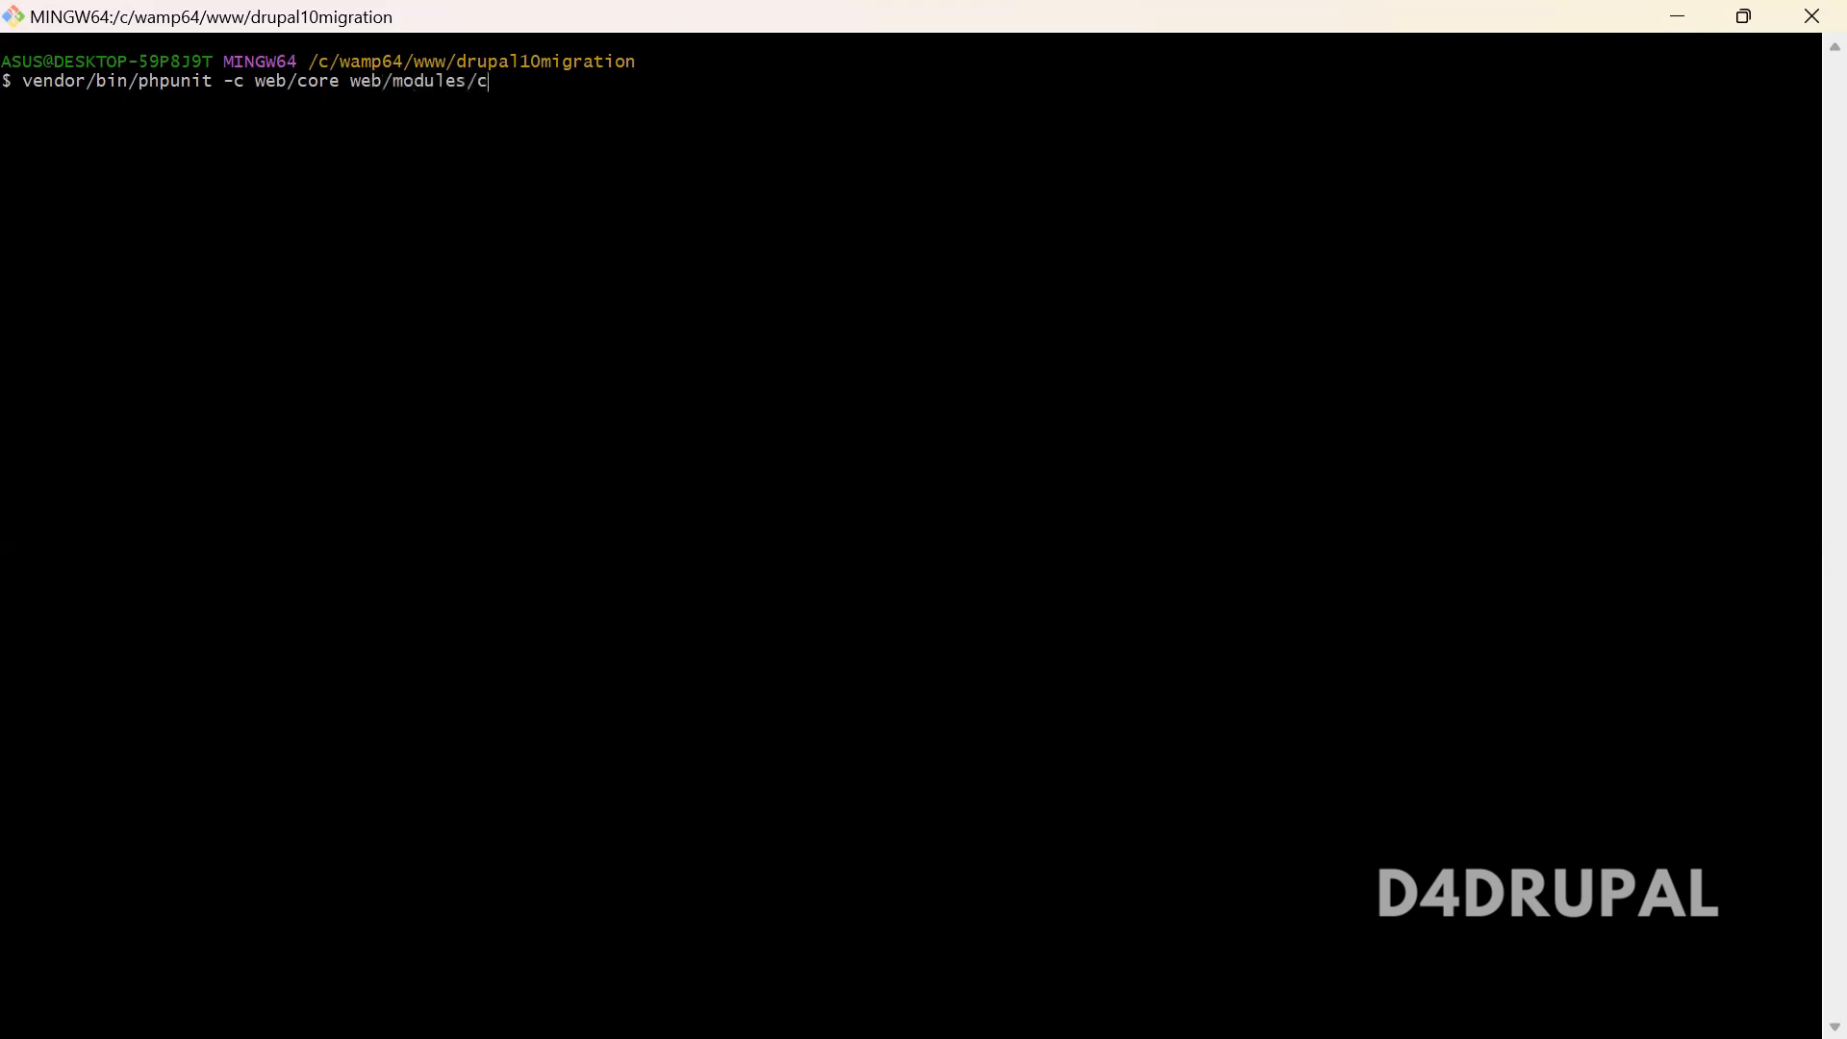
text(ontrib/quick_node_clone/)
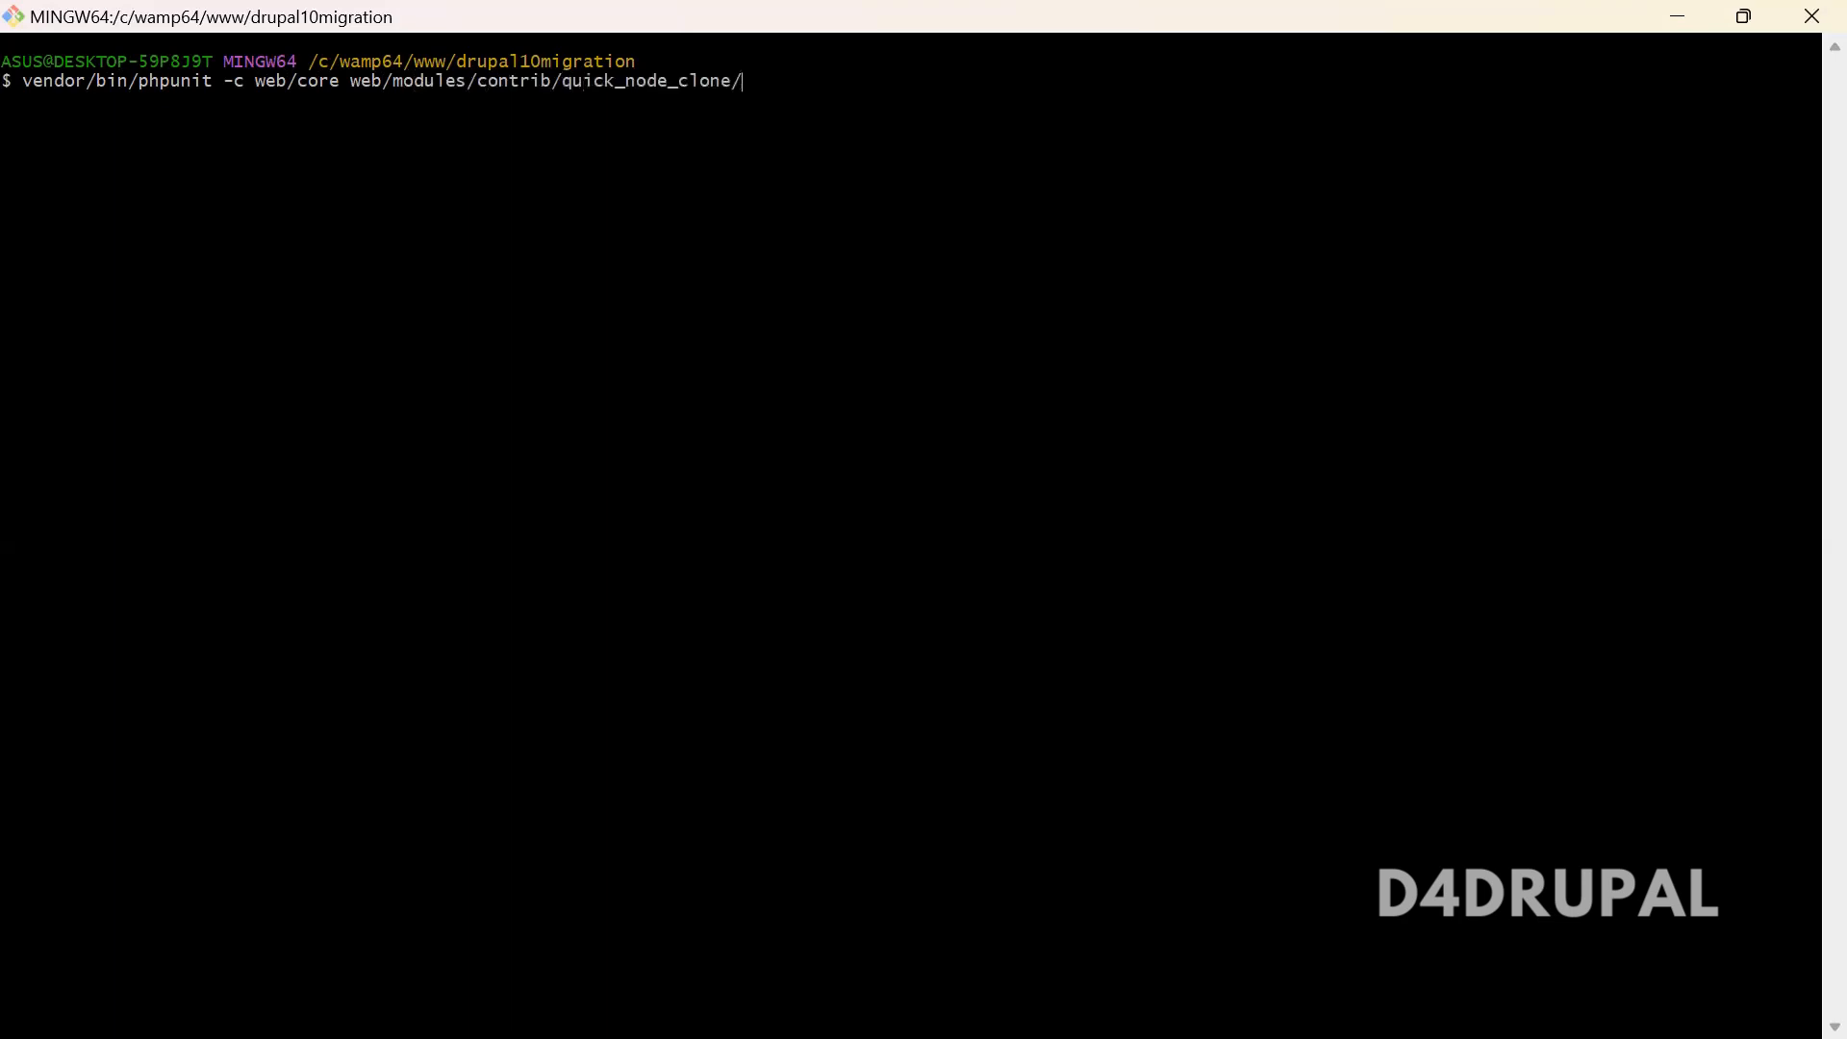
text(t)
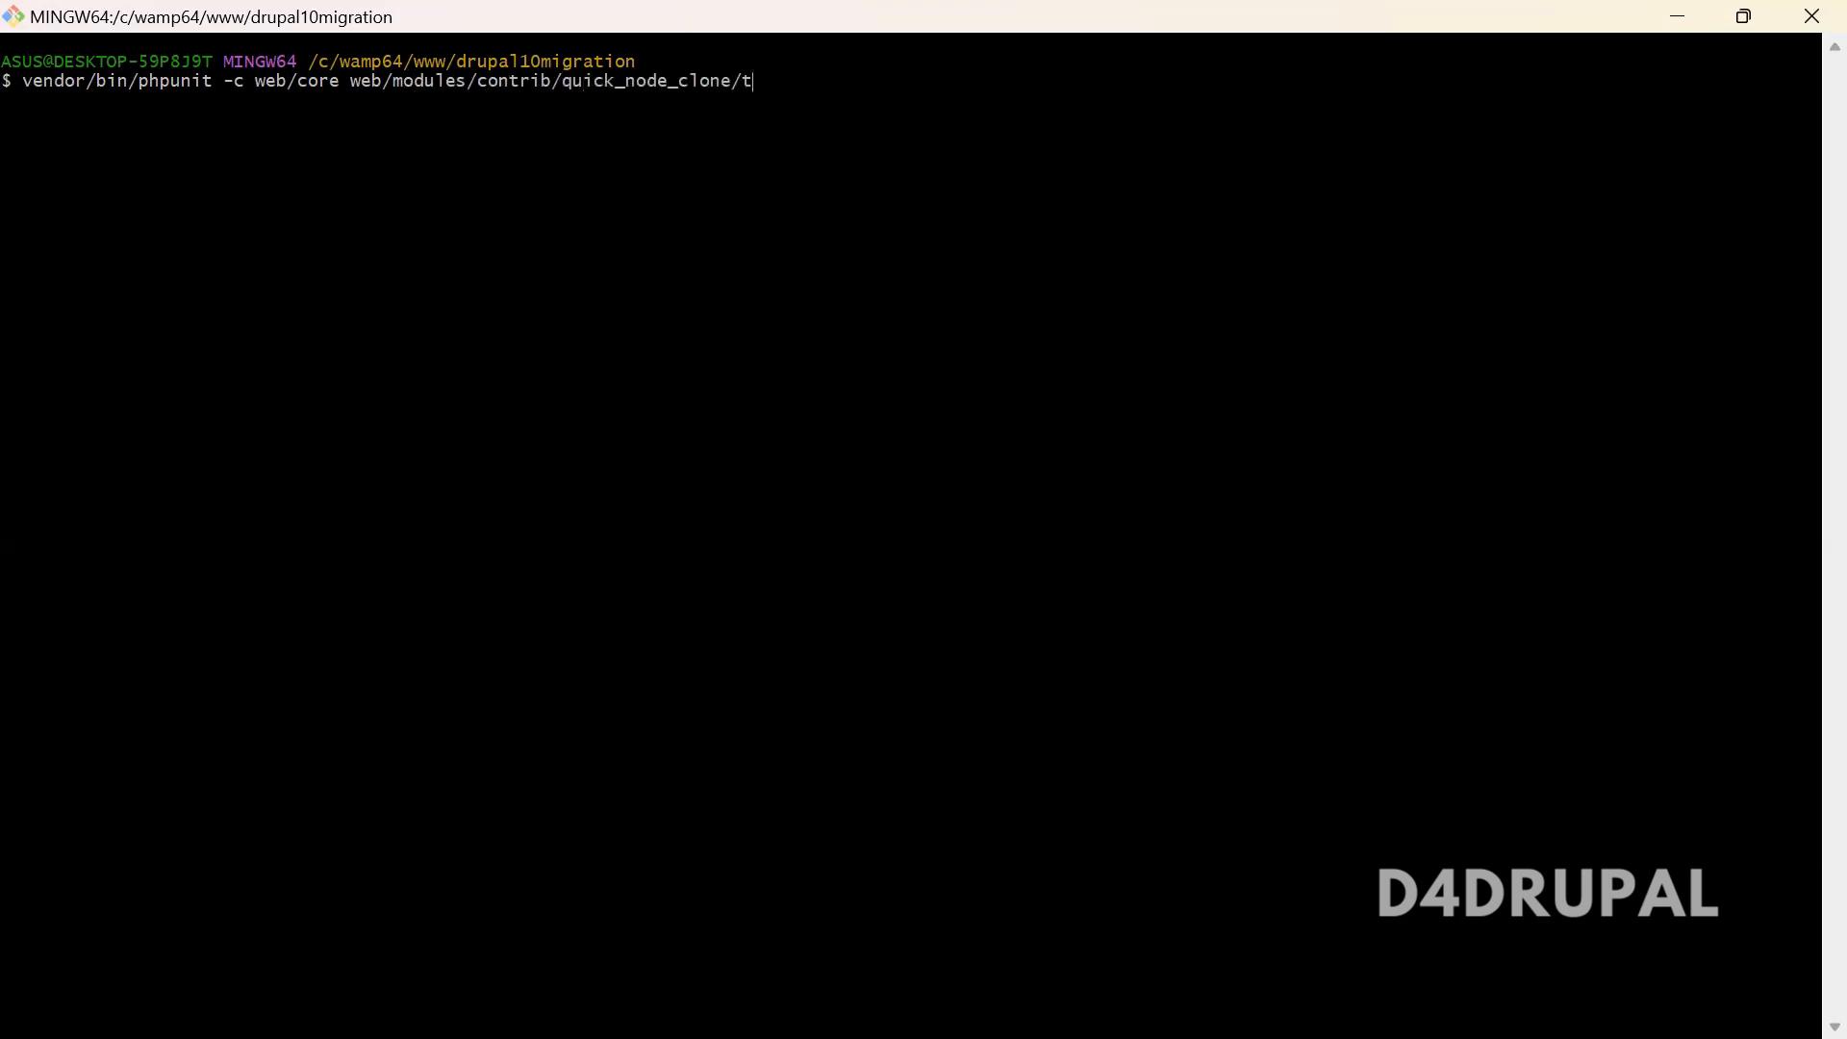
text(ests/src/)
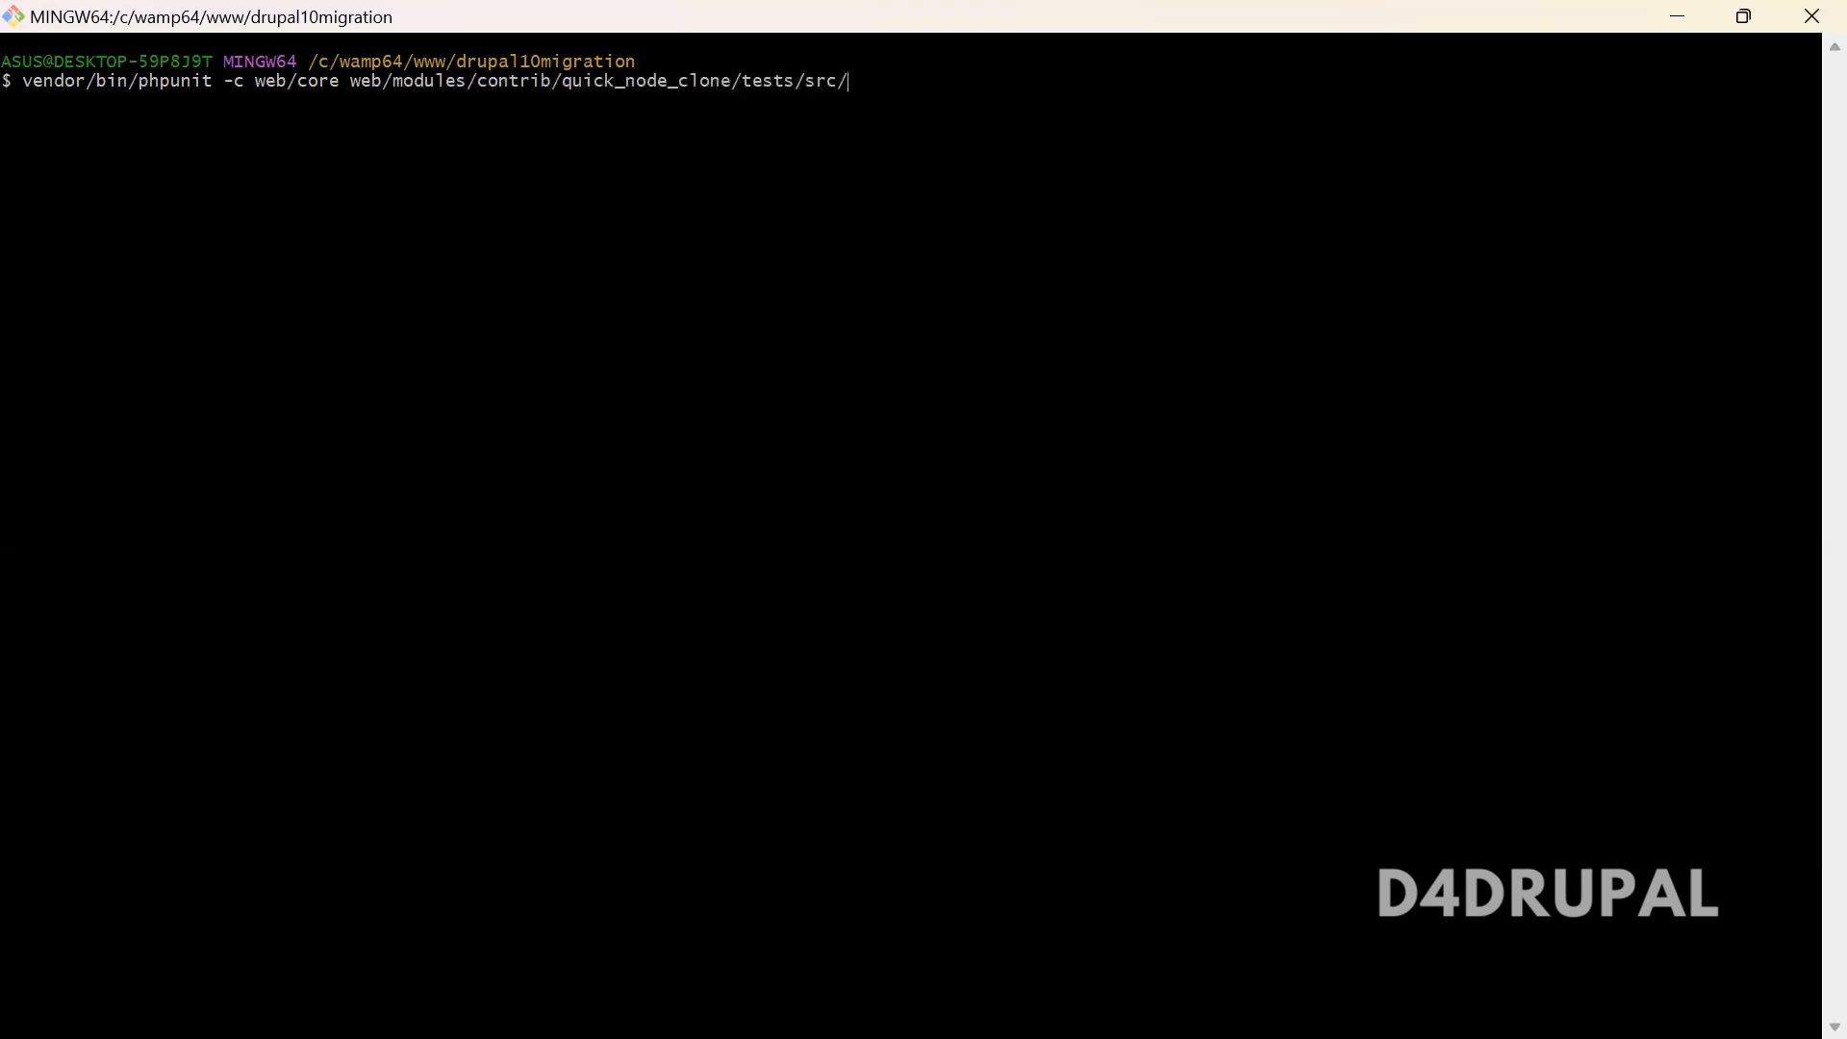
text(Functional/)
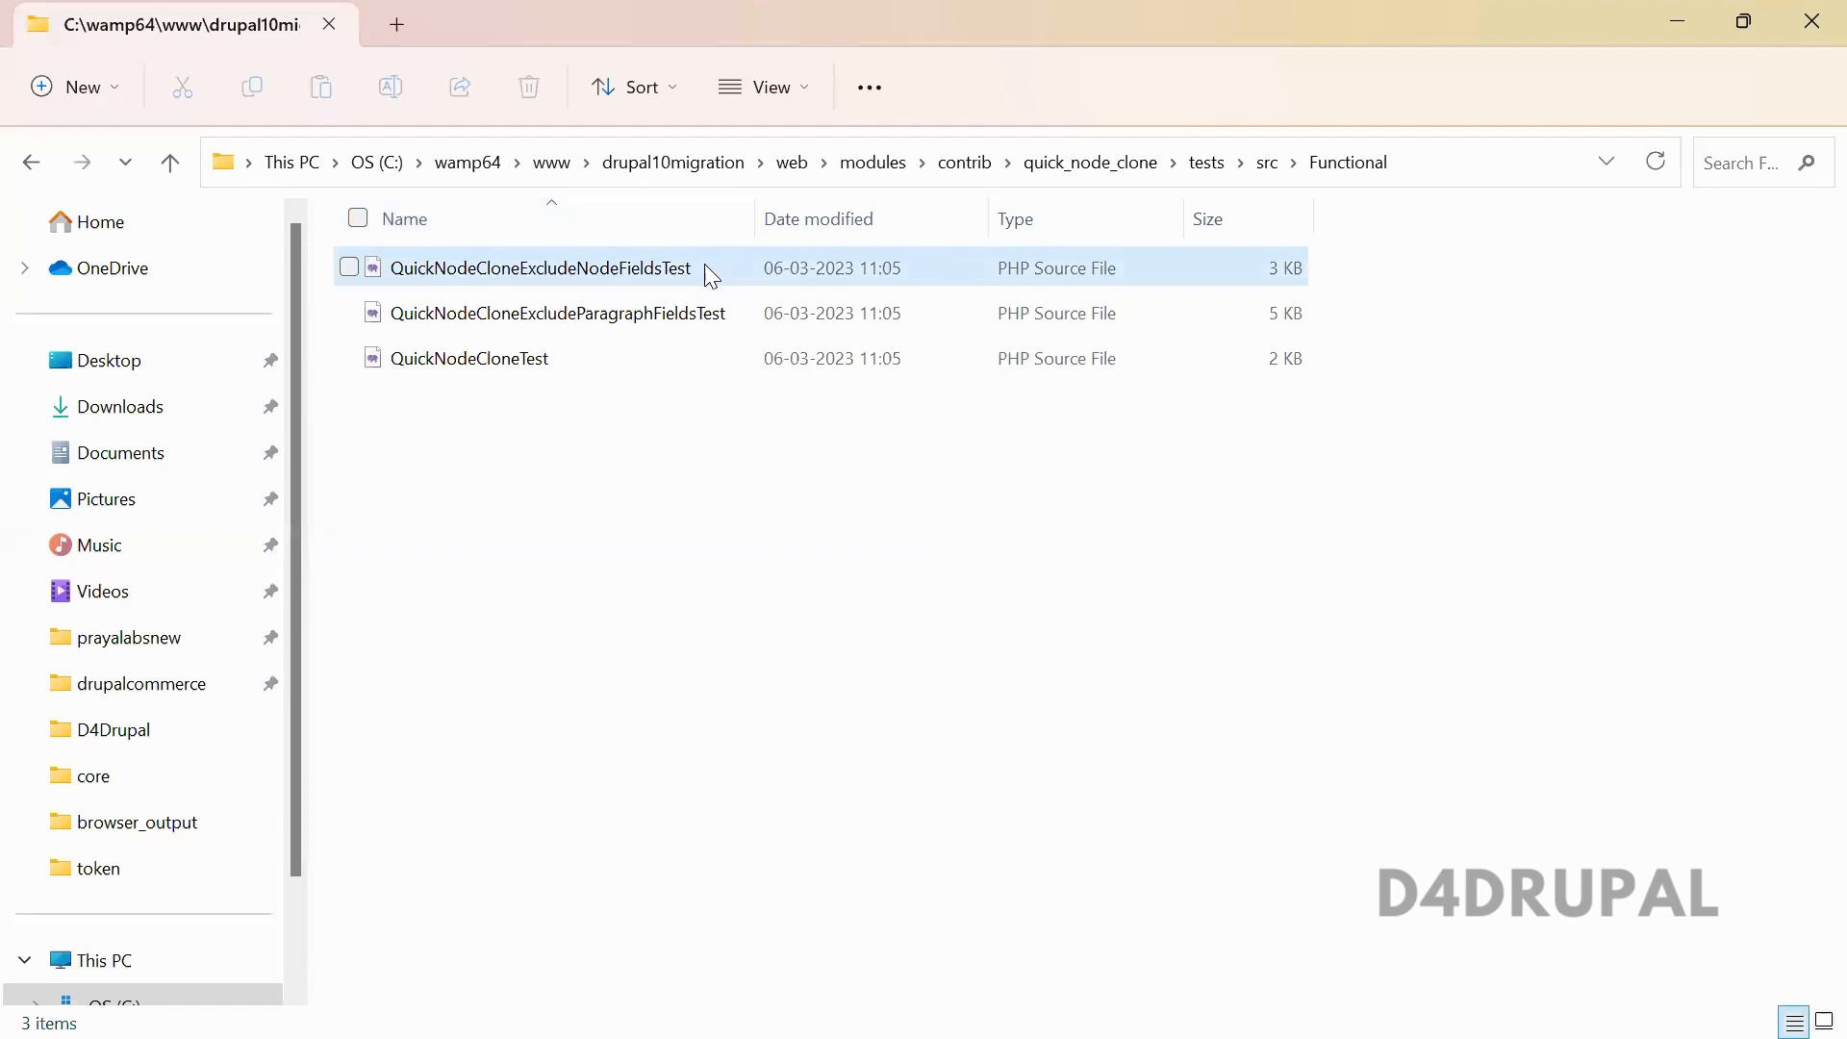
- Extend the phpunit path with QuickNodeCloneExclude toward the ExcludeNodeFields test file
key(alt+tab)
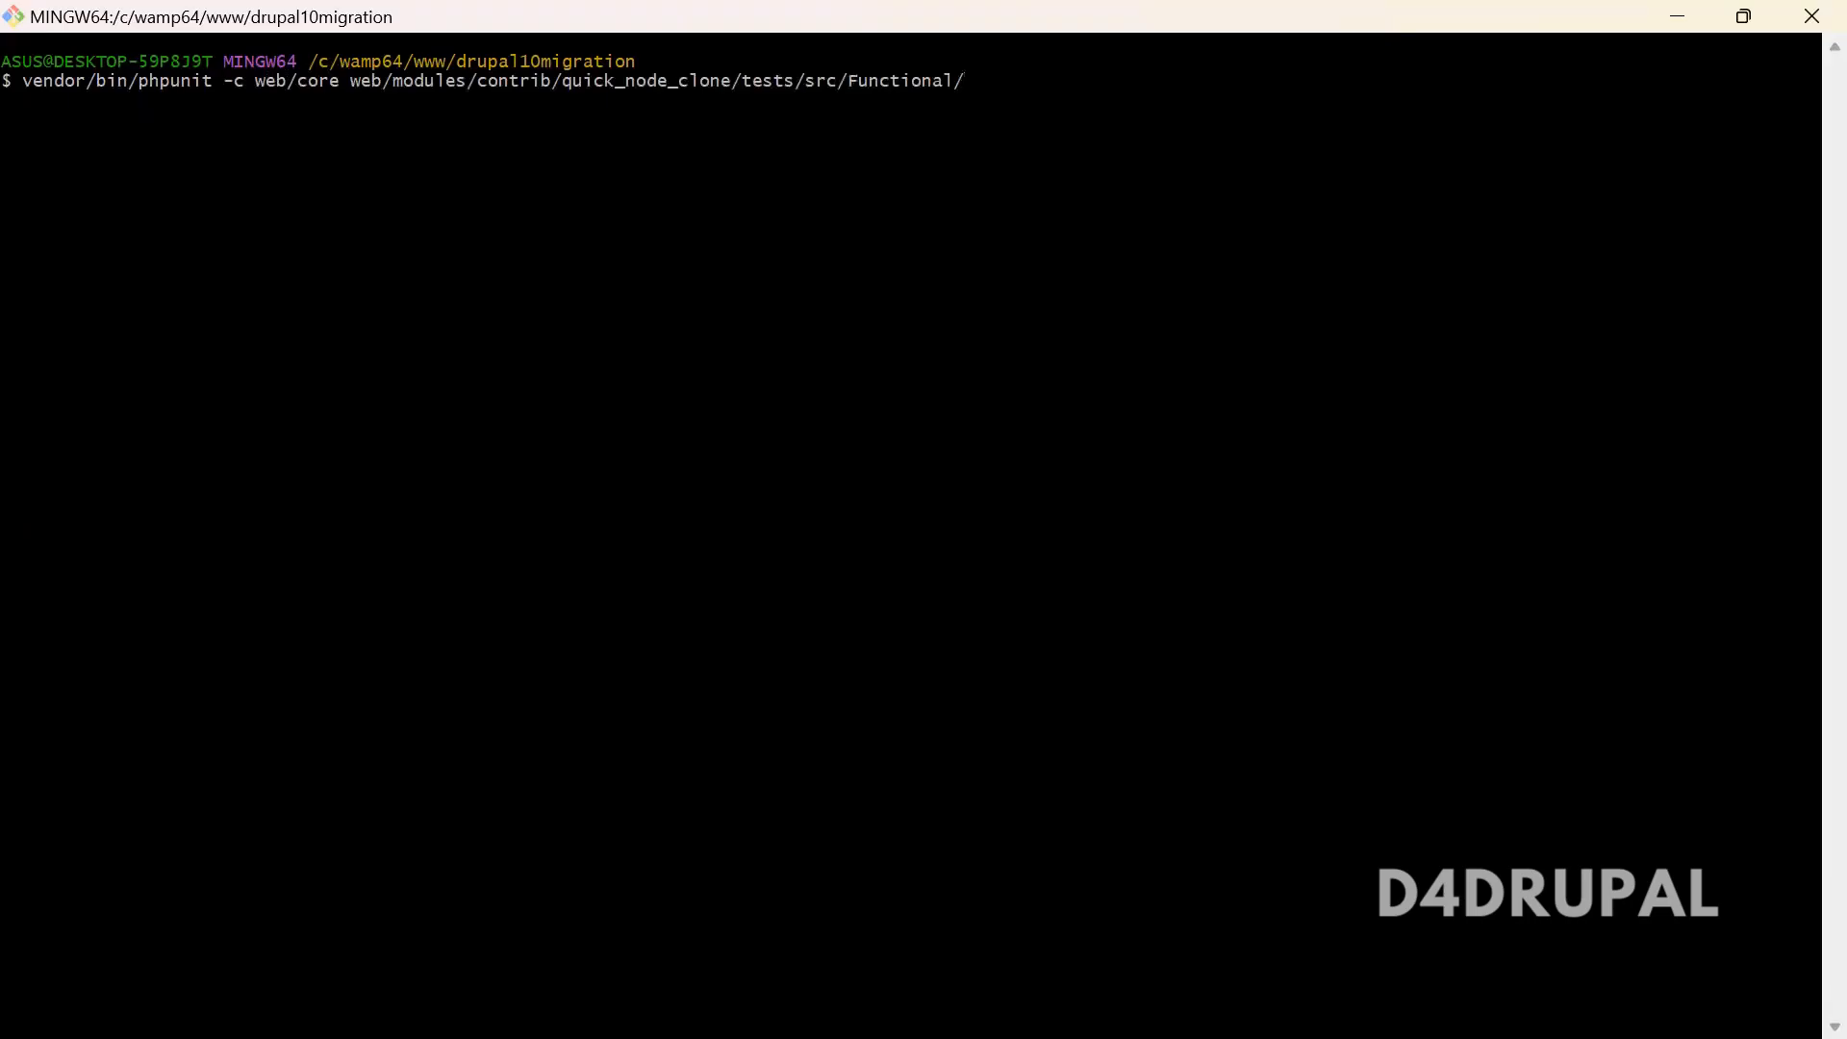
text(QuickNodeClone)
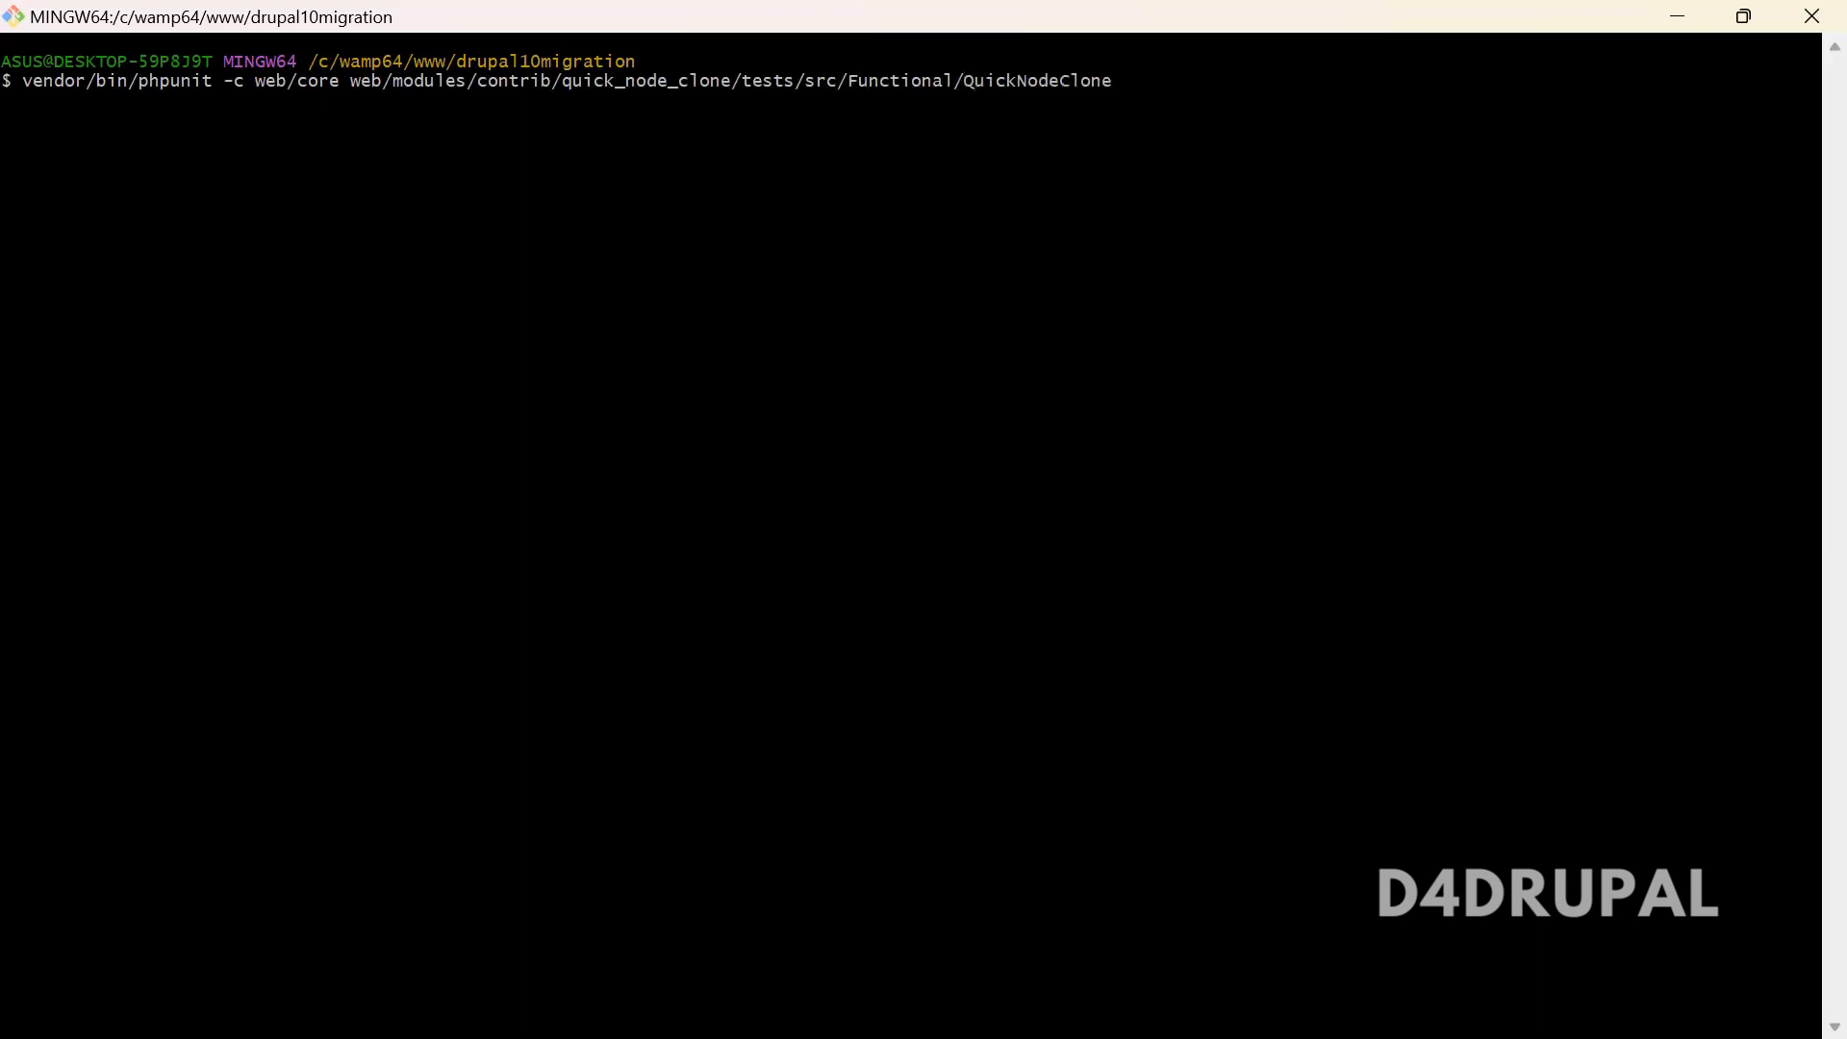
text(Exclude)
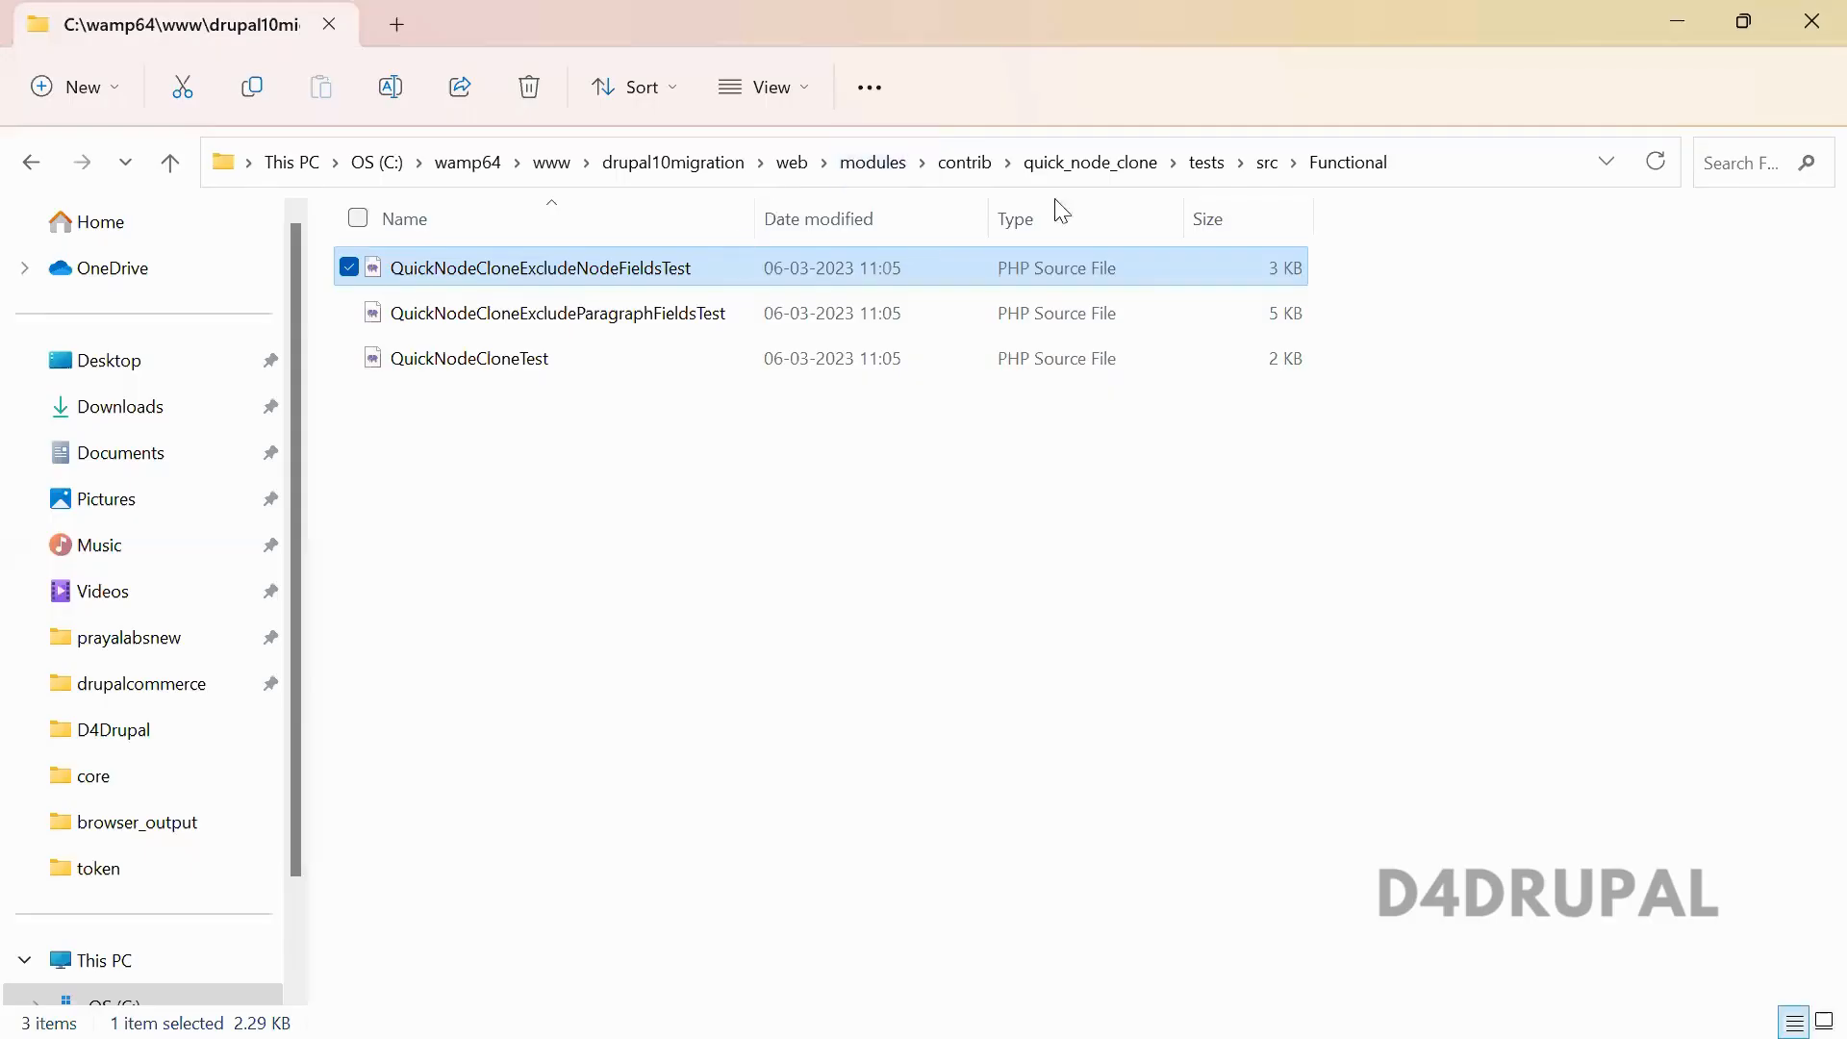
- Navigate to web/sites/simpletest/browser_output to see the 17 ExcludeNodeFieldsTest output files
click(791, 162)
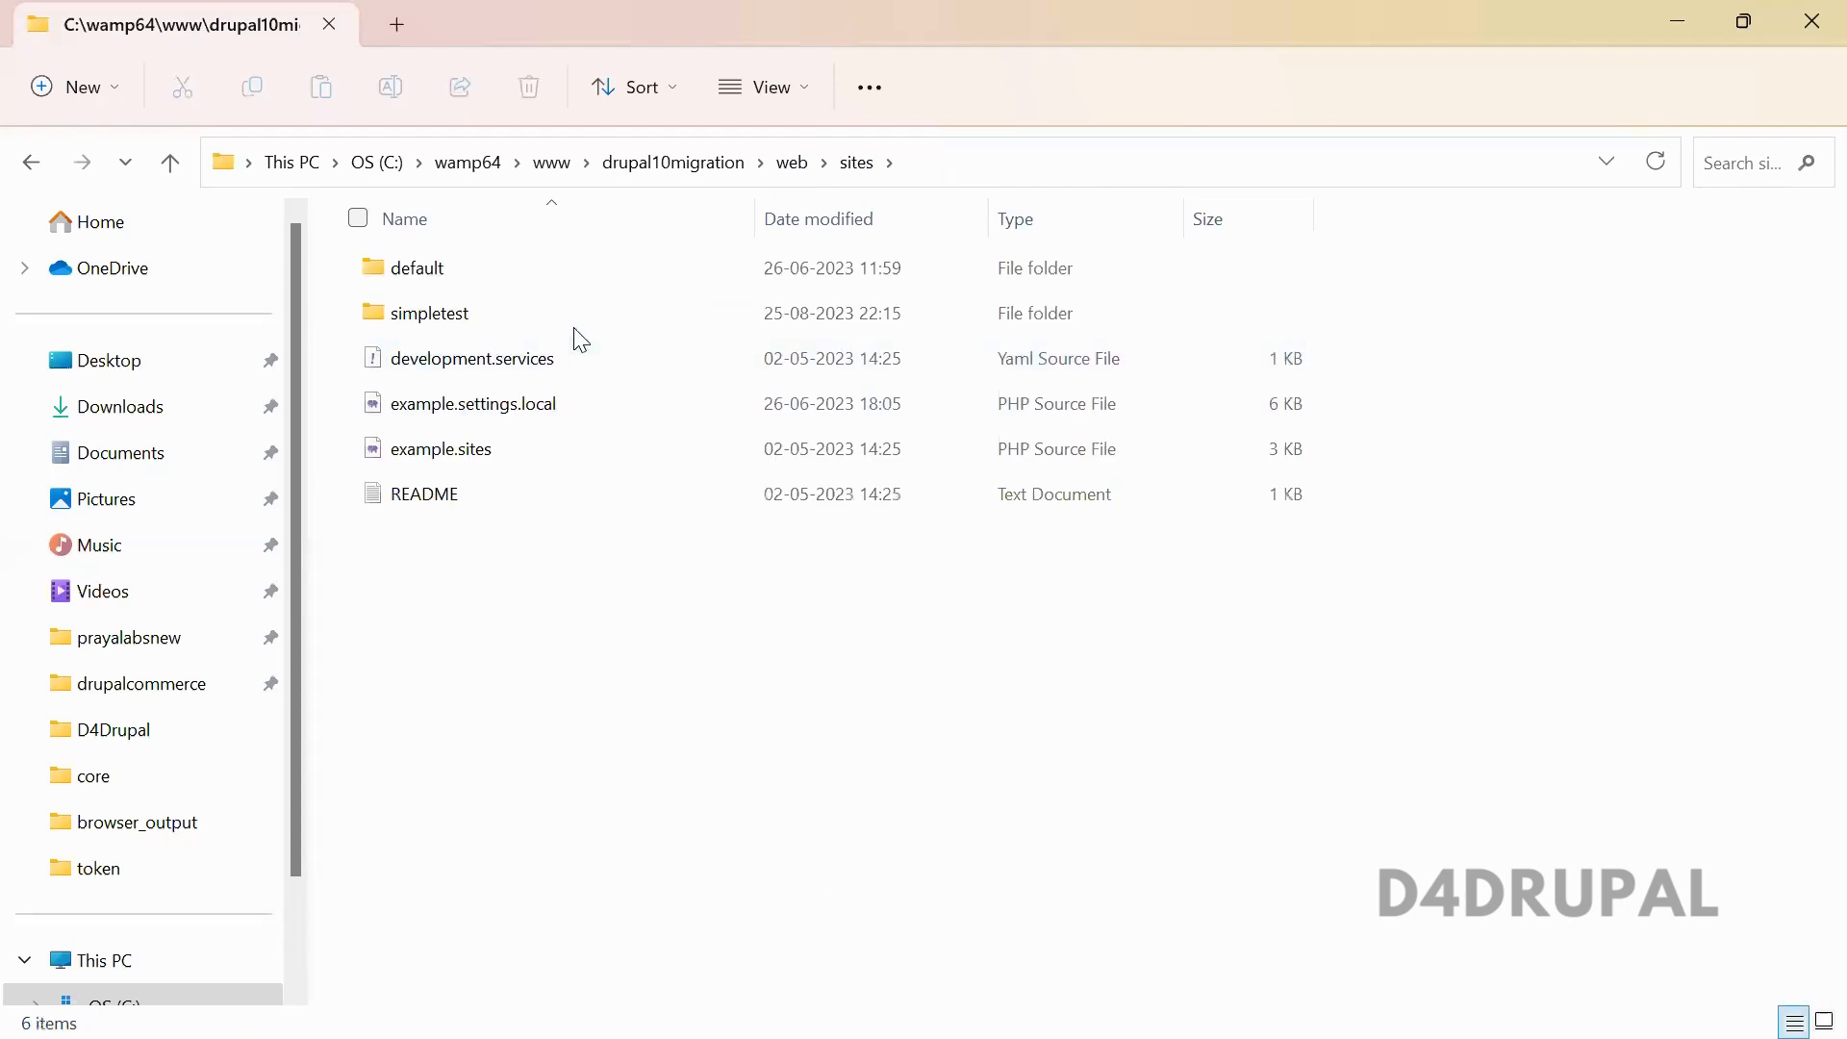
click(431, 311)
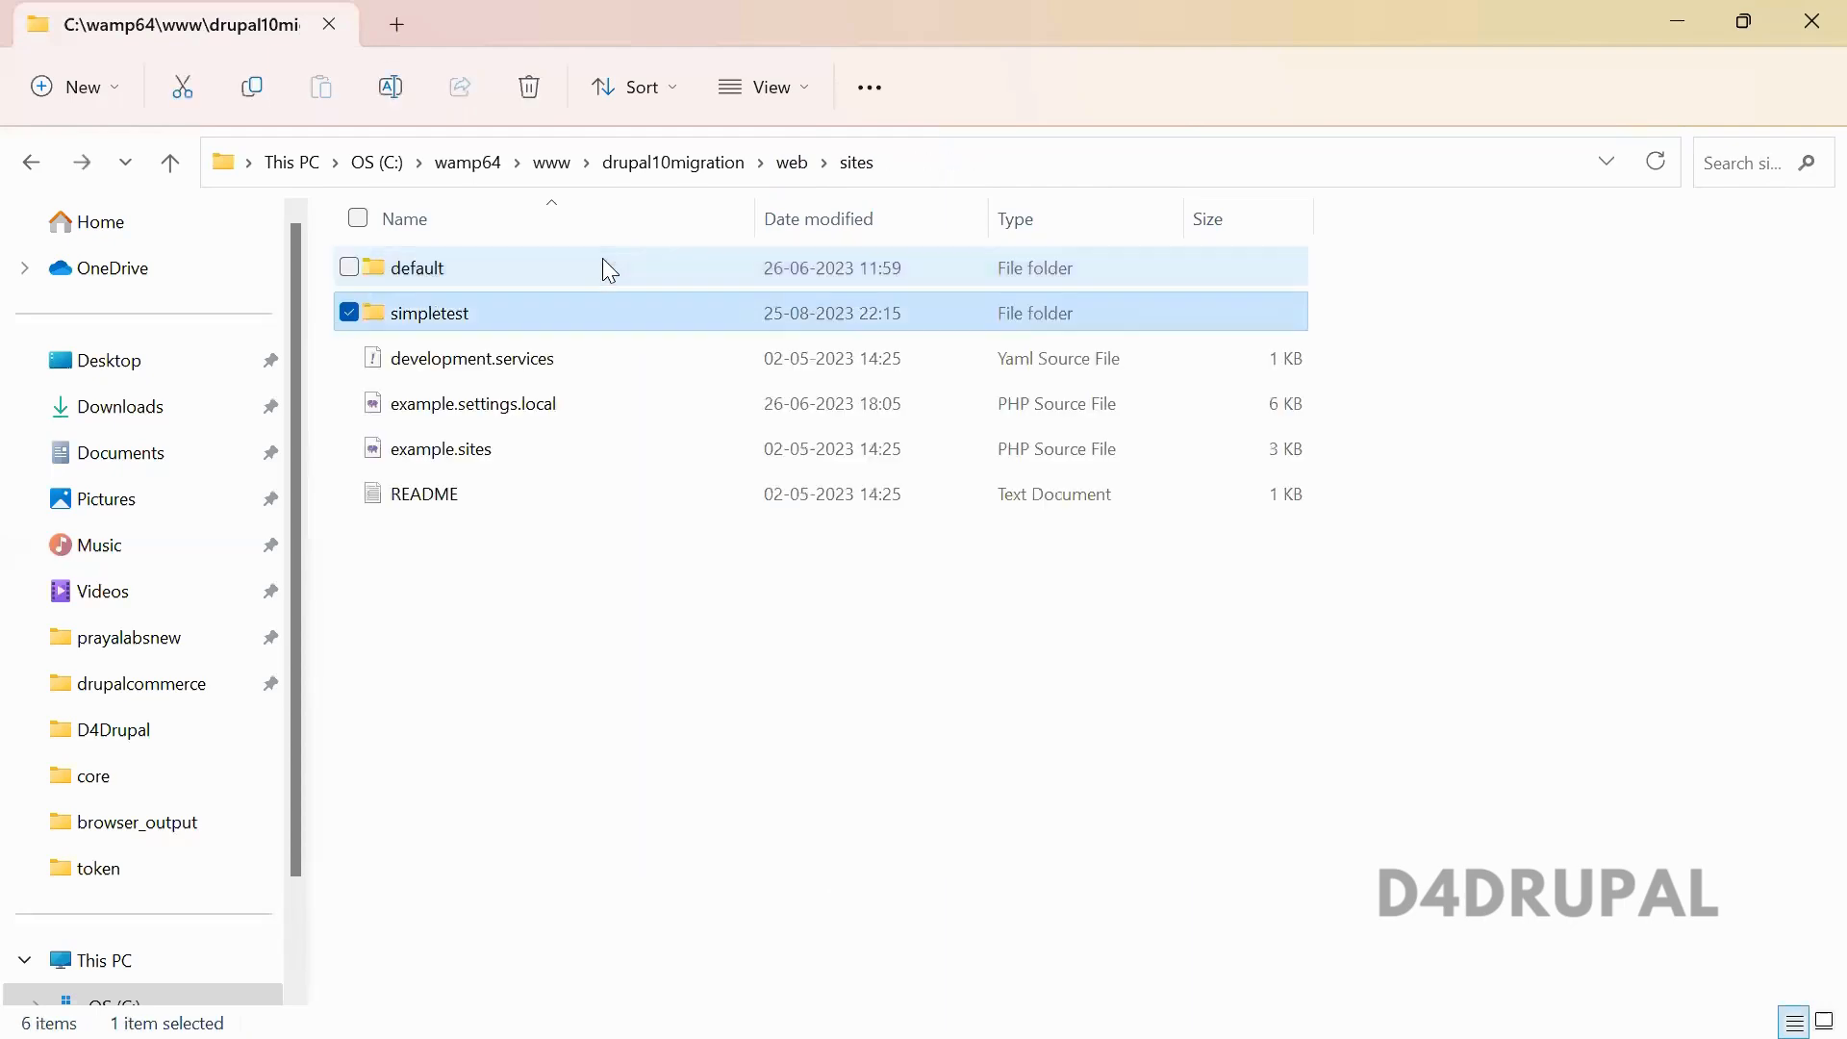
double_click(430, 311)
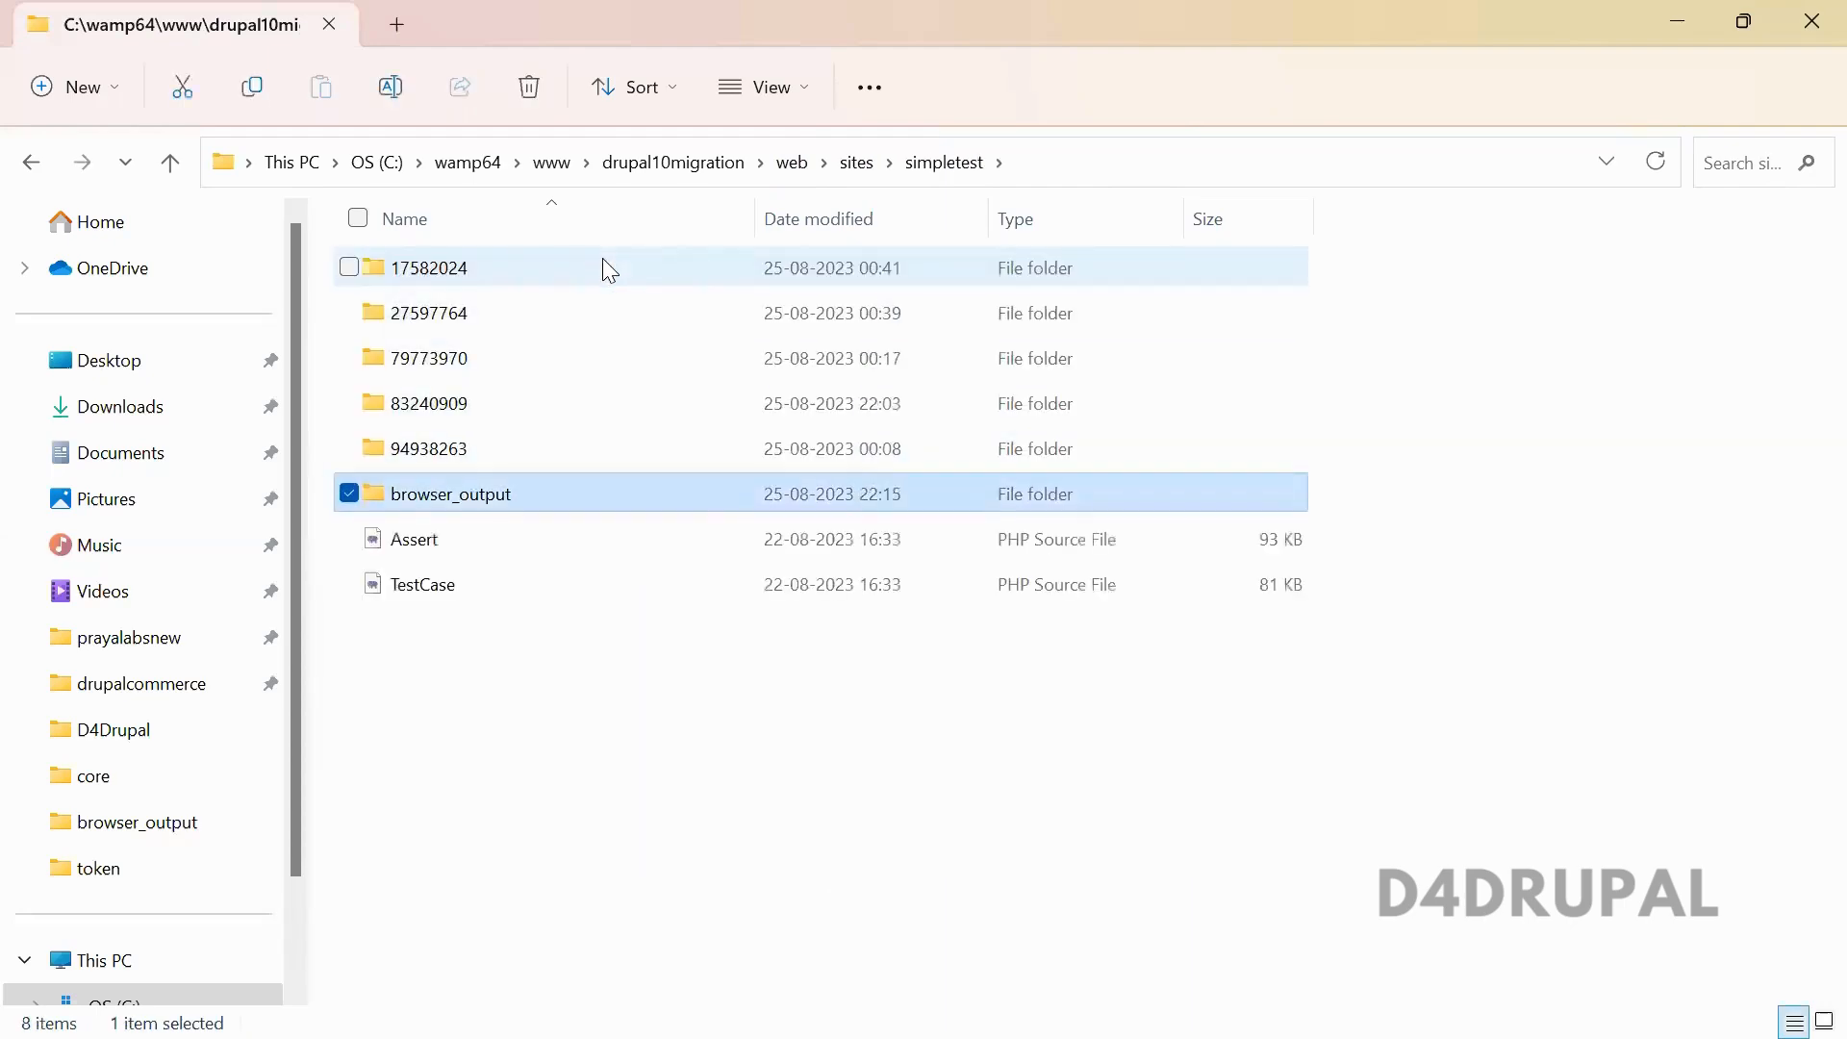
double_click(444, 493)
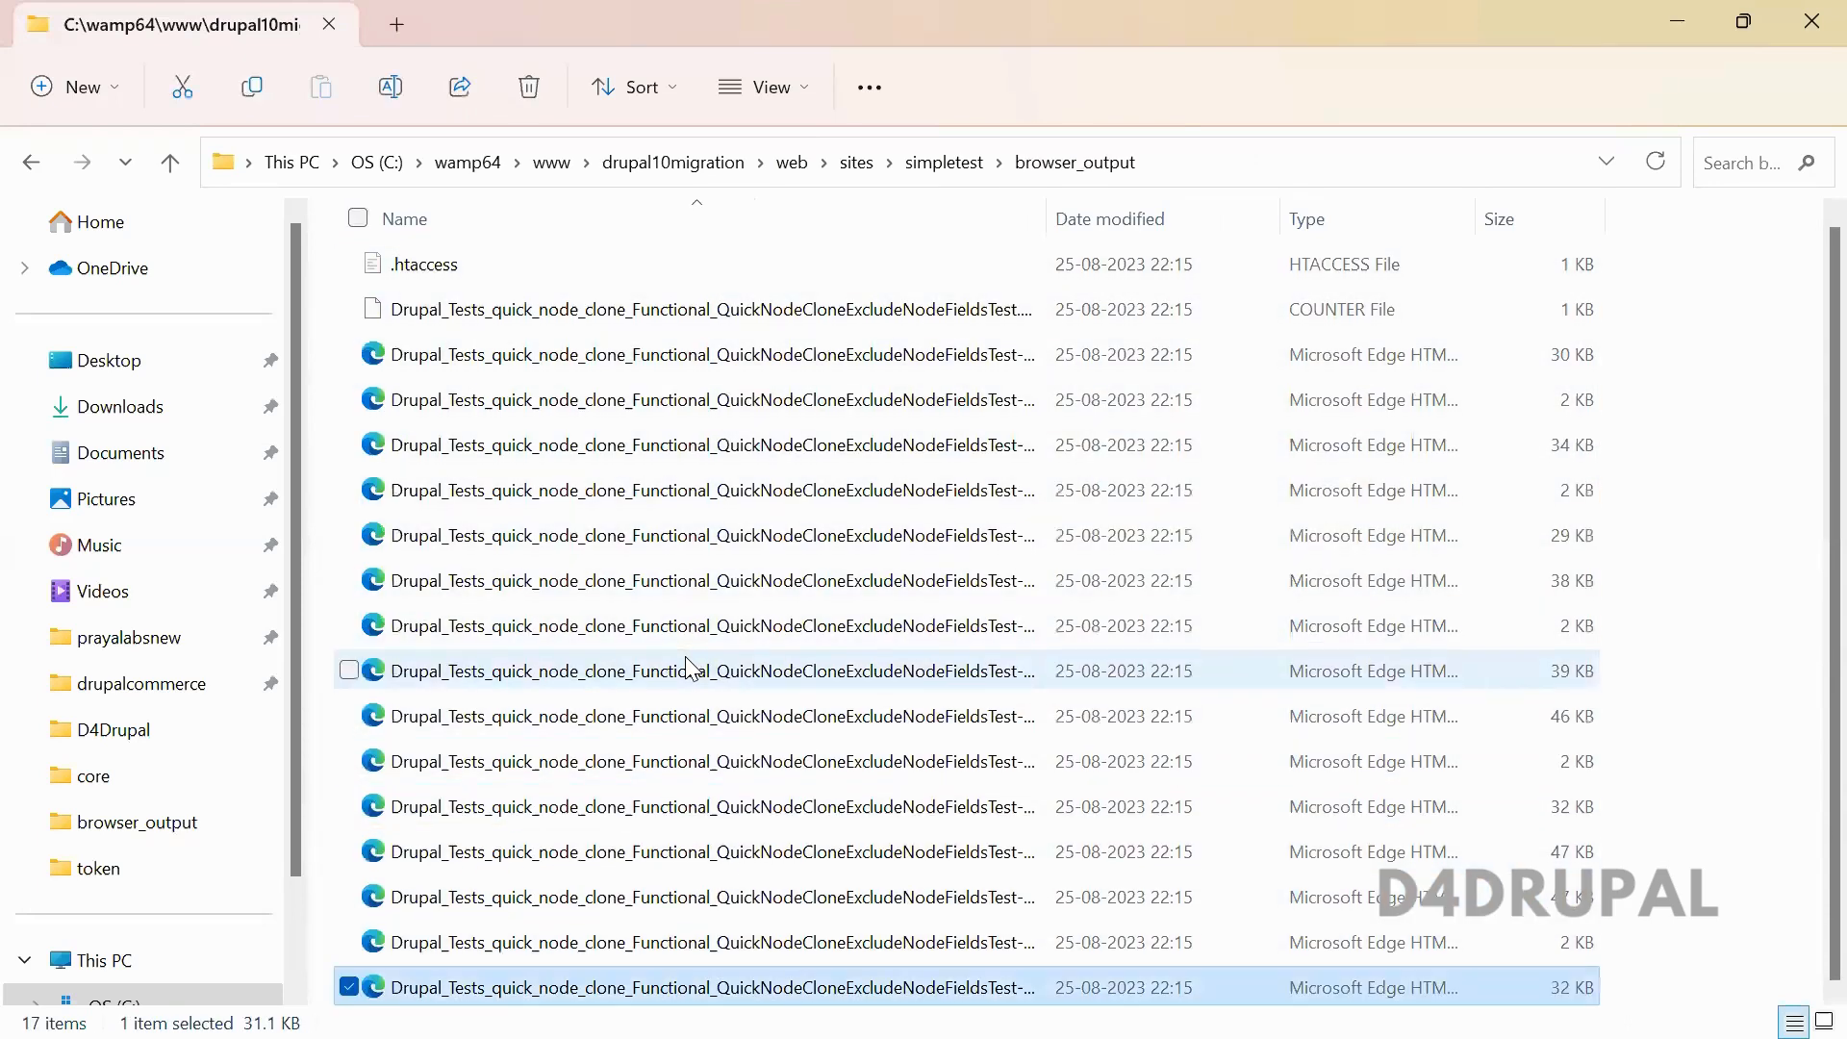
mouse_move(688, 670)
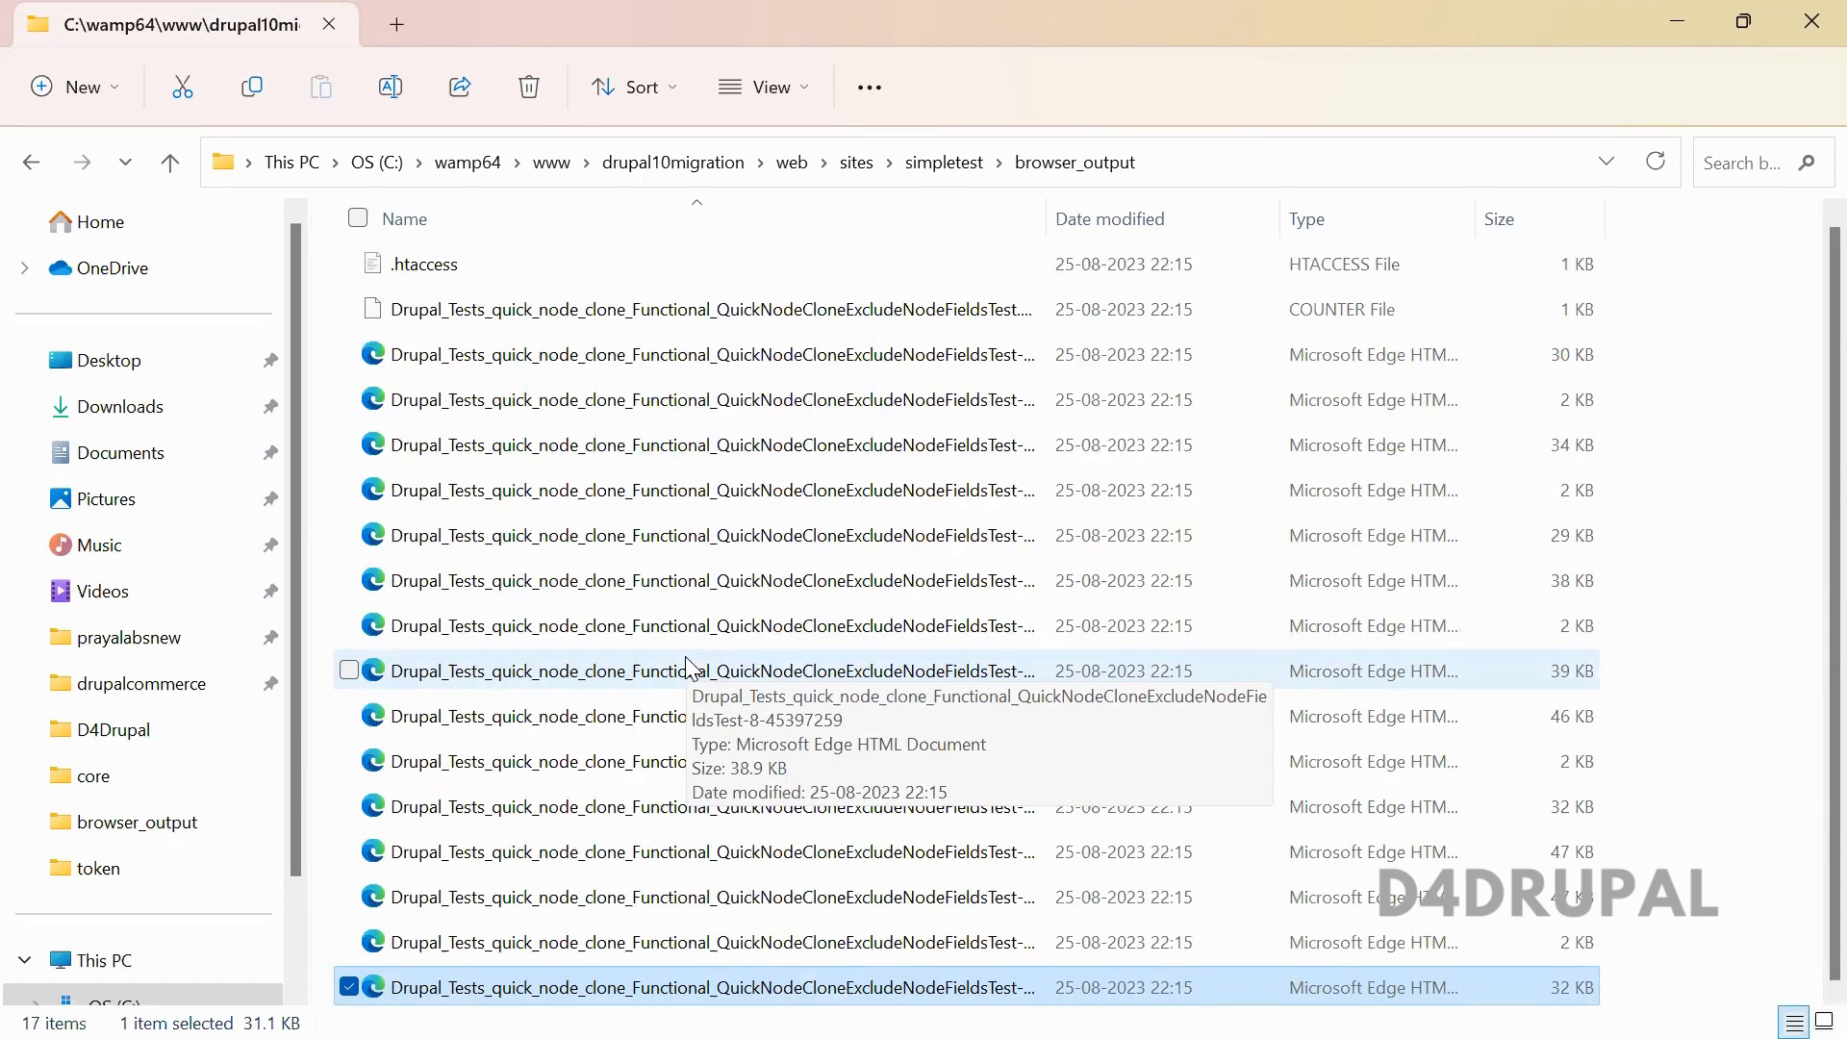
mouse_move(849, 852)
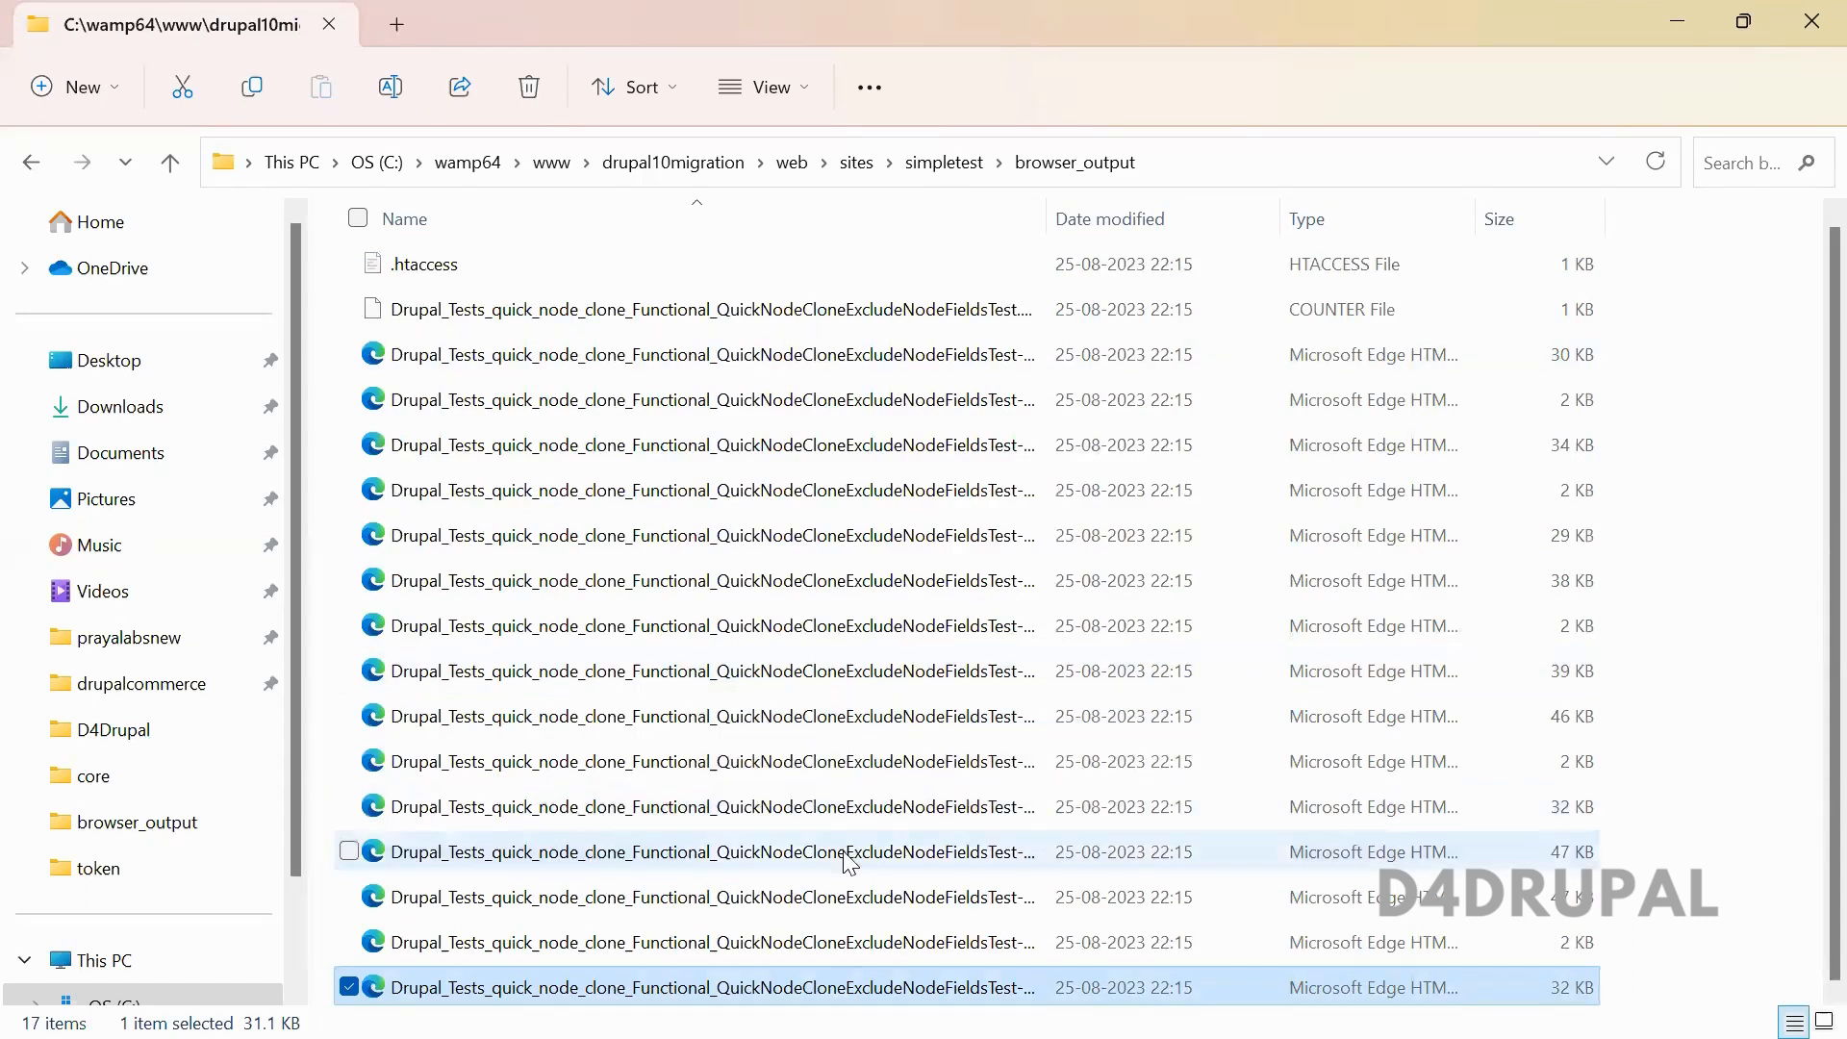
mouse_move(845, 861)
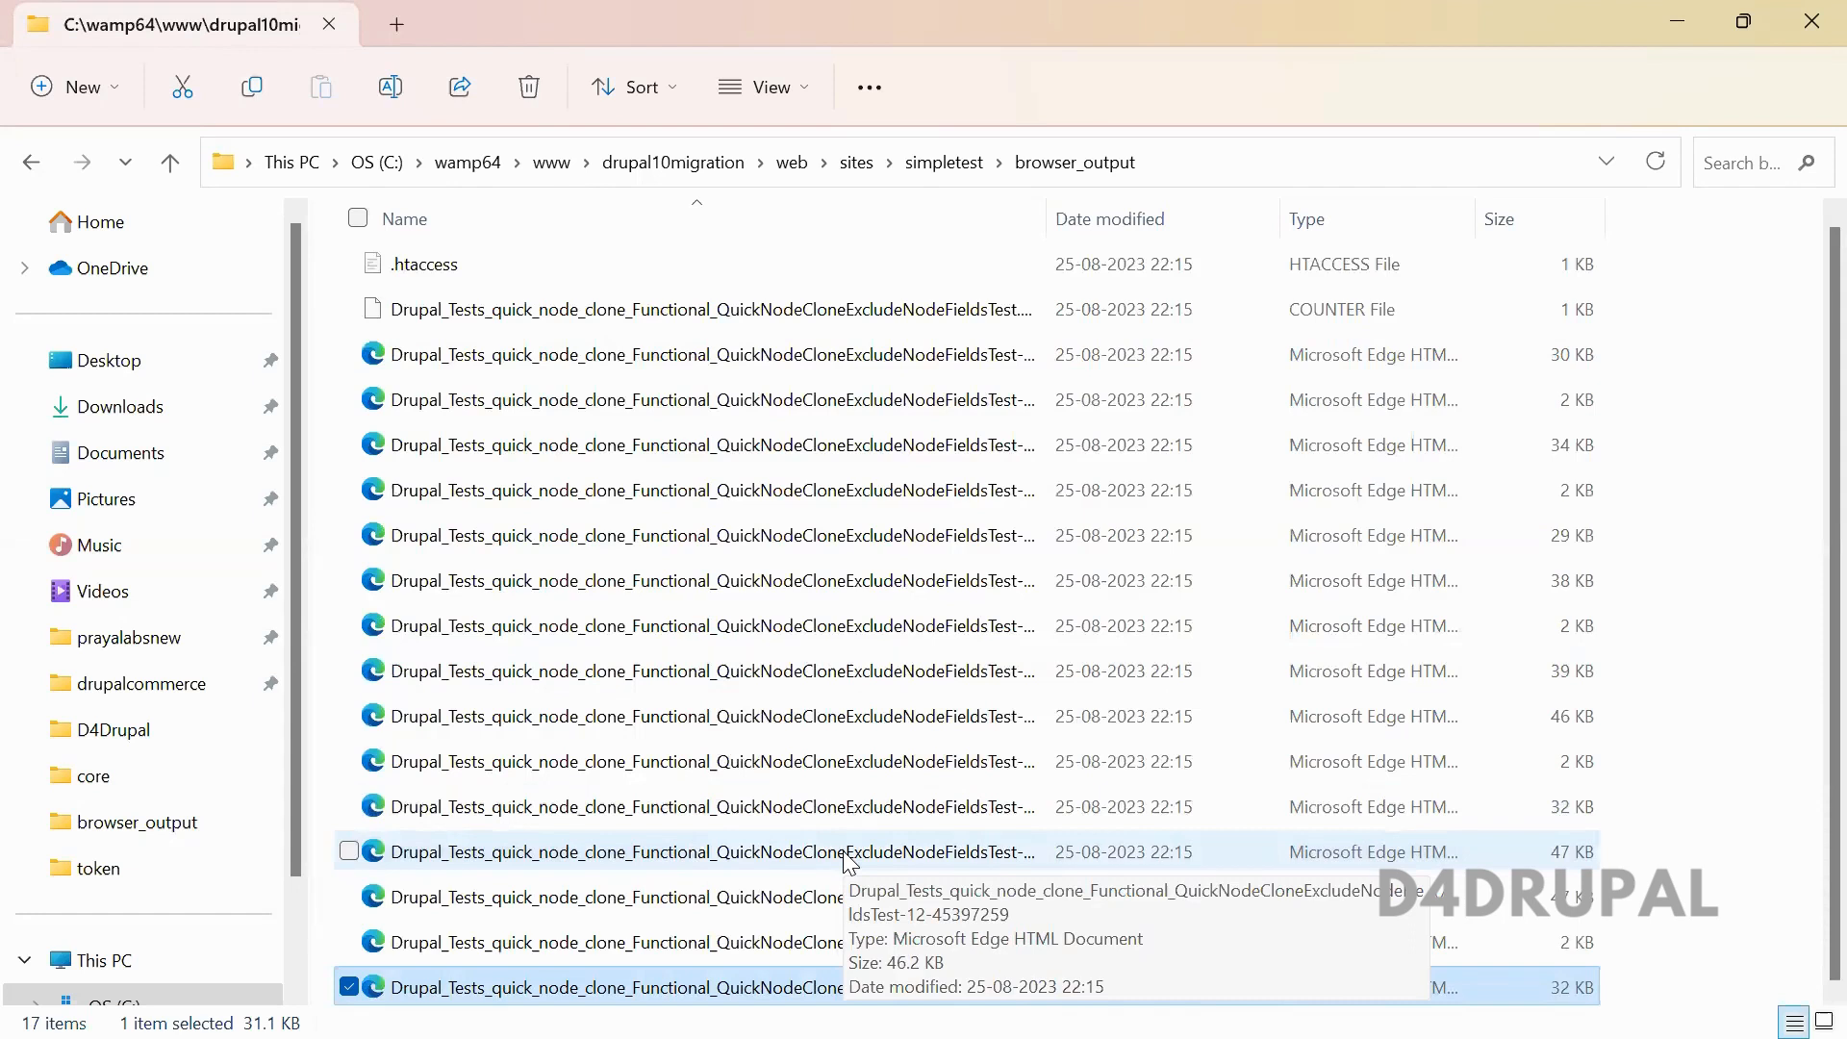
mouse_move(530, 773)
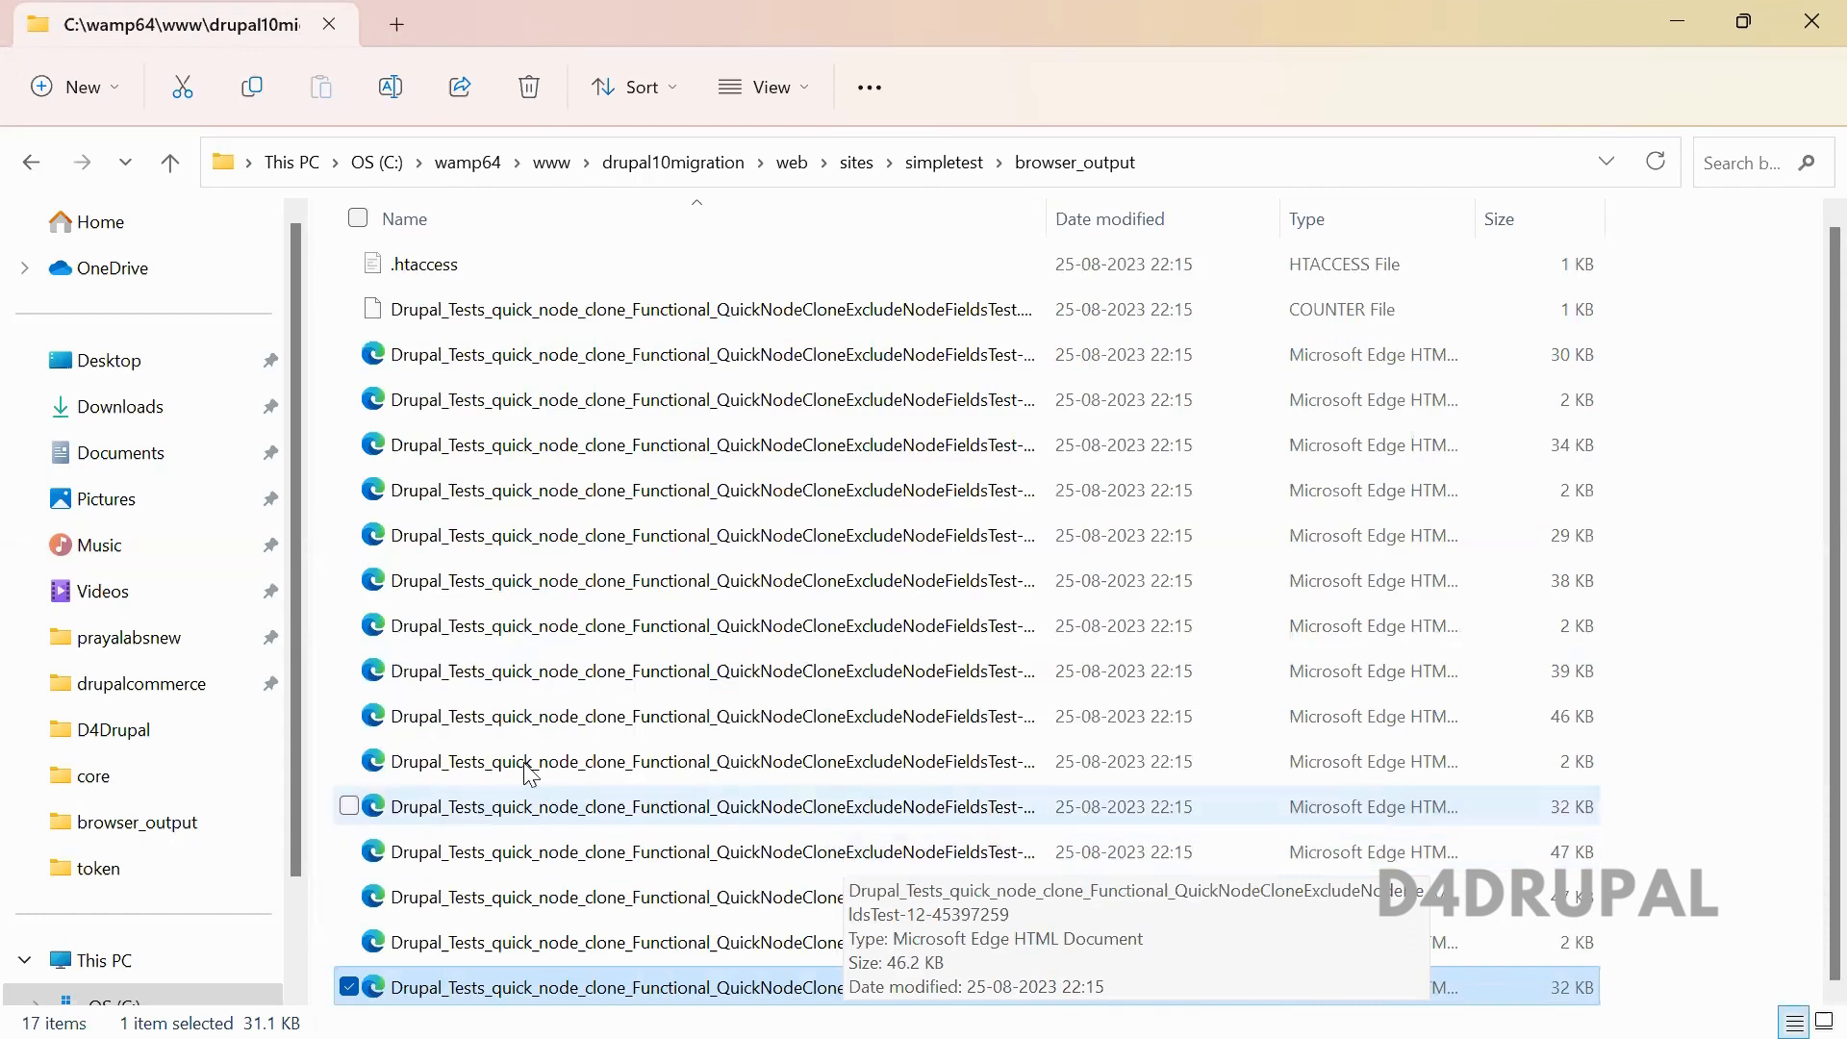